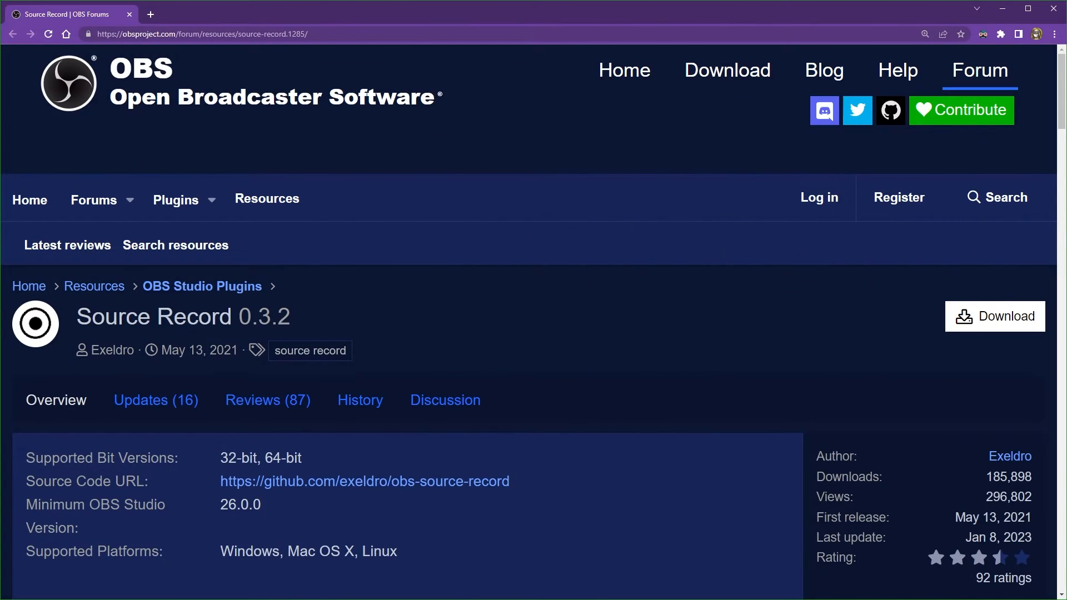
# Download source-record-0.3.2-windows.zip from the Source Record plugin page and dismiss the file chooser.
pyautogui.scroll(-3)
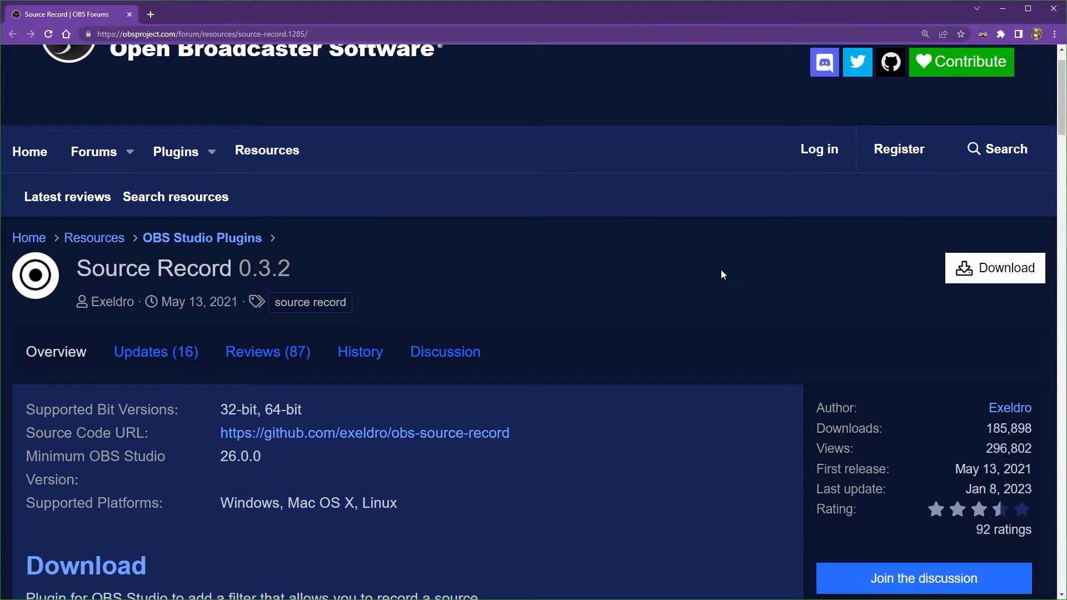
pyautogui.click(993, 267)
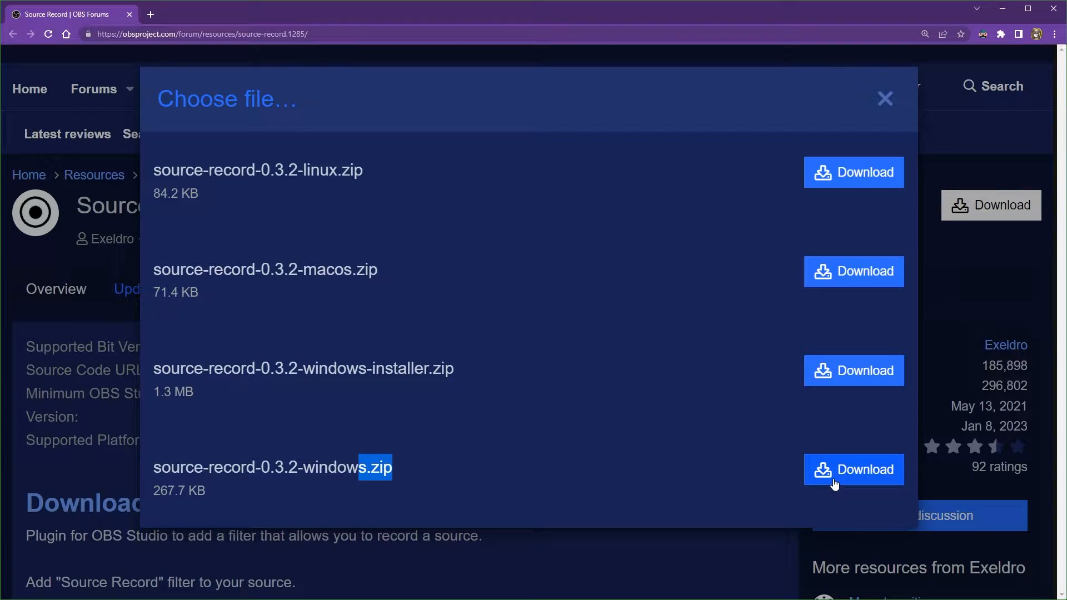
pyautogui.click(852, 468)
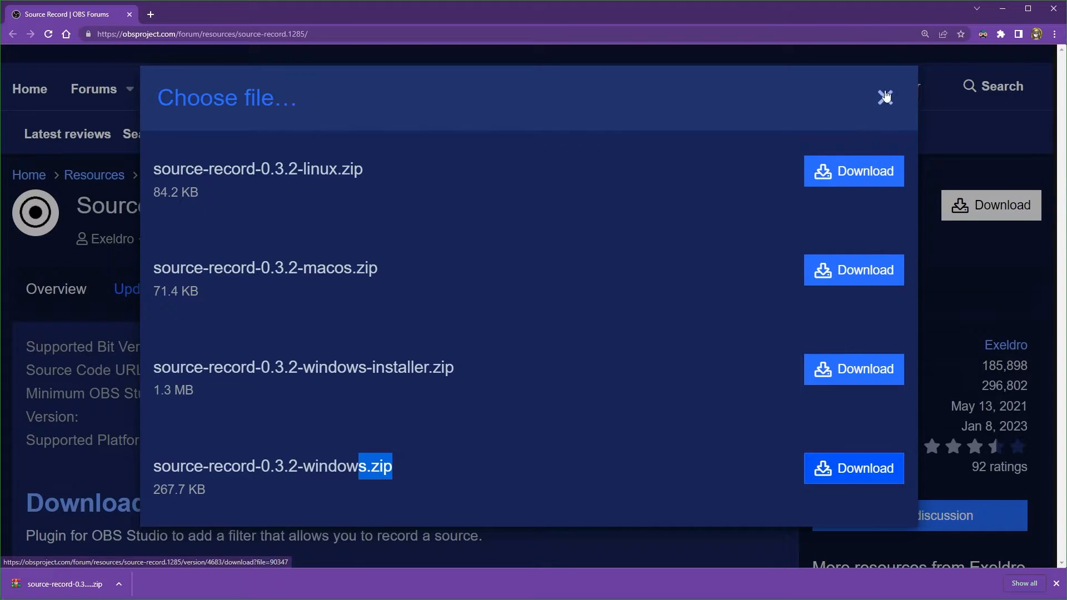
pyautogui.click(884, 97)
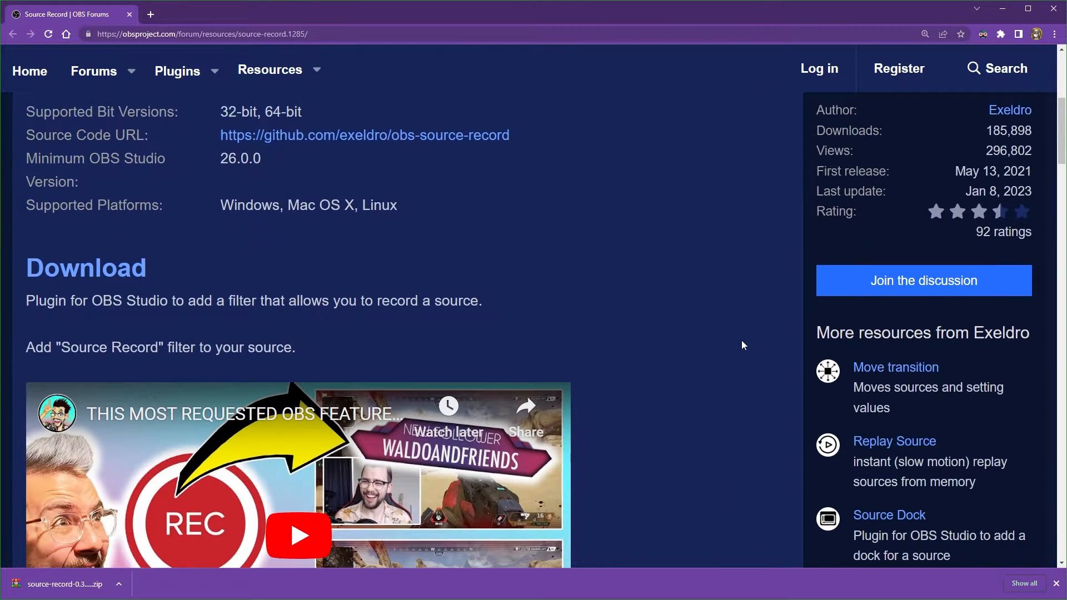
pyautogui.scroll(-3)
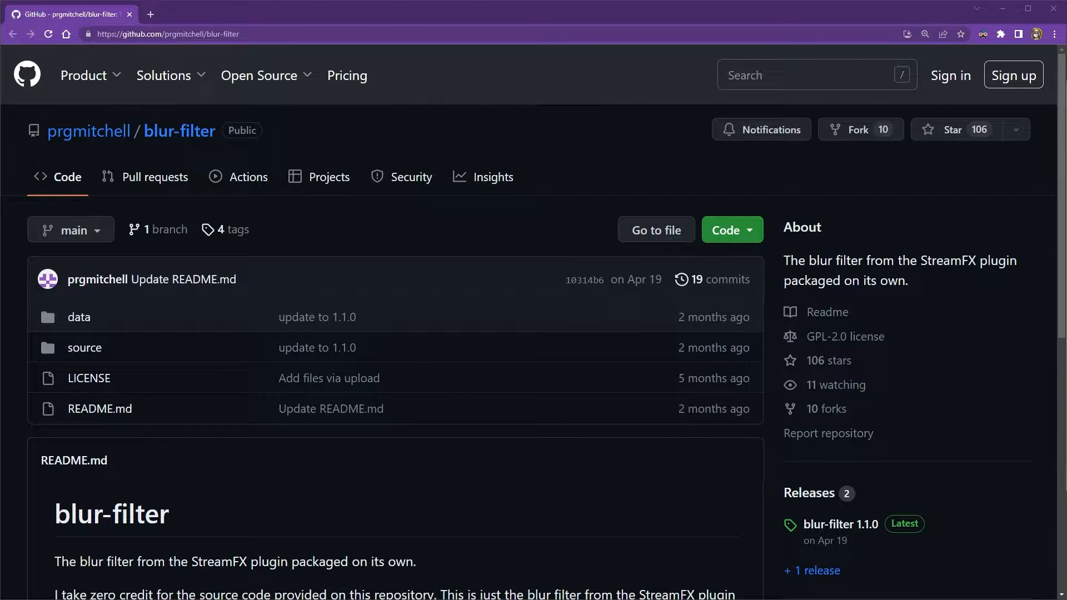
pyautogui.moveTo(816, 3)
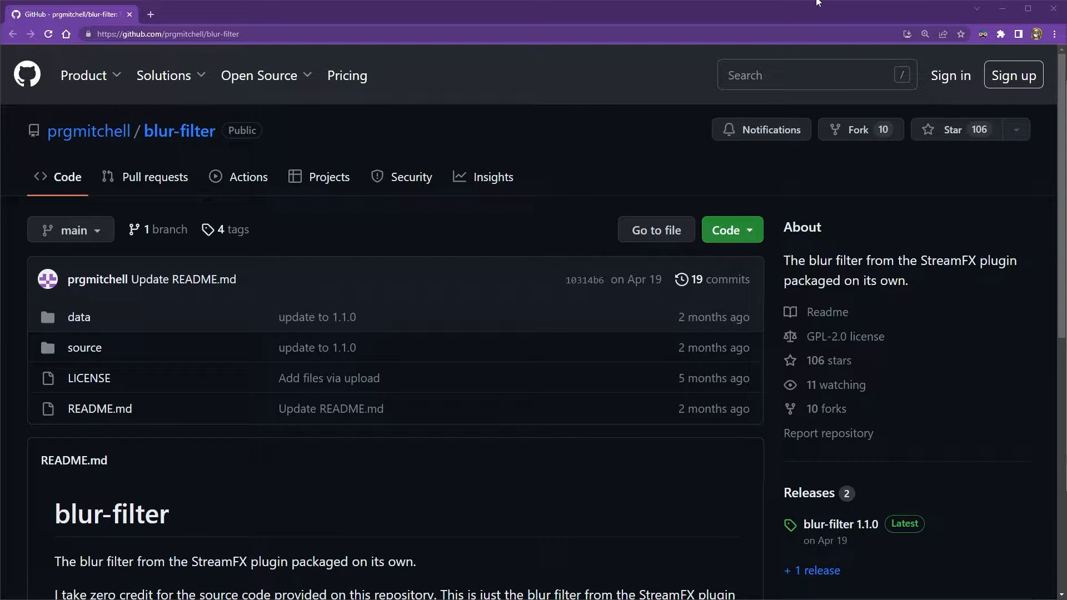
# Open the blur-filter releases and download blur-filter-1.1.0-win.zip from the 1.1.0 assets.
pyautogui.scroll(-3)
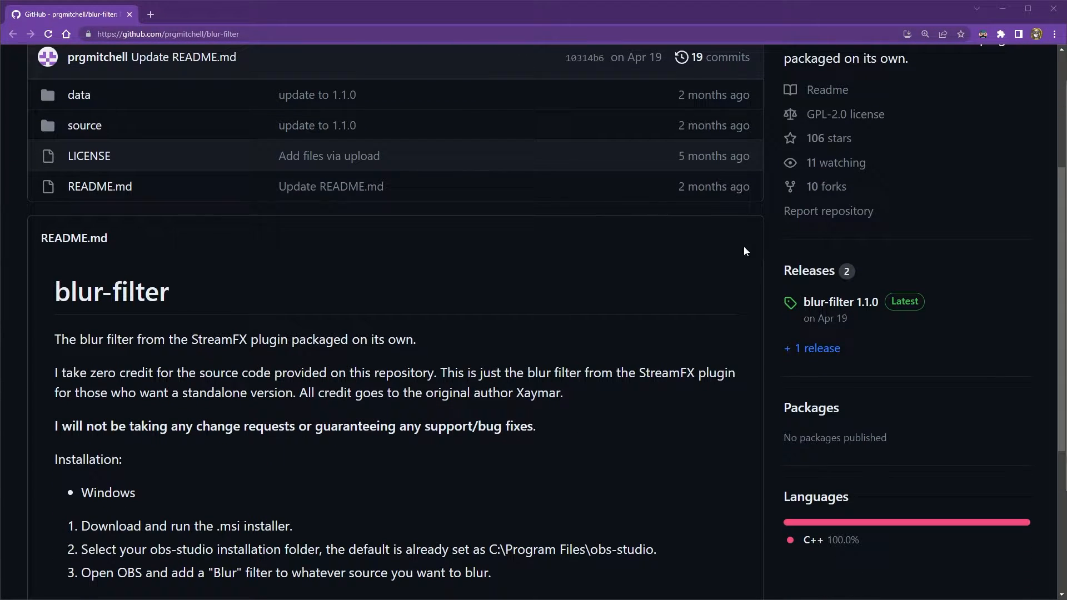
pyautogui.click(840, 301)
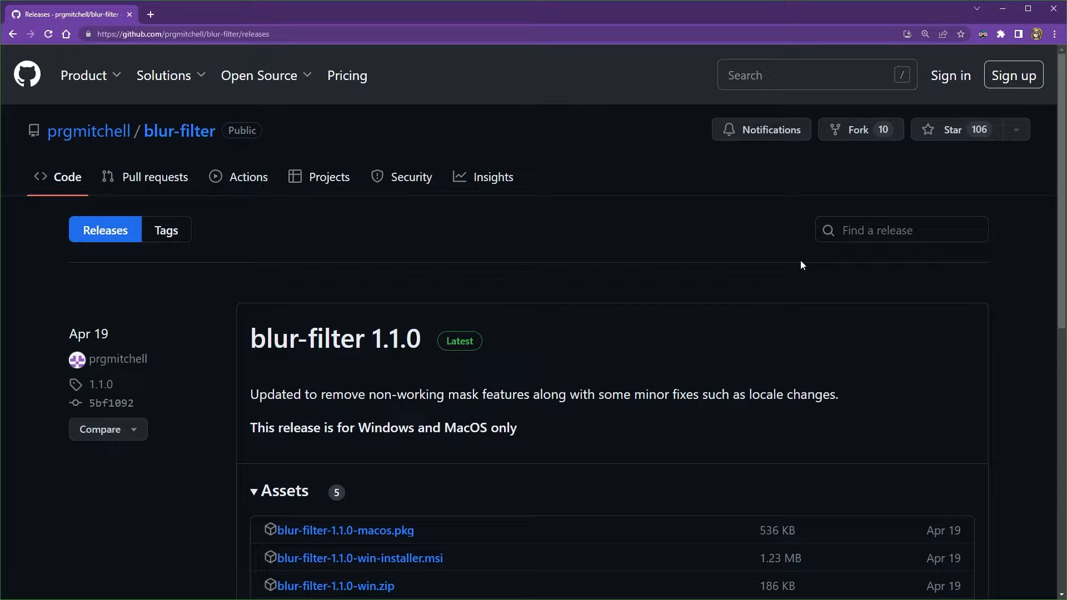
pyautogui.scroll(-3)
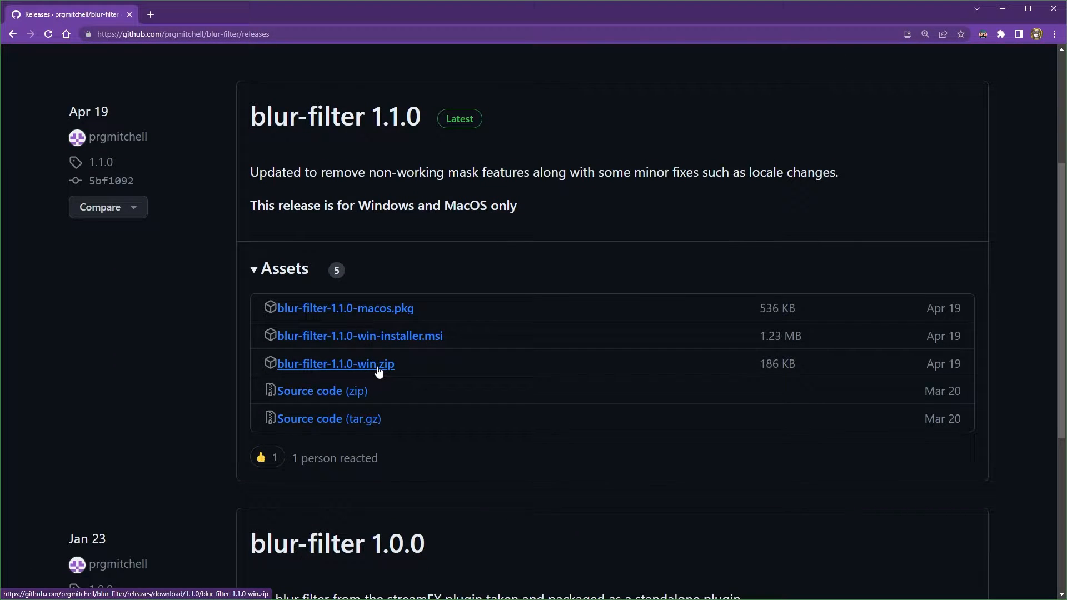
pyautogui.click(334, 363)
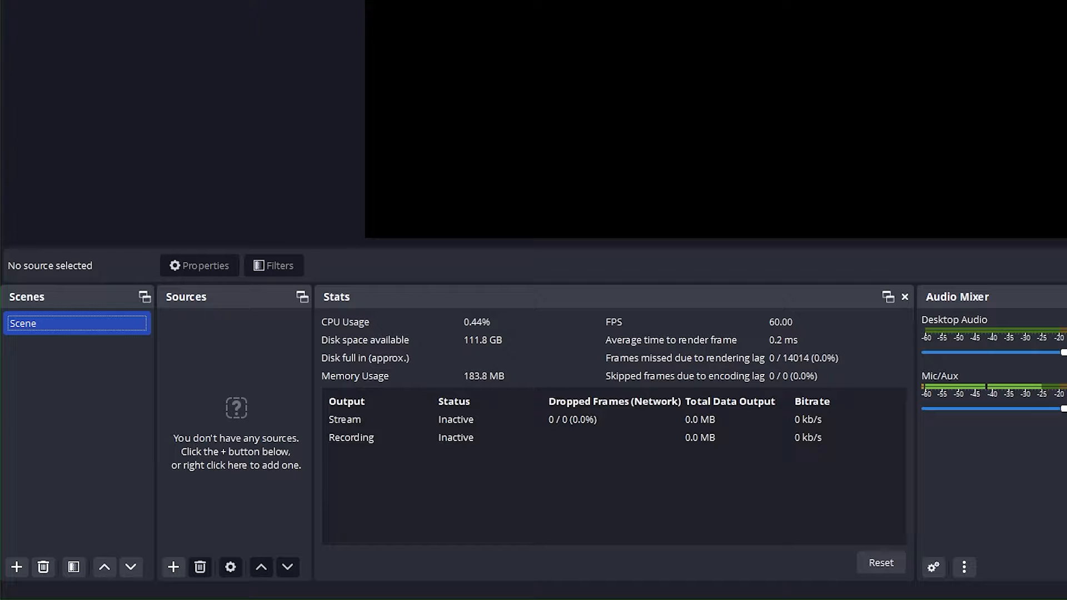
# Add the scenes '== Reference ==' and '-R- Gameplay'.
pyautogui.click(16, 566)
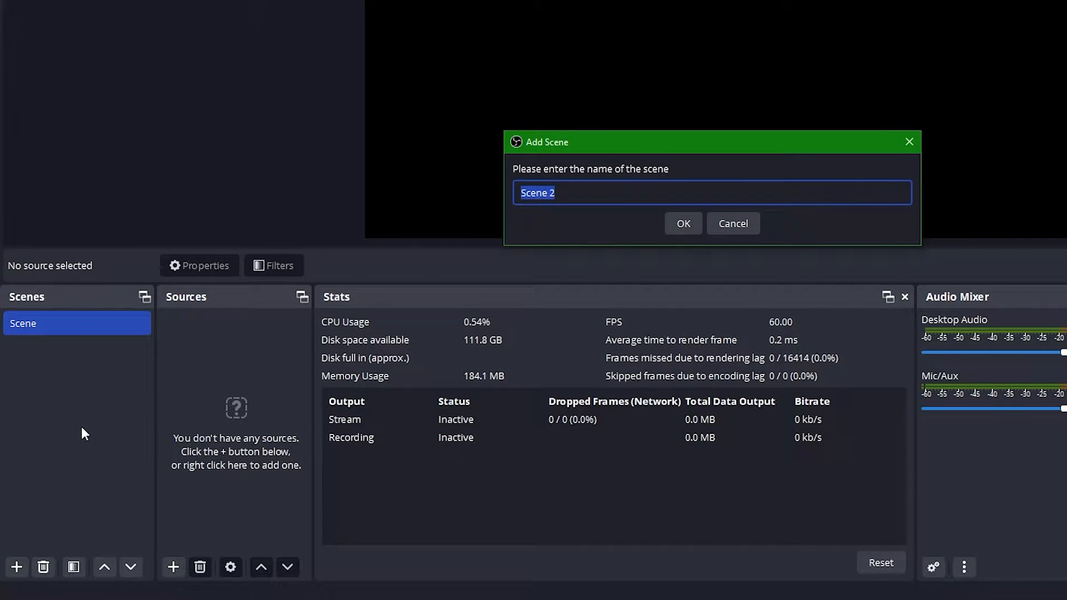
pyautogui.write('== Refer')
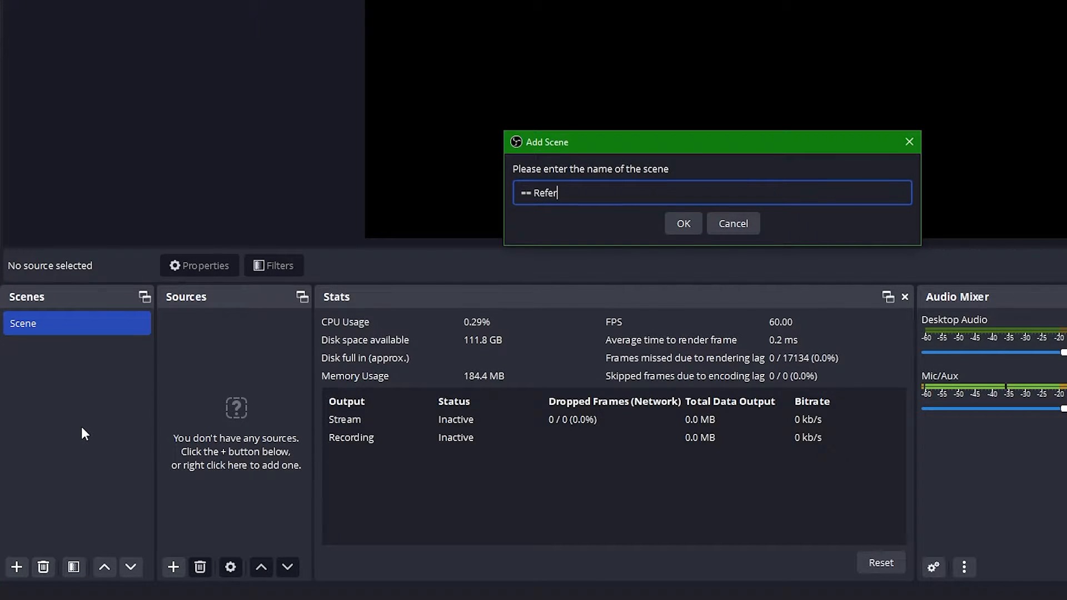
pyautogui.click(682, 223)
pyautogui.write('== Broadcast ==')
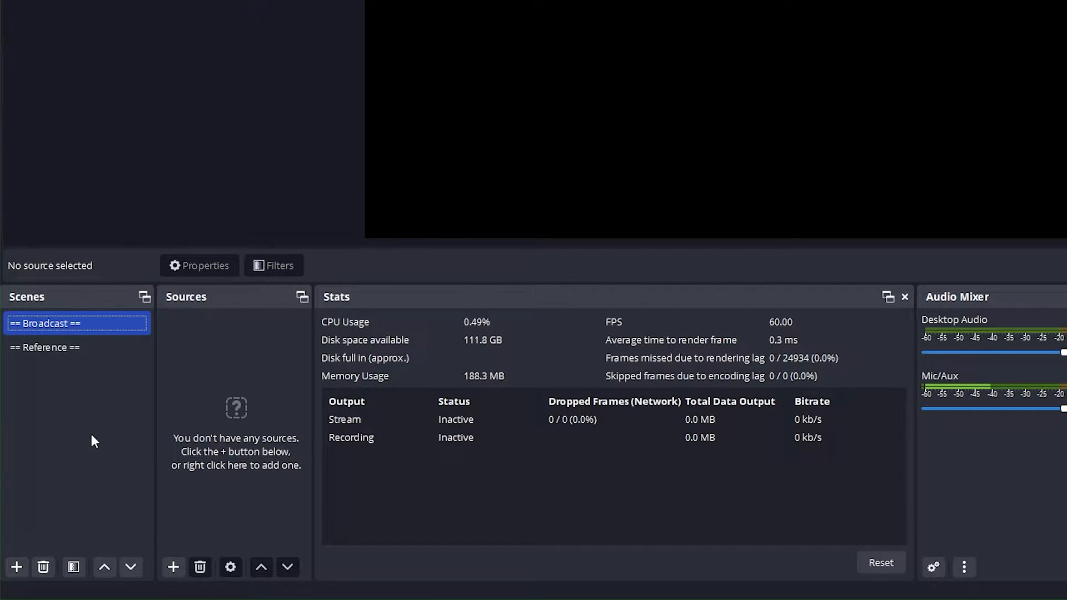
pyautogui.click(16, 567)
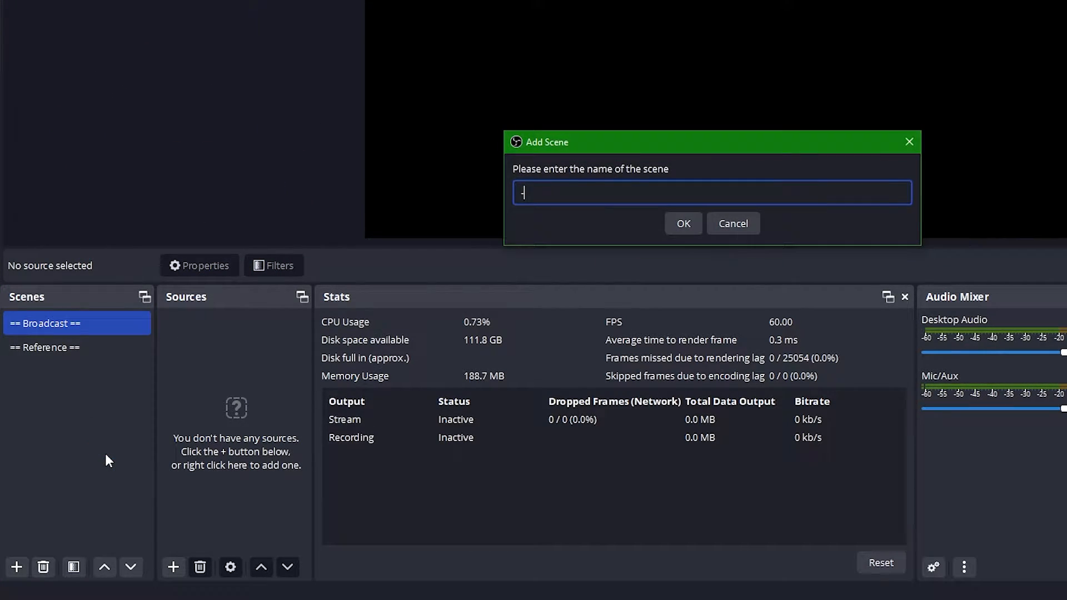
pyautogui.write('-R- Gameplay')
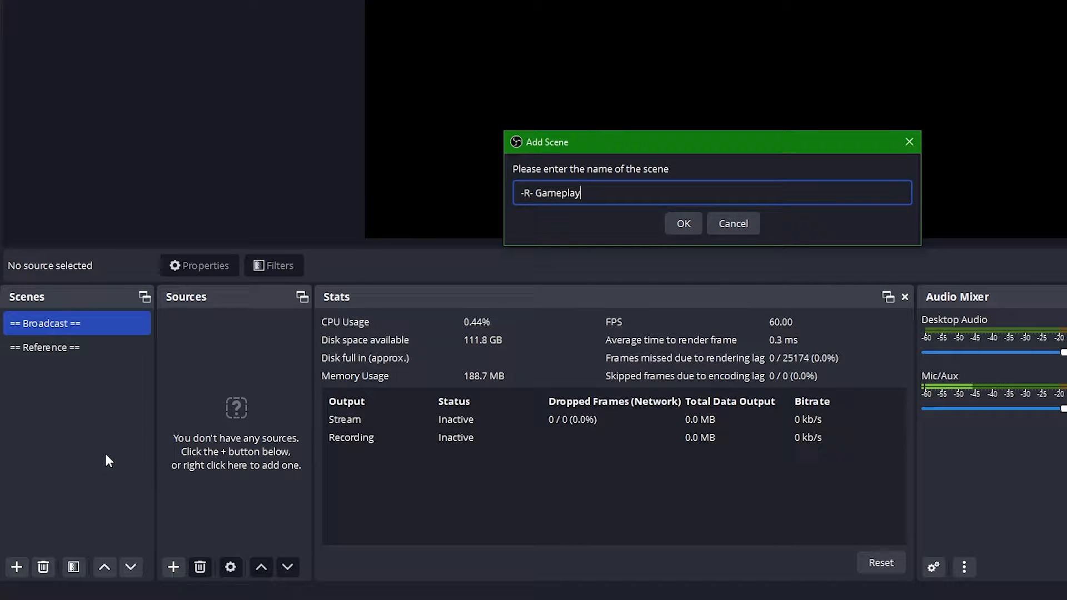
pyautogui.click(682, 223)
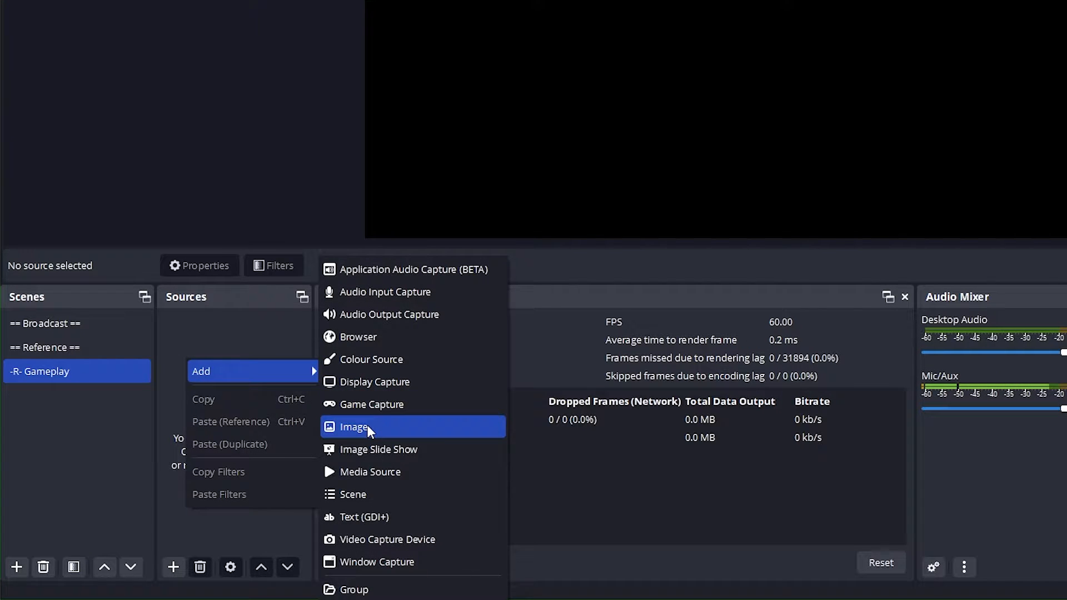
# Add an image source named 'Game holding image' showing the NO SIGNAL test card.
pyautogui.click(354, 427)
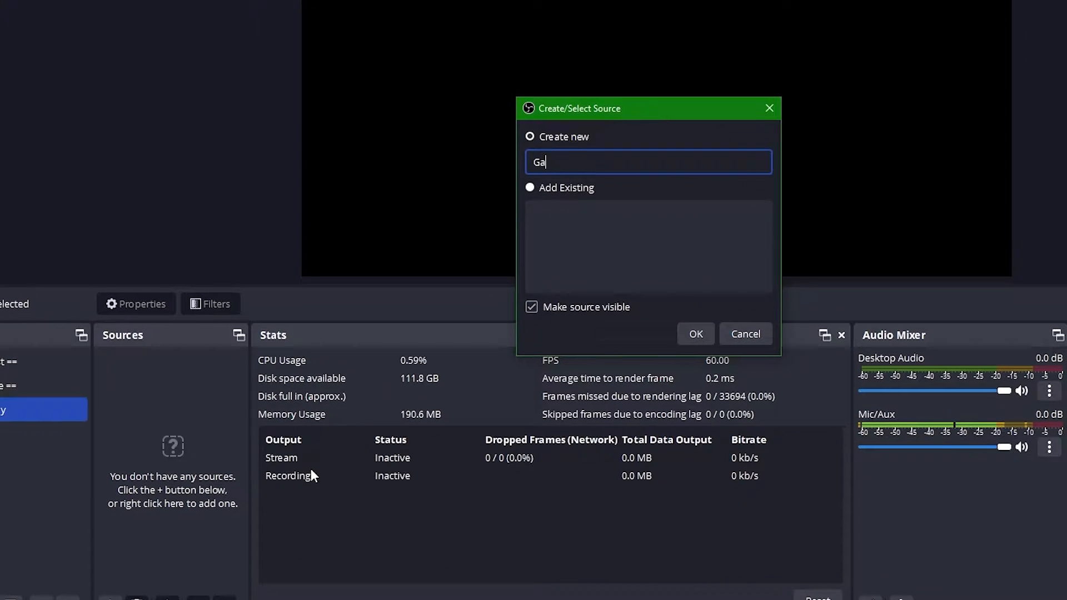
pyautogui.write('Game holding image')
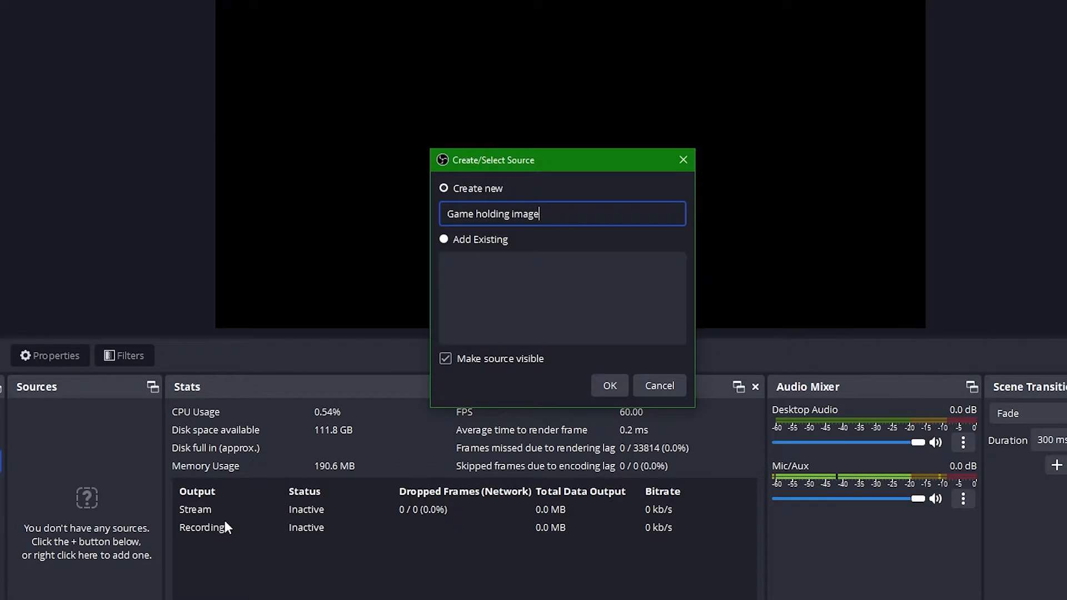
pyautogui.click(608, 385)
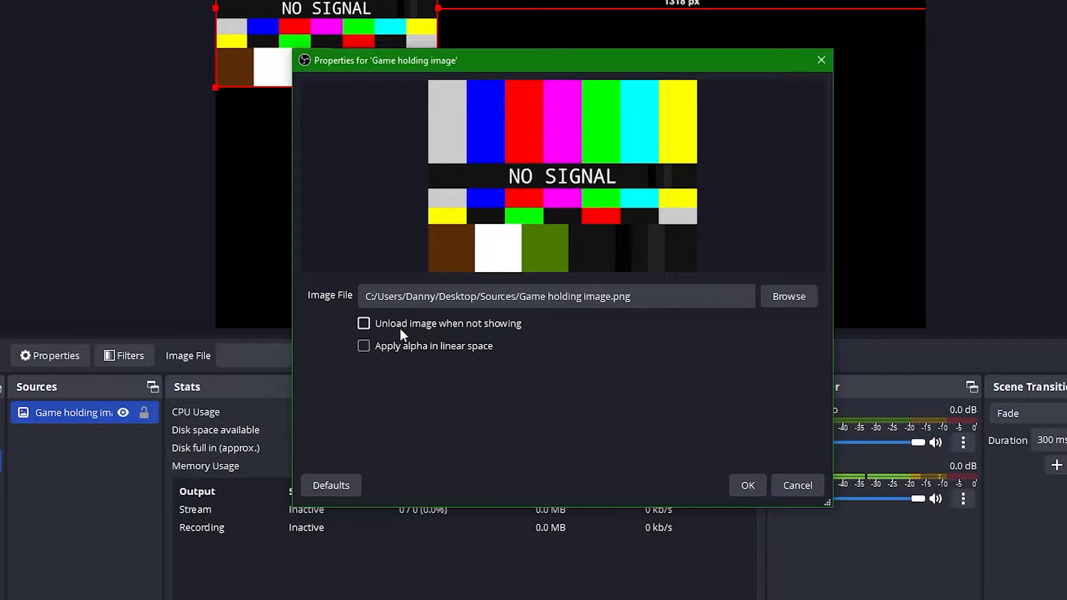
pyautogui.moveTo(505, 391)
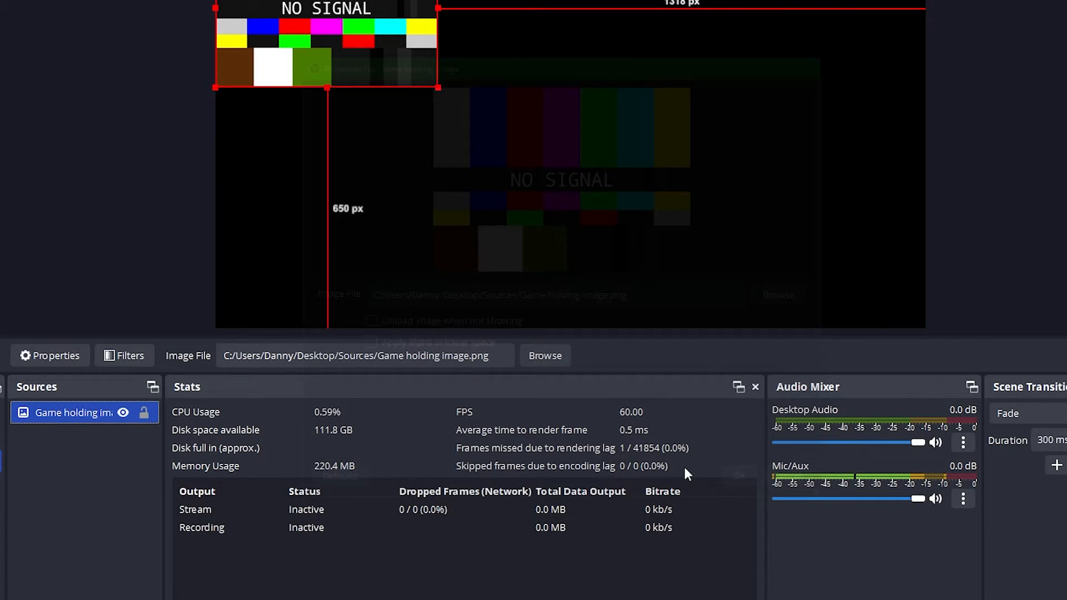
pyautogui.rightClick(68, 413)
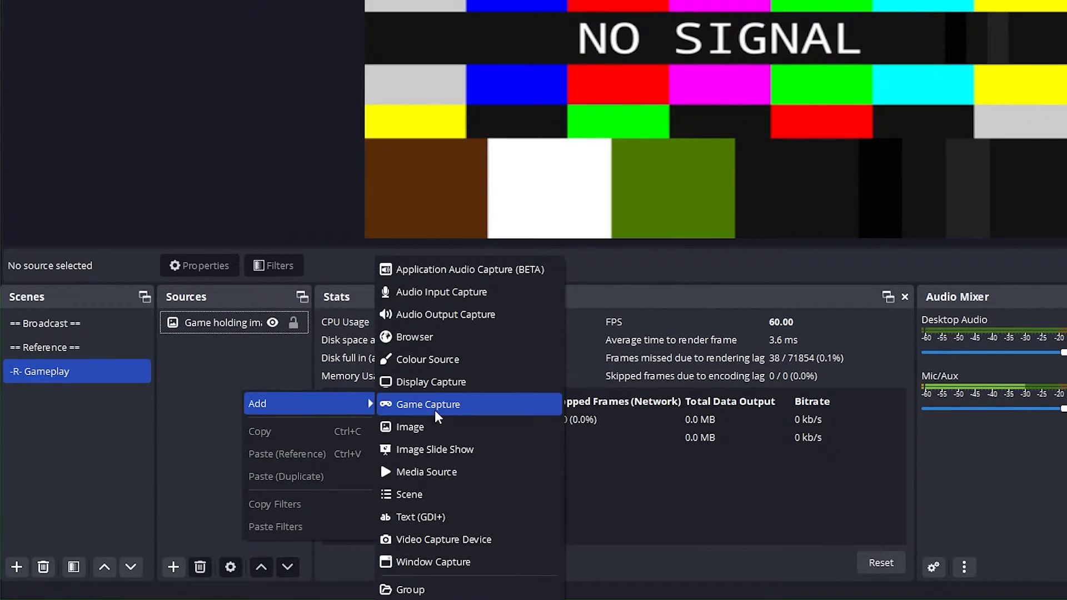
# Add a Game Capture source using 'Capture foreground window with hotkey' mode.
pyautogui.click(427, 404)
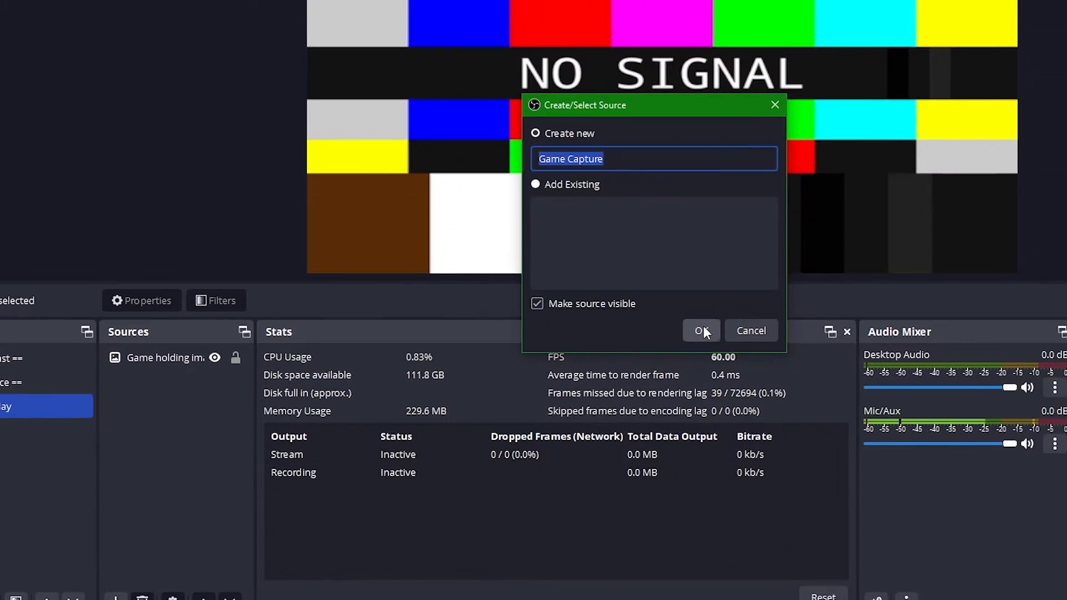
pyautogui.click(701, 331)
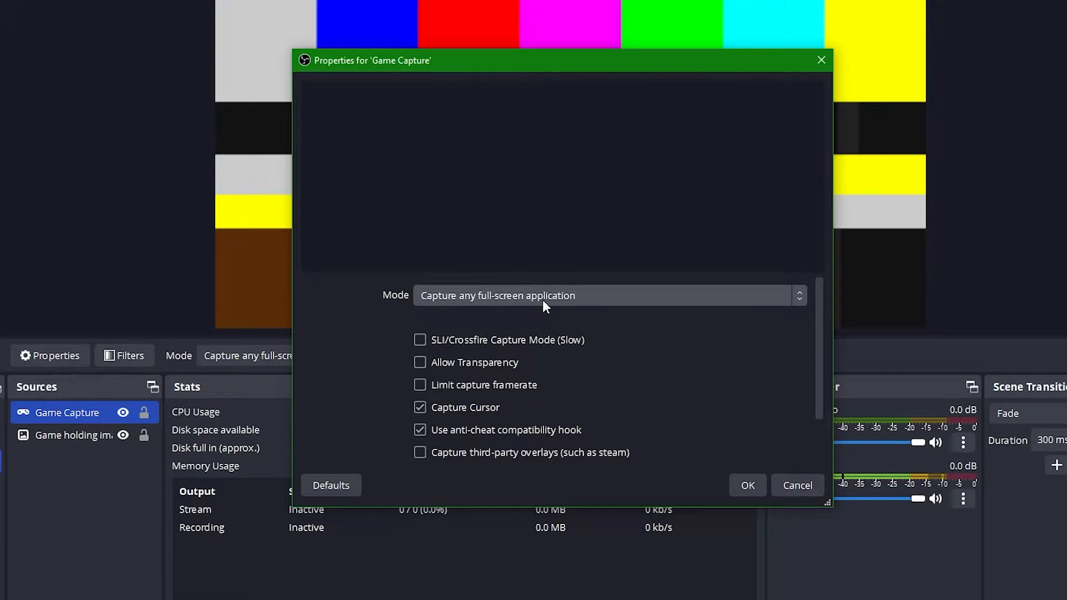
pyautogui.click(605, 295)
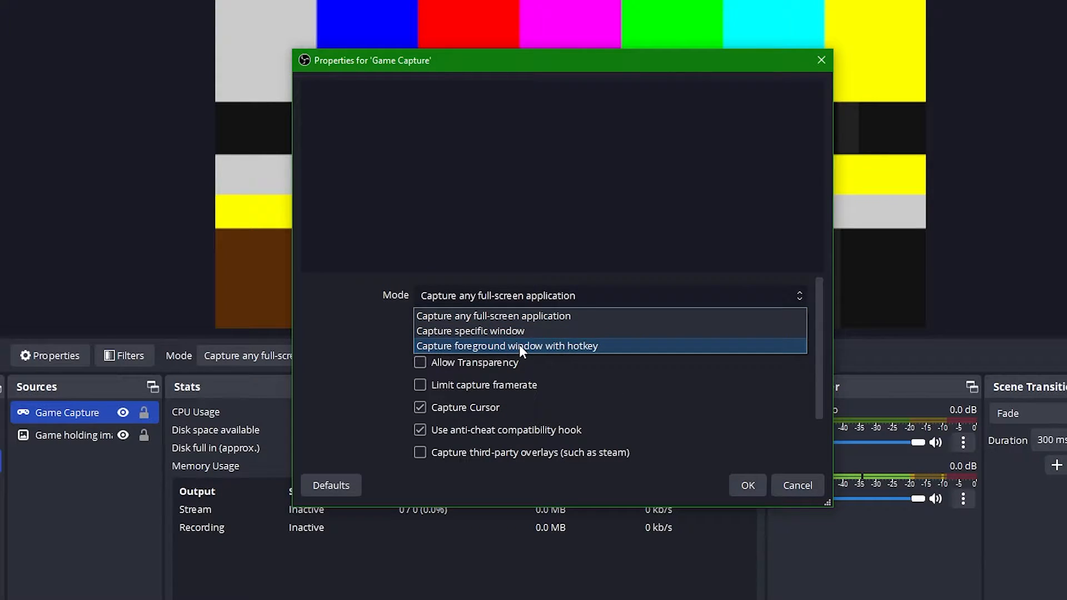
pyautogui.click(506, 346)
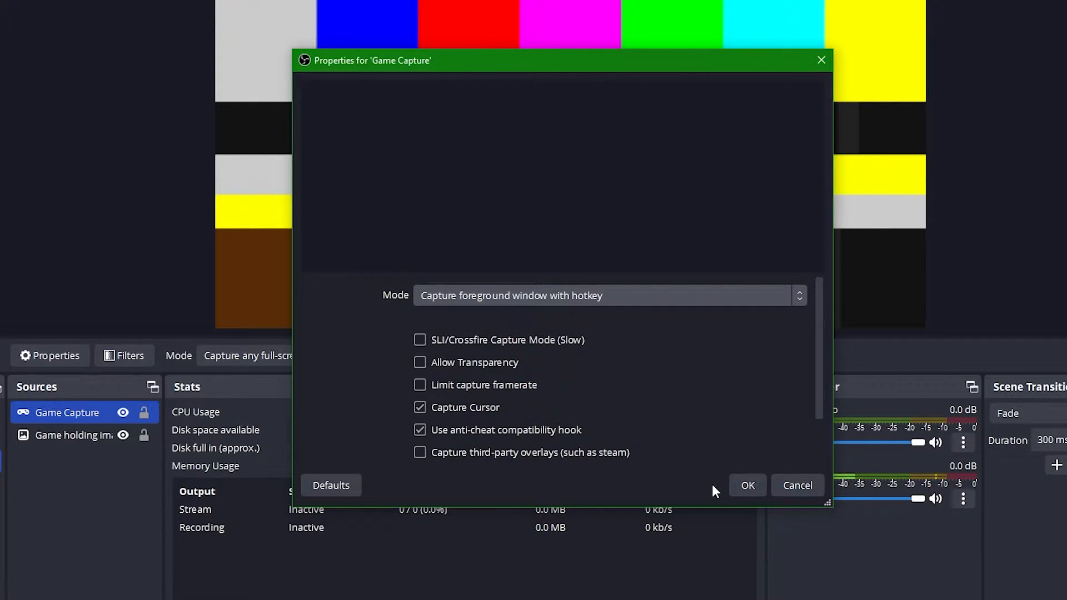
pyautogui.click(746, 485)
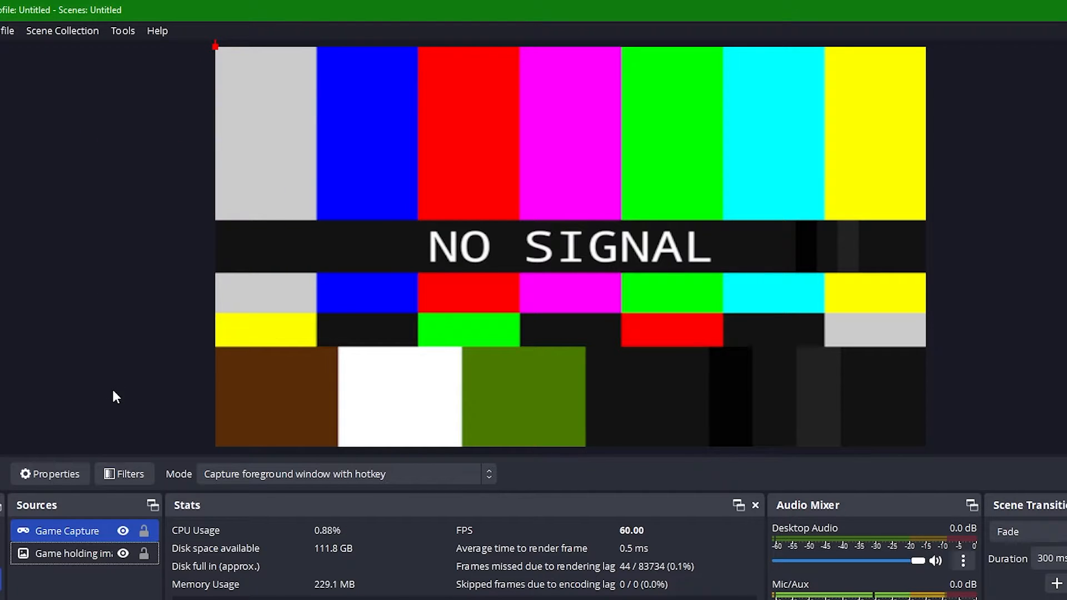
# Show the context options for the Game Capture source.
pyautogui.rightClick(66, 530)
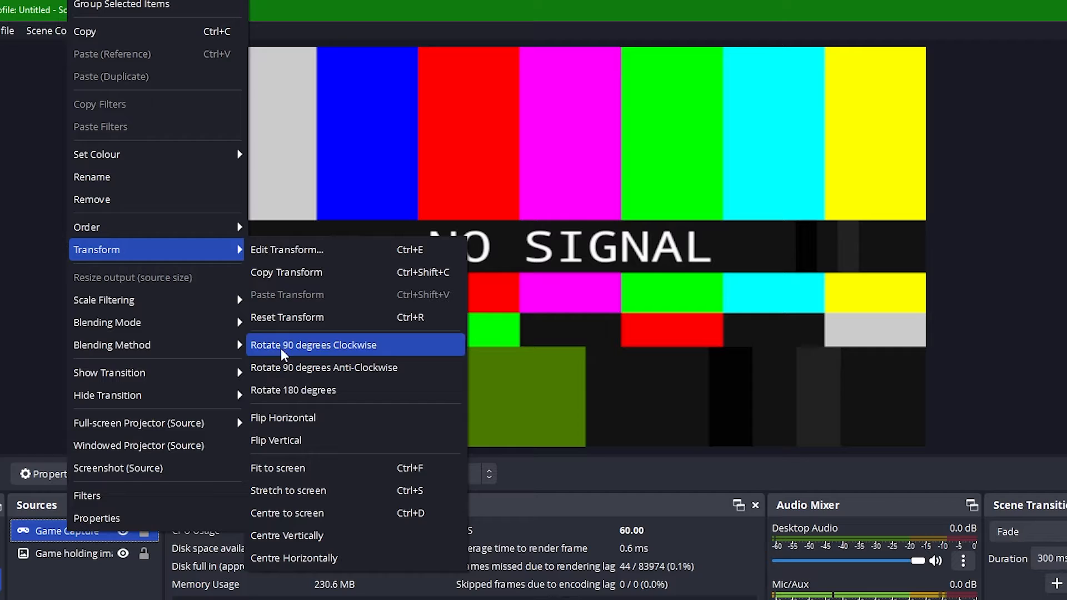
pyautogui.moveTo(309, 490)
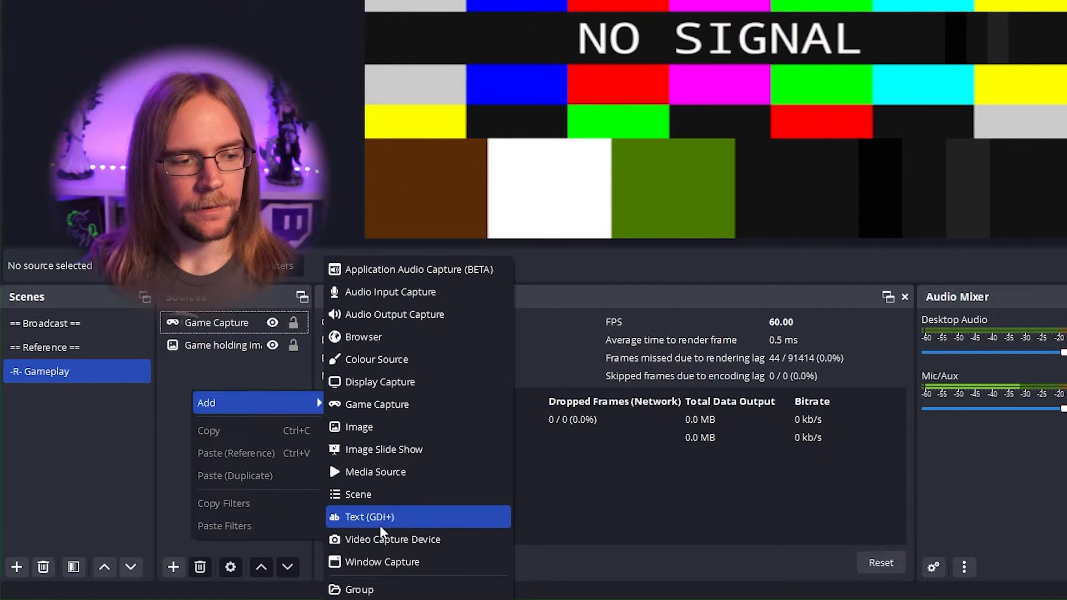
# Add a video capture device source named 'Elgato HD60 S+'.
pyautogui.click(392, 538)
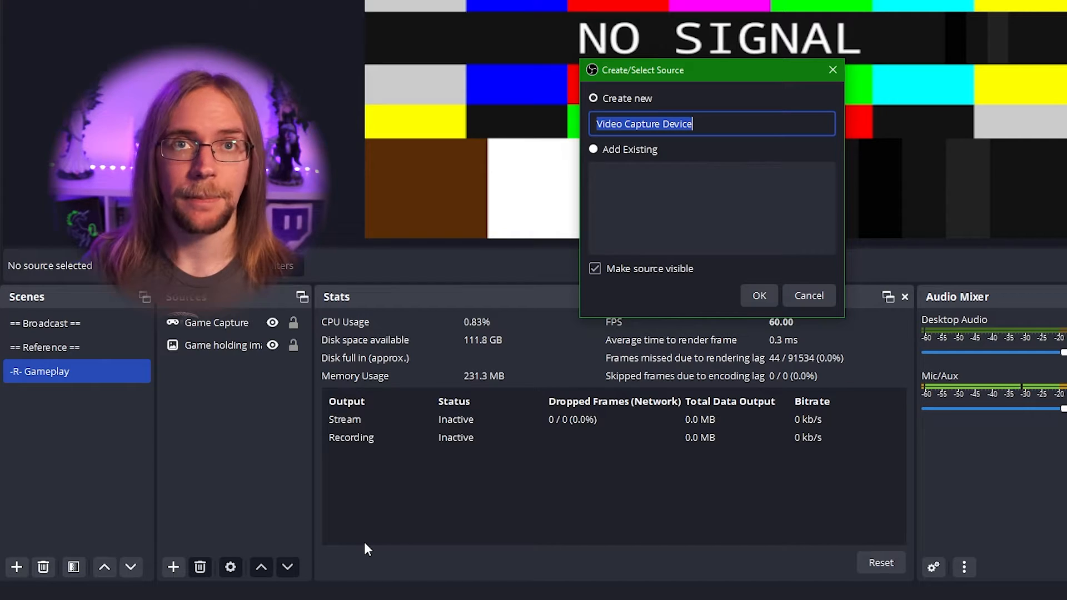
pyautogui.write('Elgato HD60 S+')
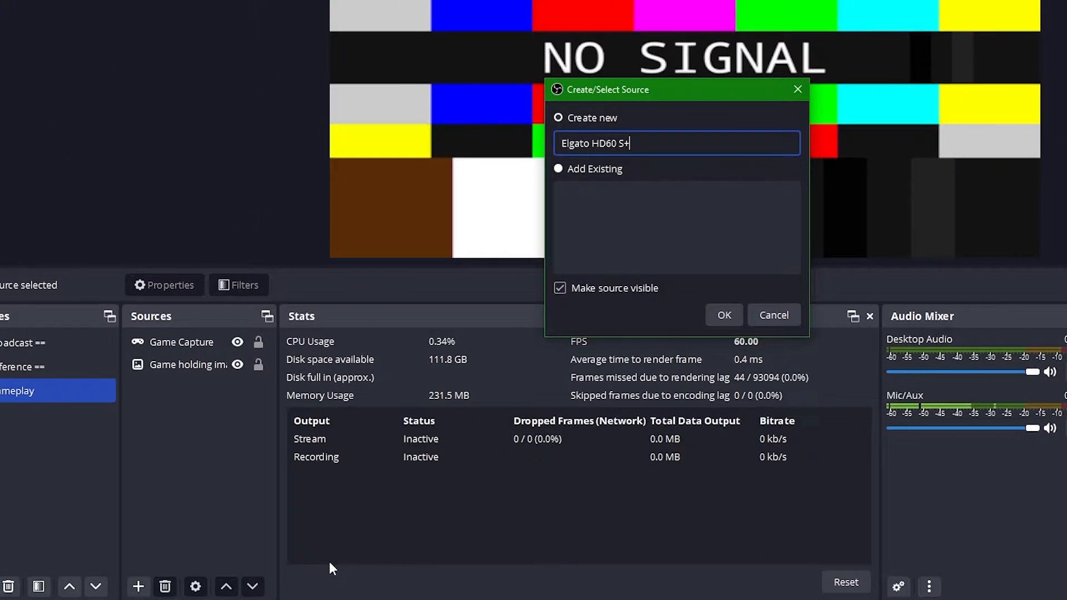
pyautogui.click(723, 315)
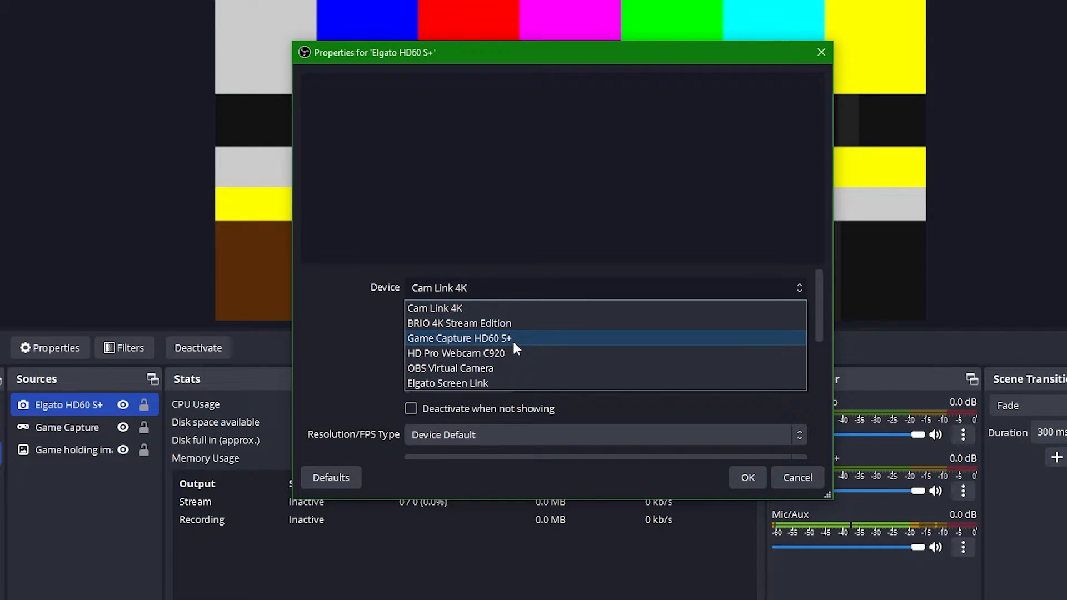
# Use the Game Capture HD60 S+ device at custom 1920x1080, then open hotkey settings.
pyautogui.click(460, 338)
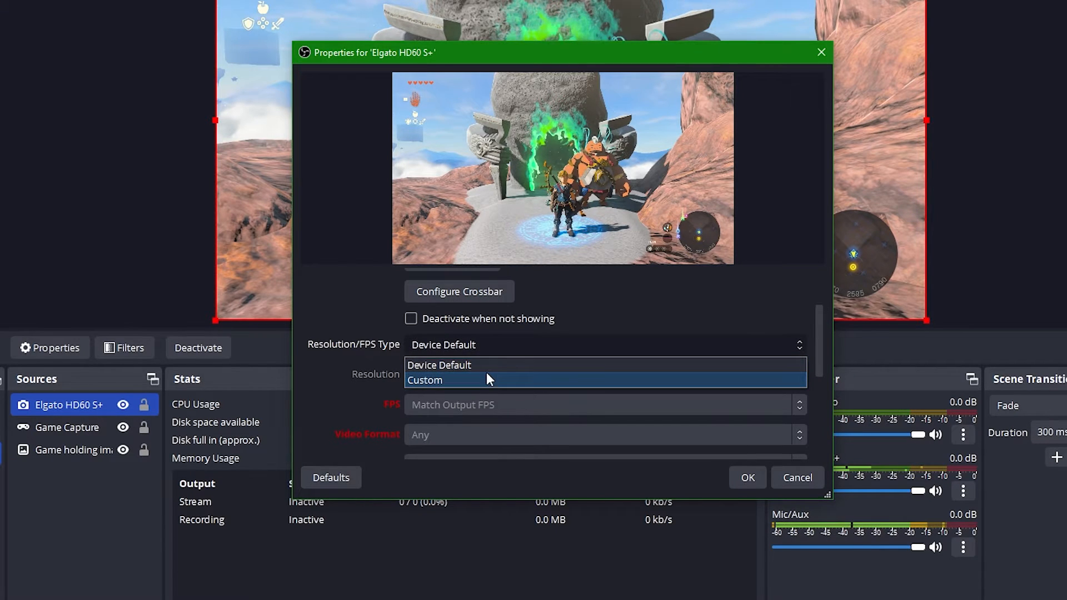
pyautogui.click(425, 380)
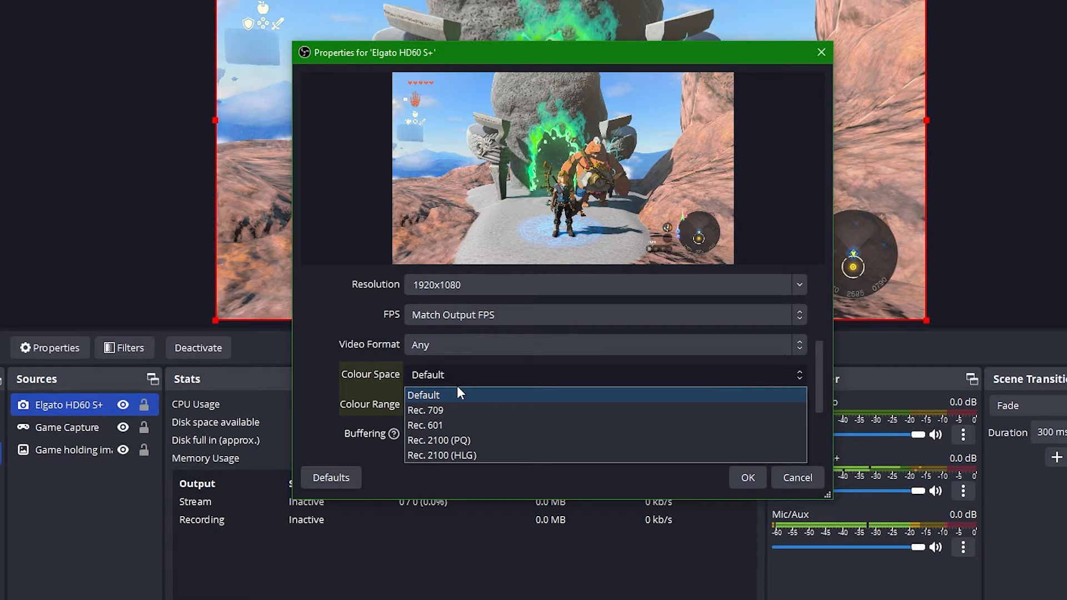
pyautogui.moveTo(476, 409)
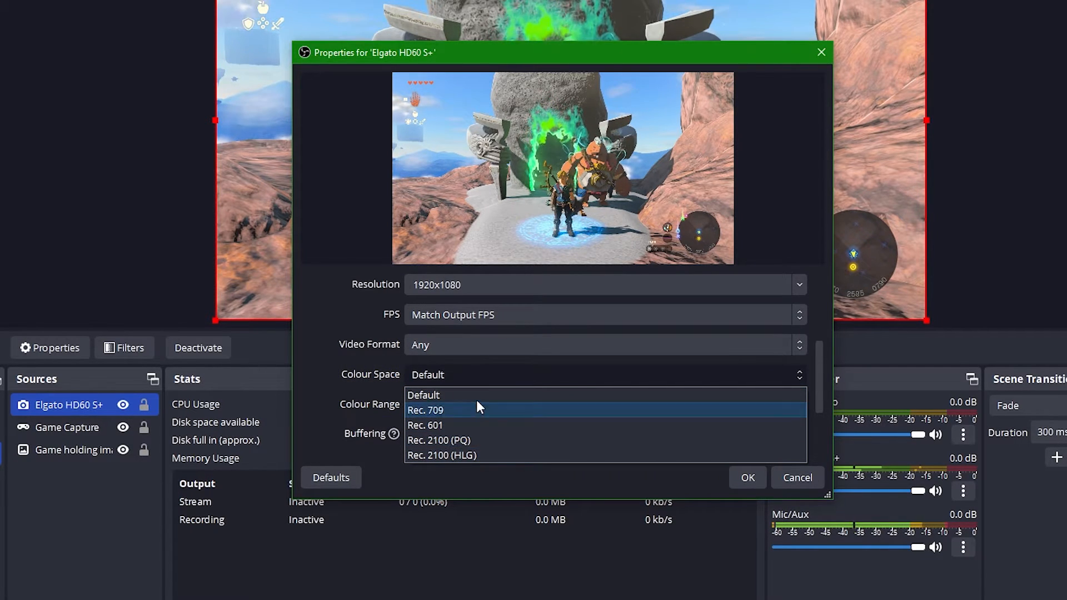
pyautogui.moveTo(364, 383)
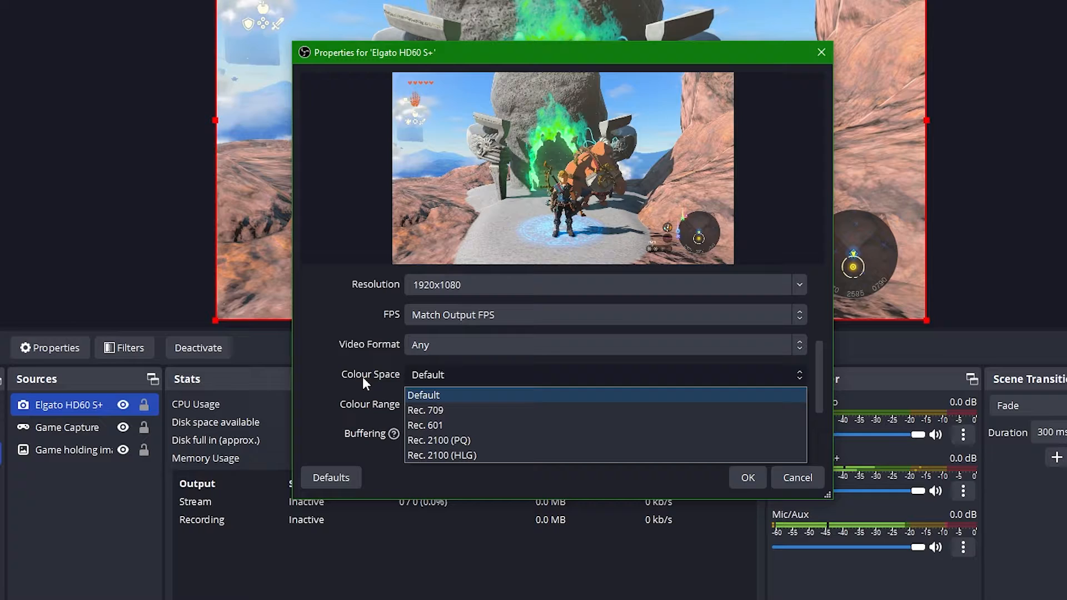
pyautogui.click(423, 395)
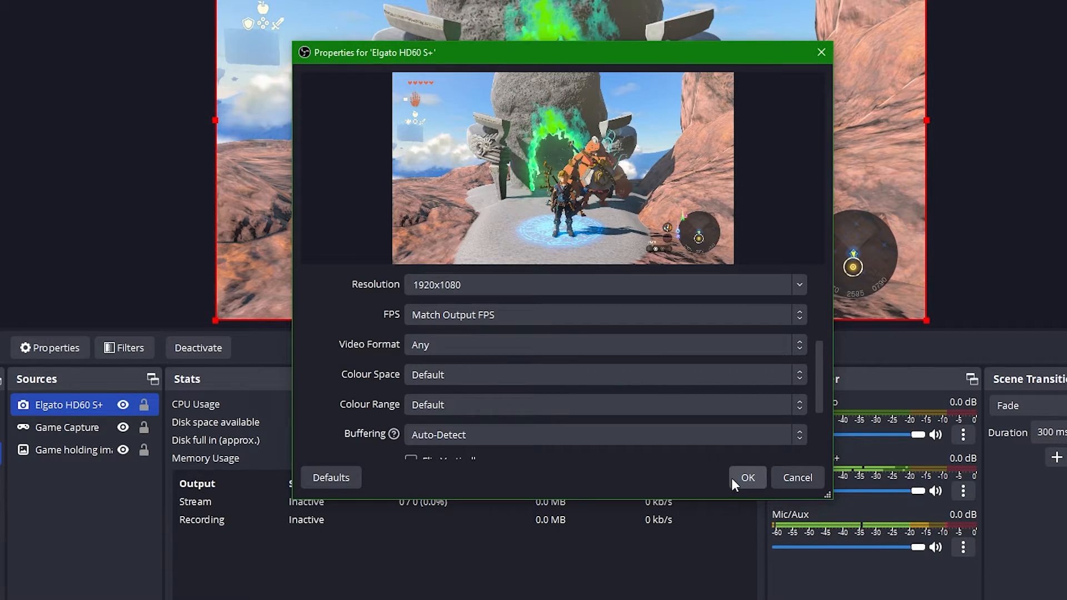
pyautogui.click(746, 476)
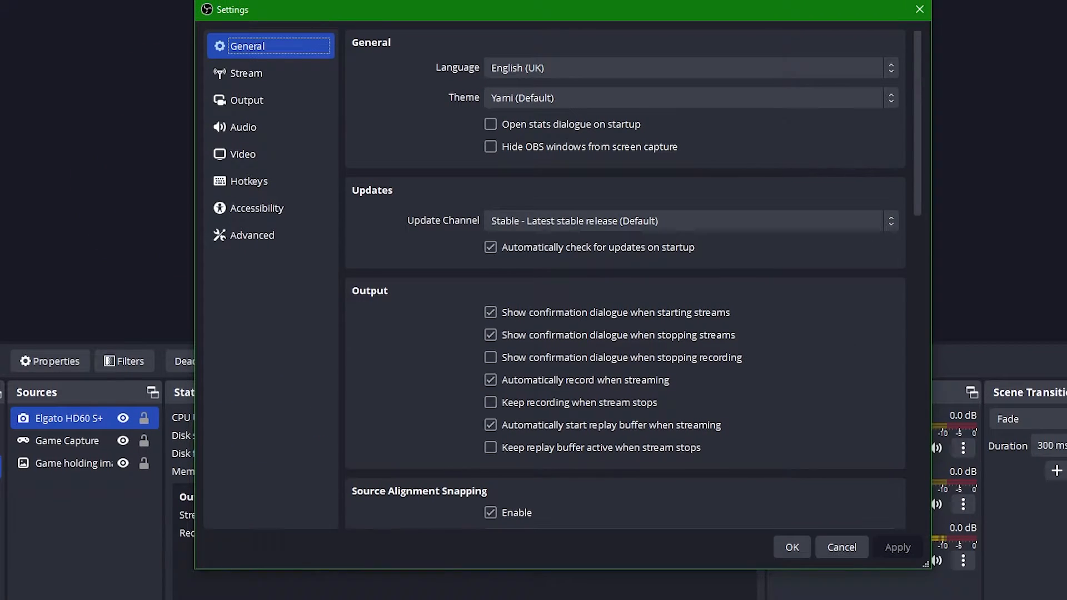
pyautogui.click(249, 182)
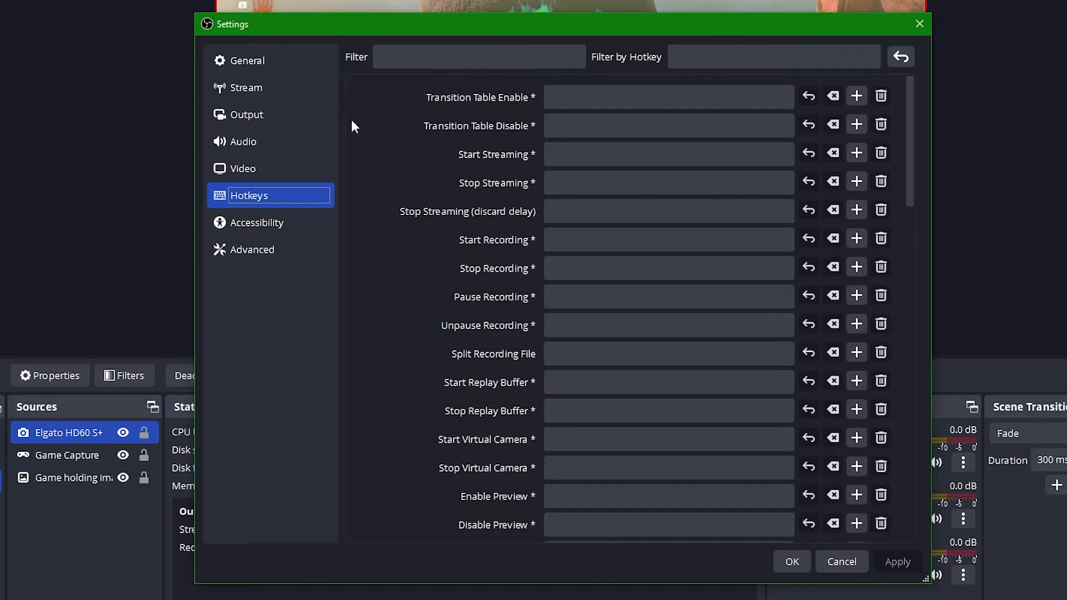
# Filter hotkeys by 'elgato' and assign a shortcut to Show 'Elgato HD60 S+'.
pyautogui.click(479, 57)
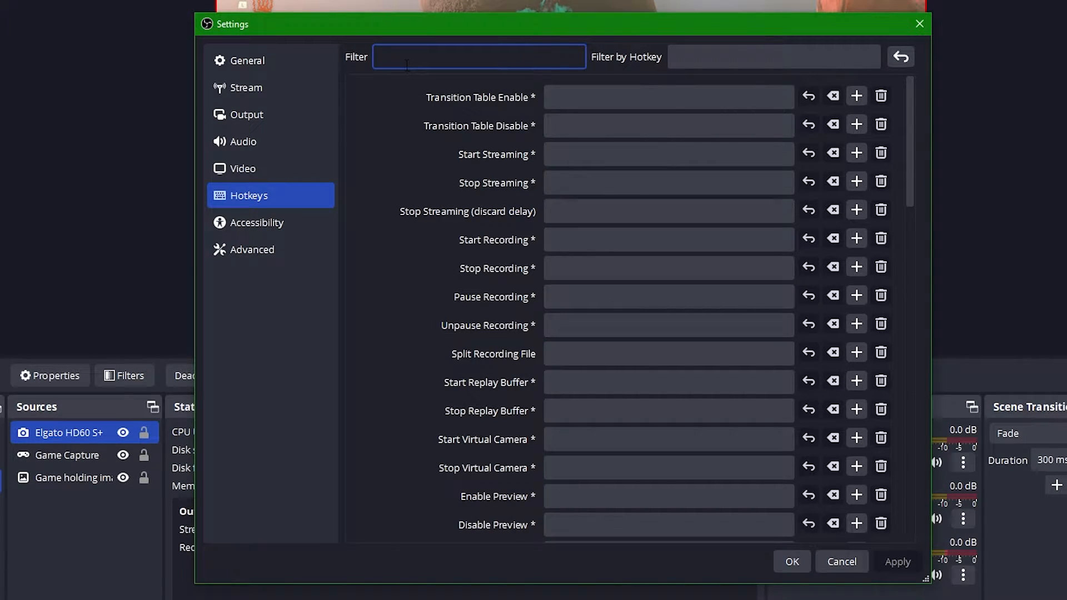
pyautogui.write('elgato')
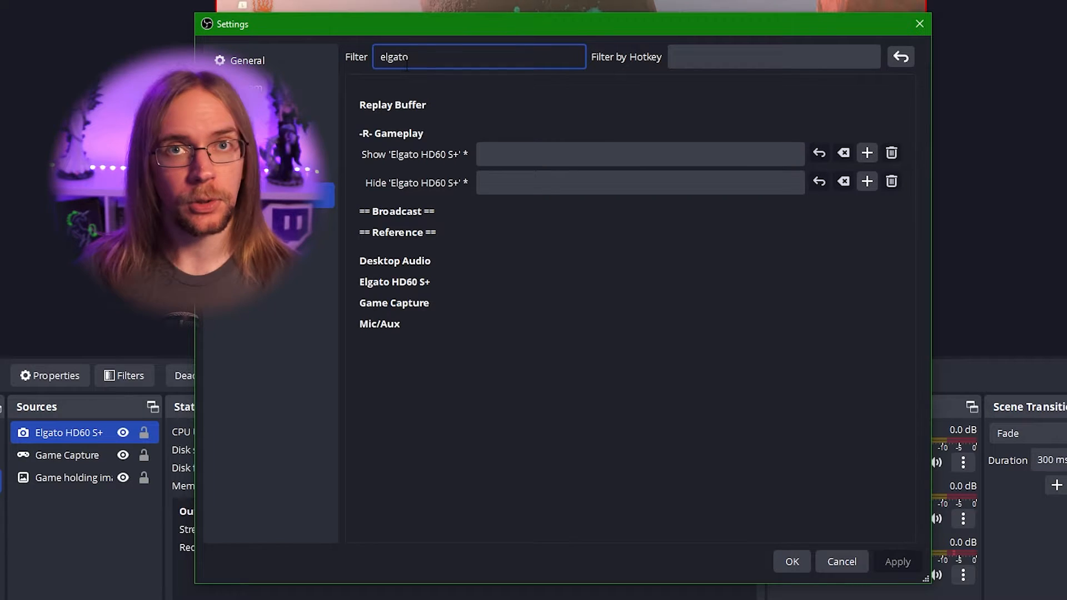
pyautogui.click(639, 154)
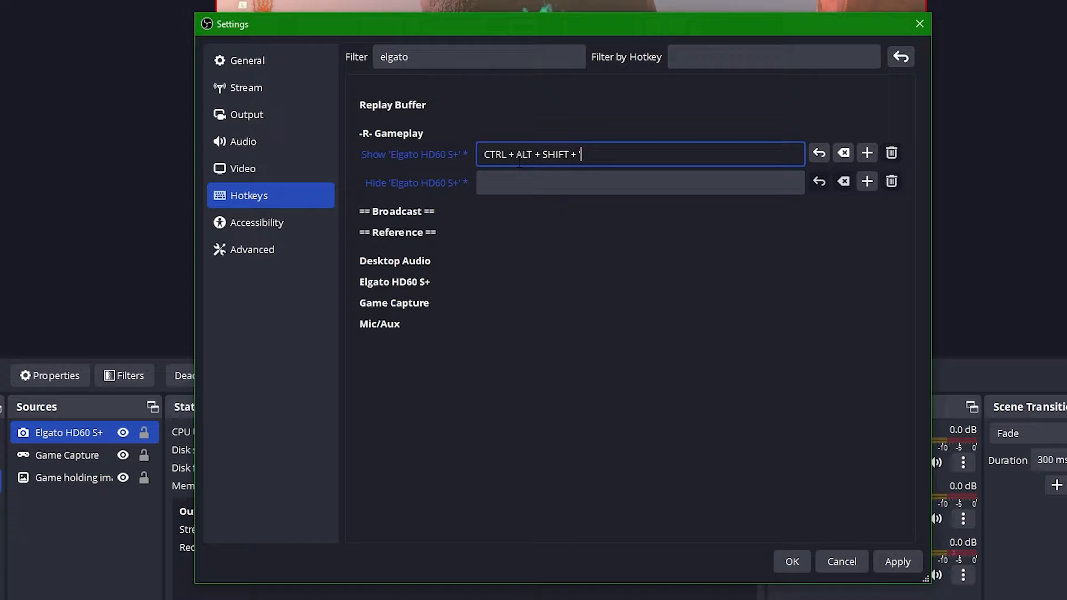
pyautogui.click(639, 181)
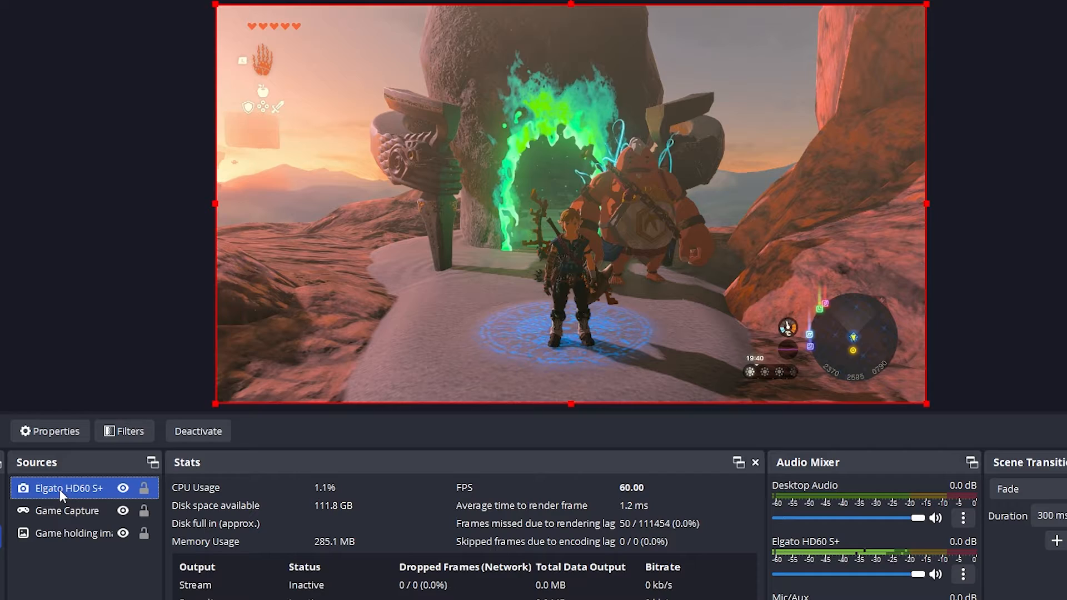
# Set a Fade hide transition on the Elgato HD60 S+ source.
pyautogui.rightClick(68, 488)
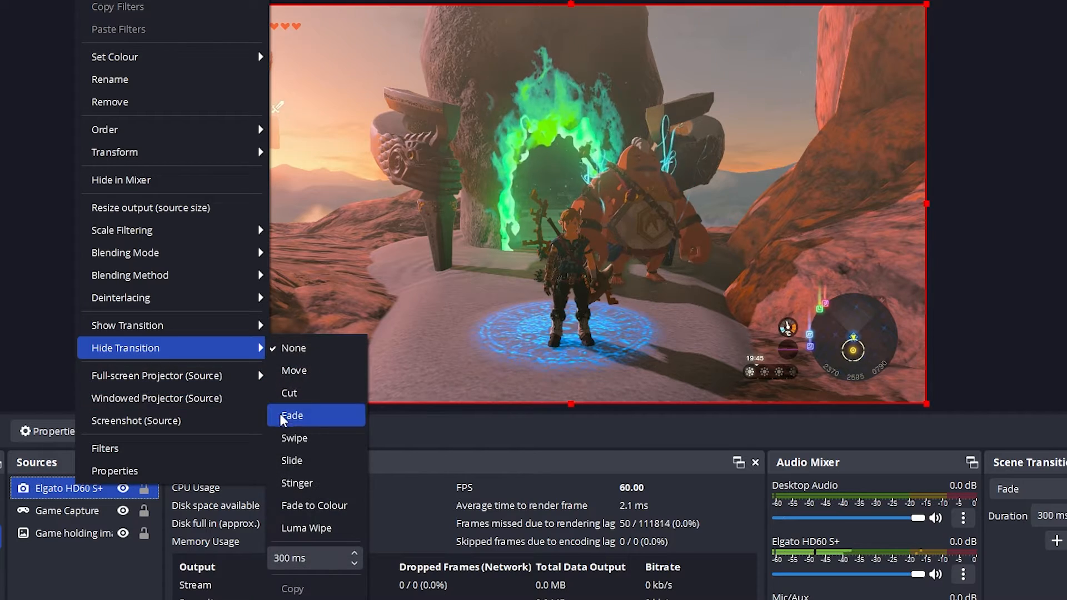
pyautogui.click(292, 415)
pyautogui.write('capture')
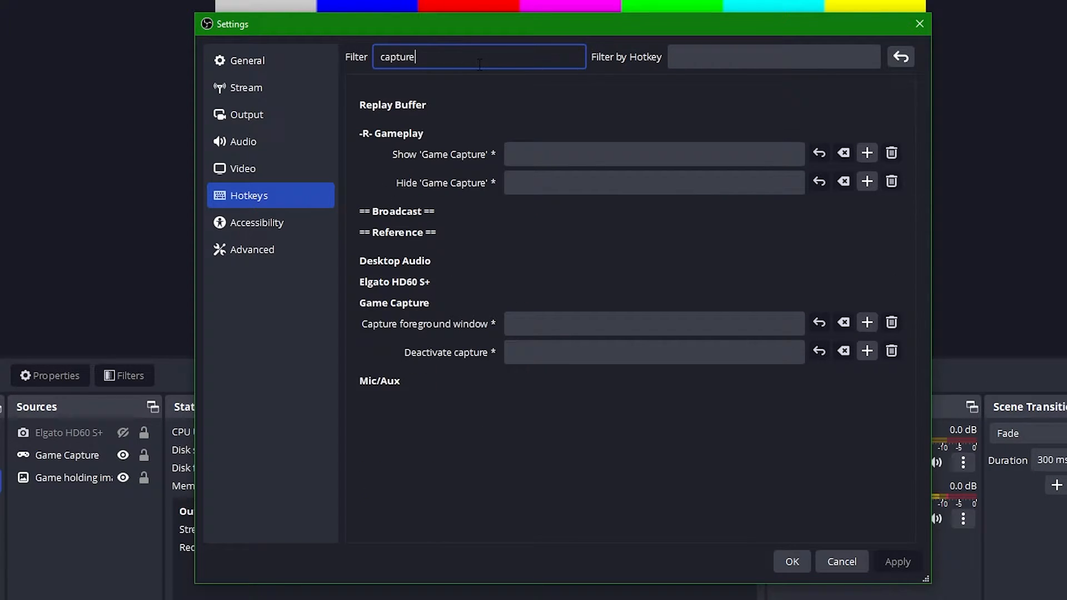
# Close the Settings window to return to the main OBS window.
pyautogui.click(652, 324)
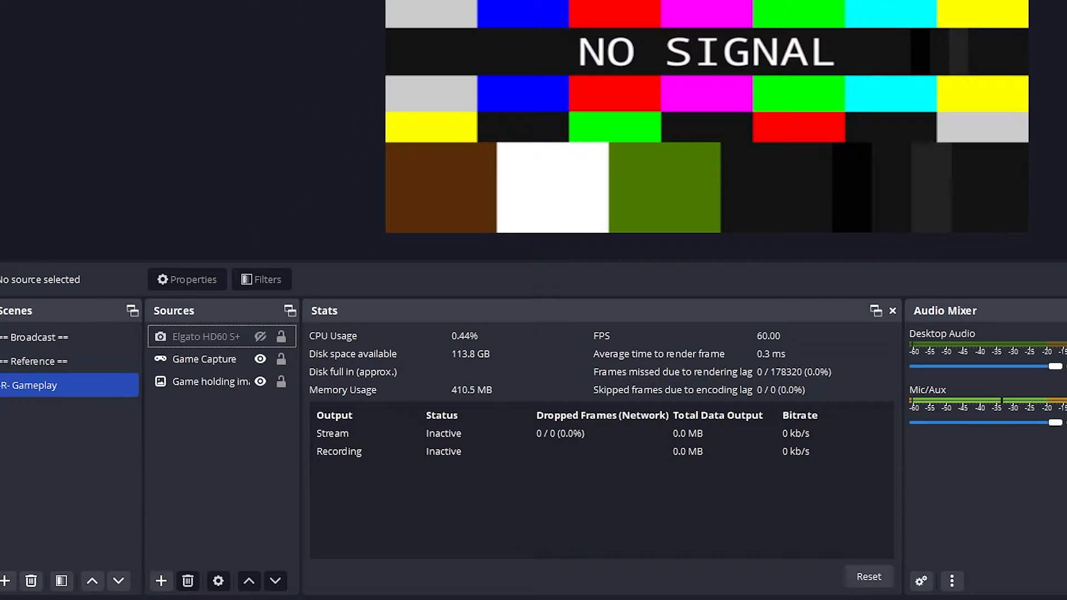
# Create a new scene named '-R- Supporter bar'.
pyautogui.click(5, 580)
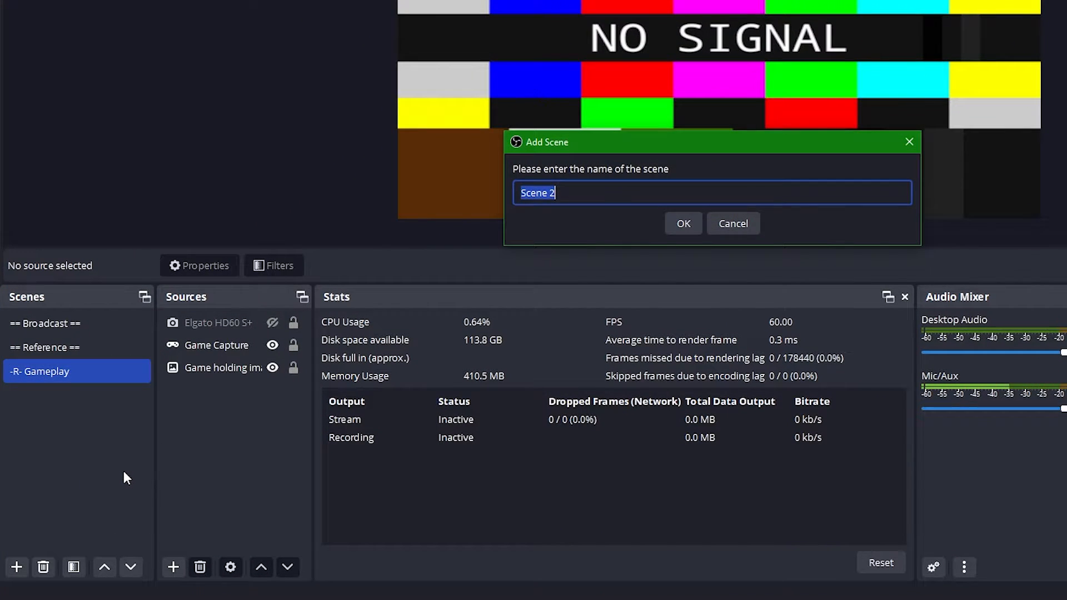
pyautogui.write('-R- Support')
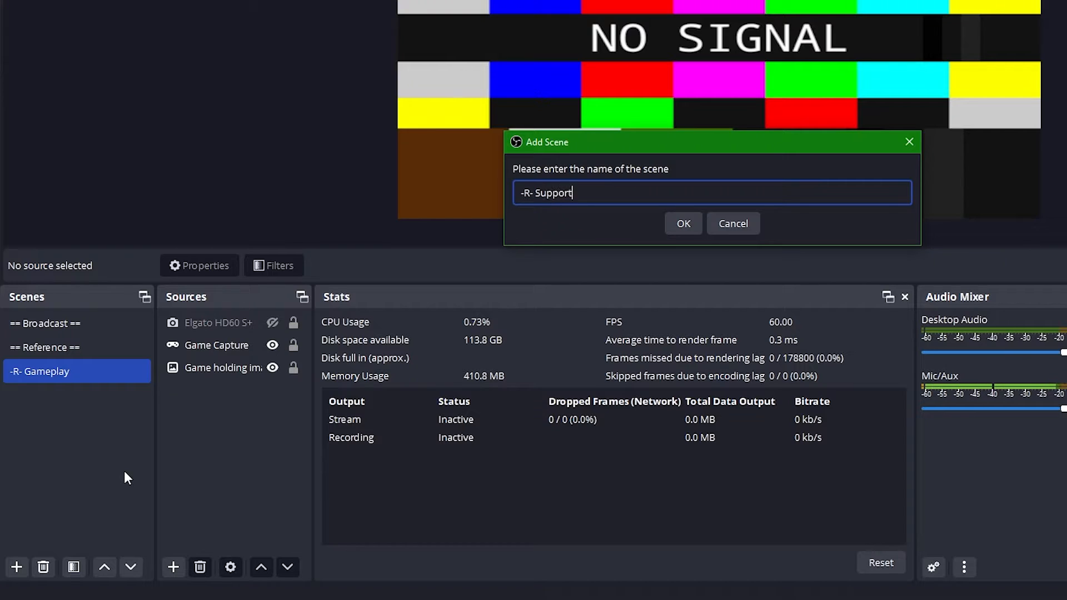
pyautogui.click(682, 224)
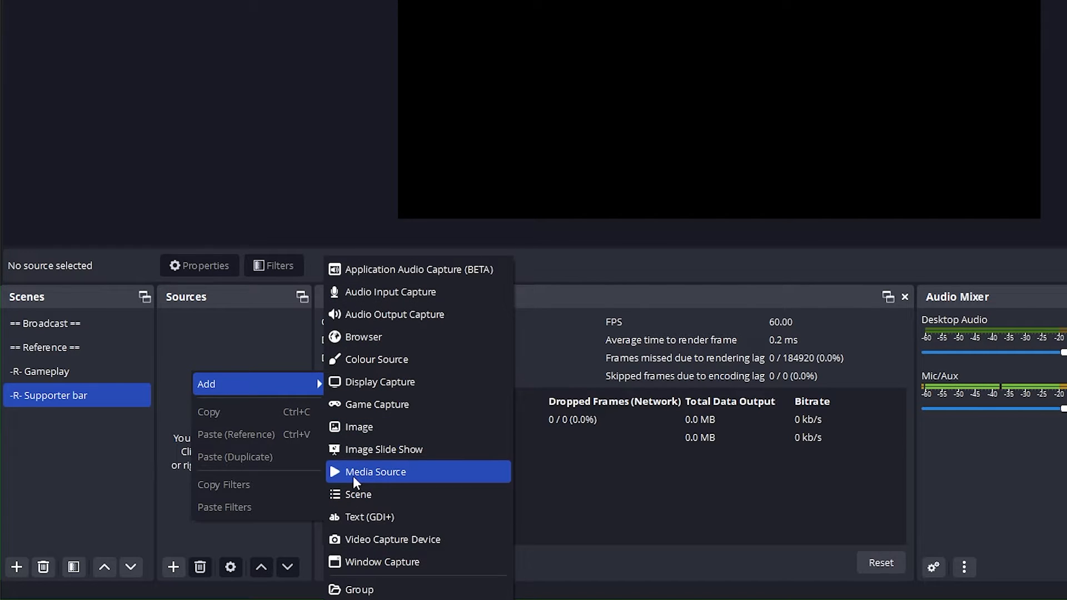
# Add a looping Supporter bar.webm media source and position it along the canvas bottom.
pyautogui.click(376, 472)
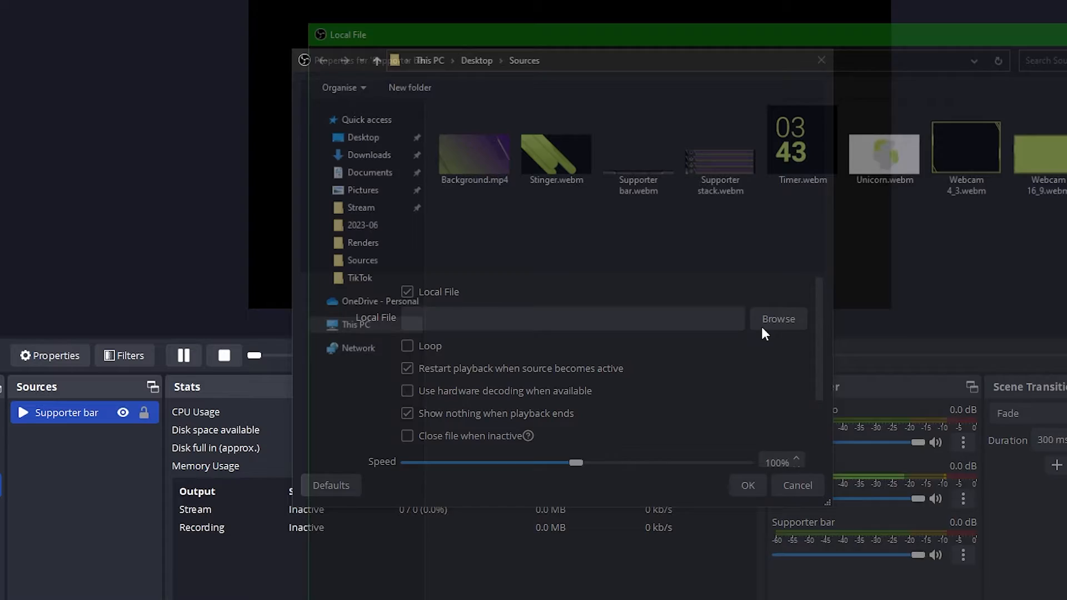
pyautogui.click(777, 318)
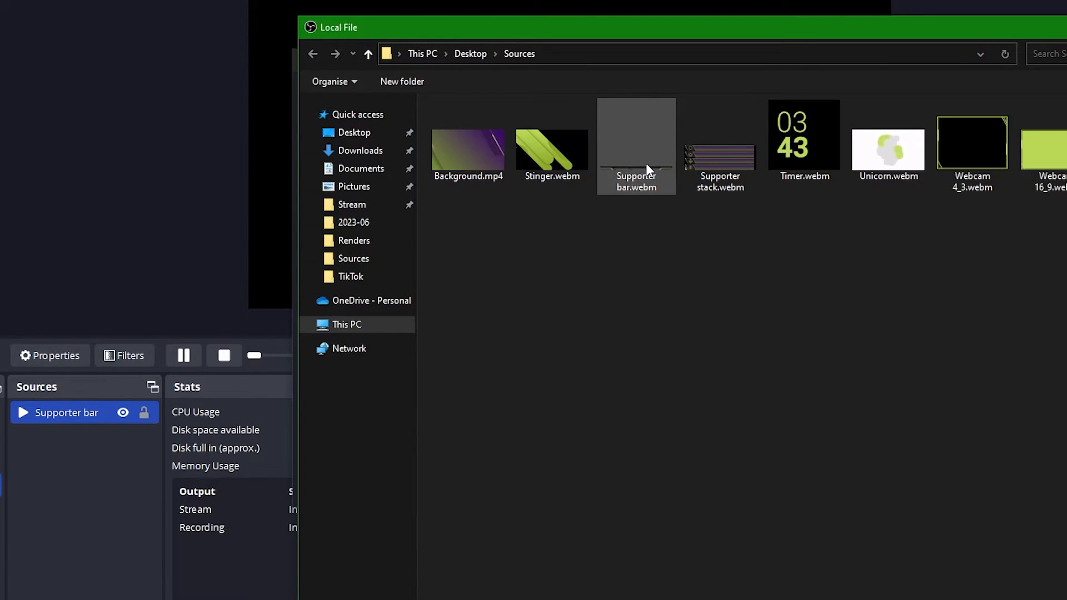
pyautogui.doubleClick(635, 135)
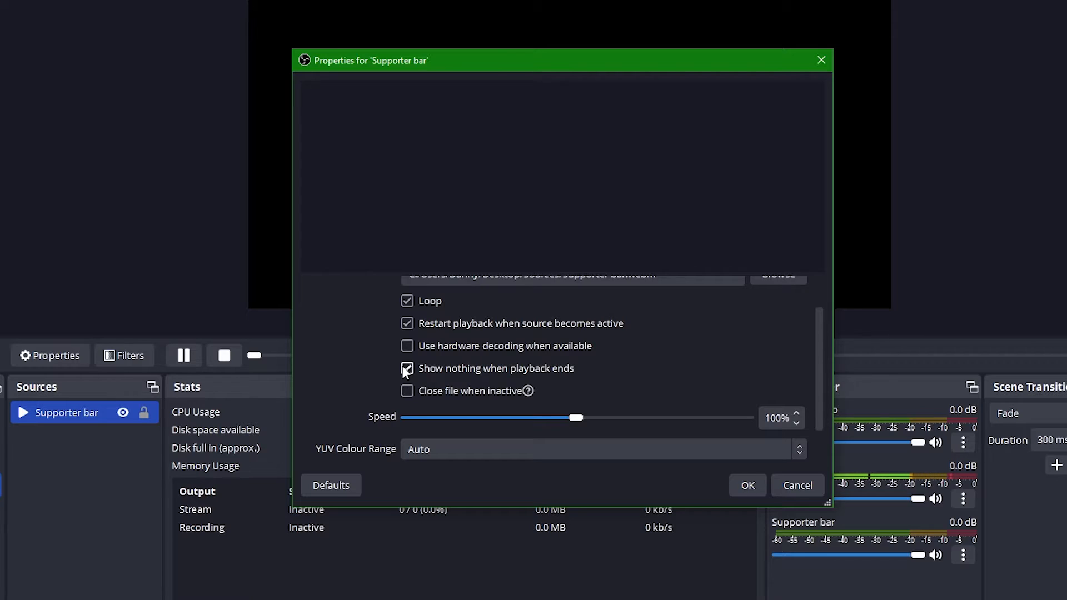
pyautogui.click(407, 390)
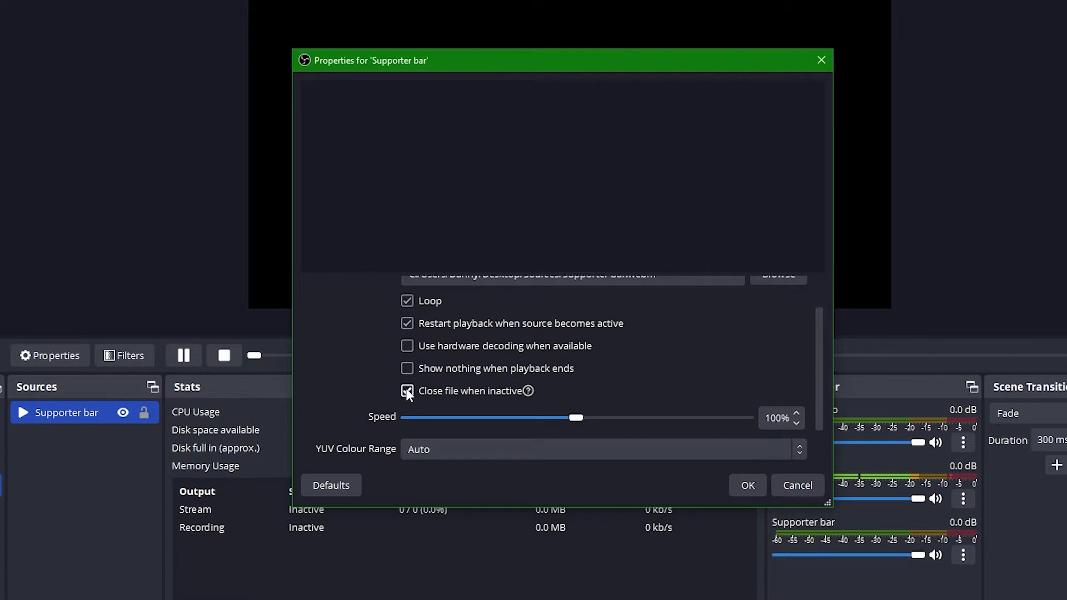
pyautogui.click(746, 485)
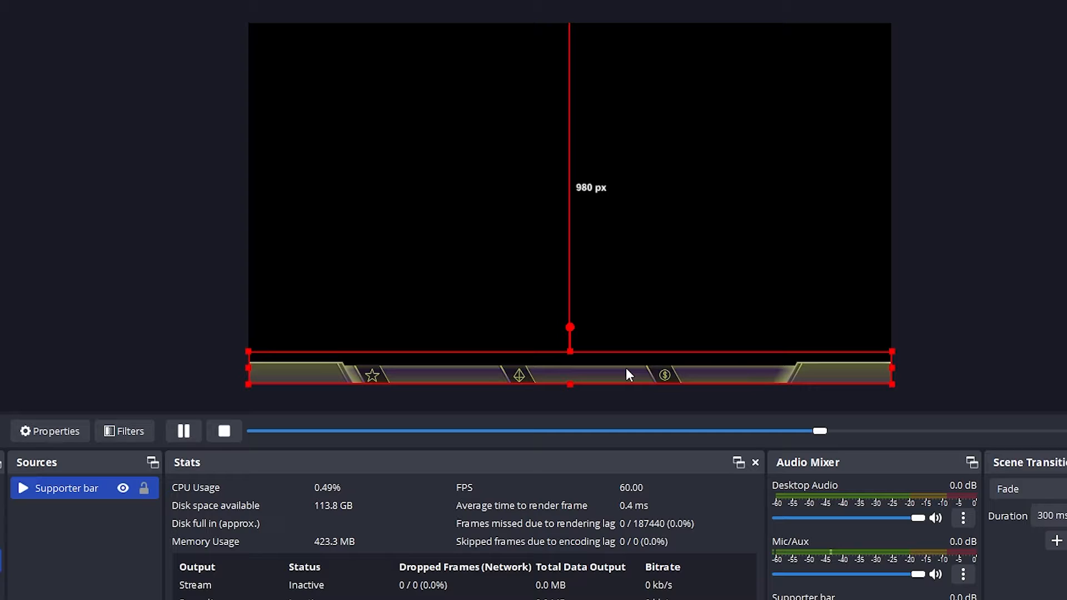
pyautogui.moveTo(608, 370)
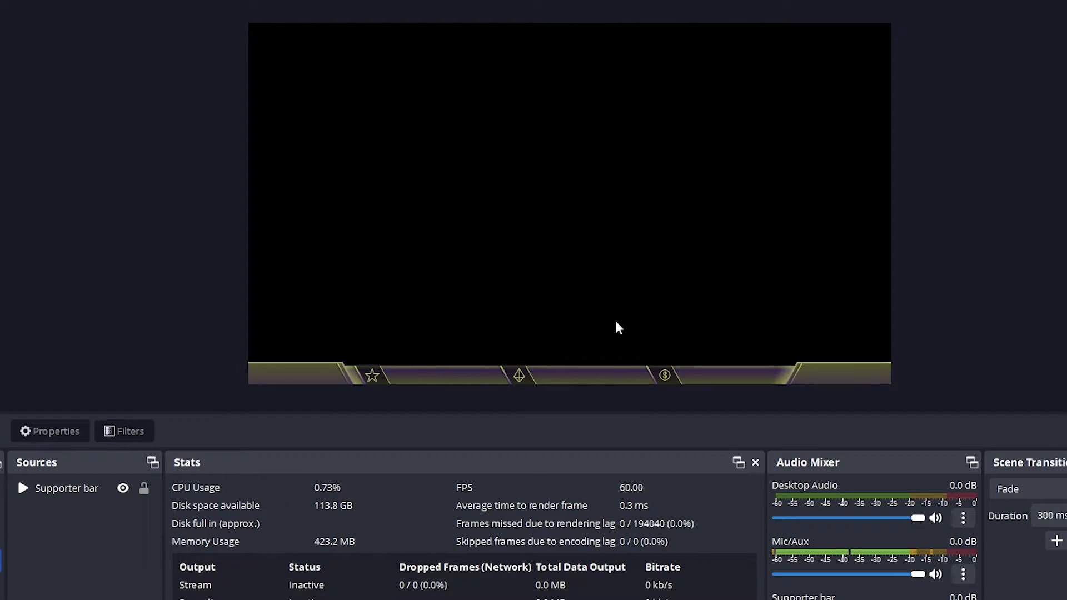
pyautogui.rightClick(616, 328)
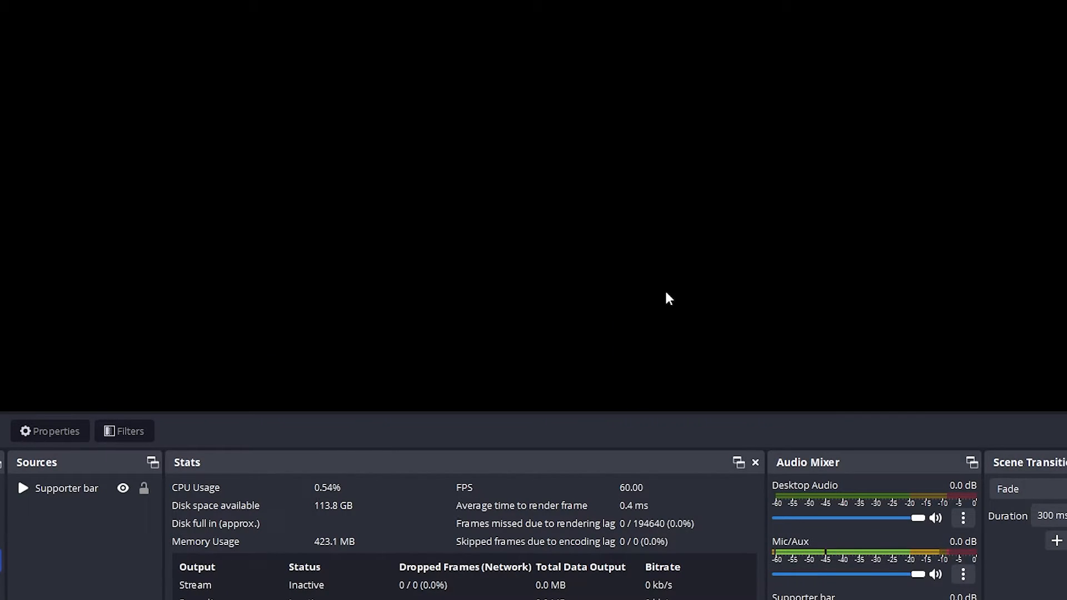
pyautogui.moveTo(664, 291)
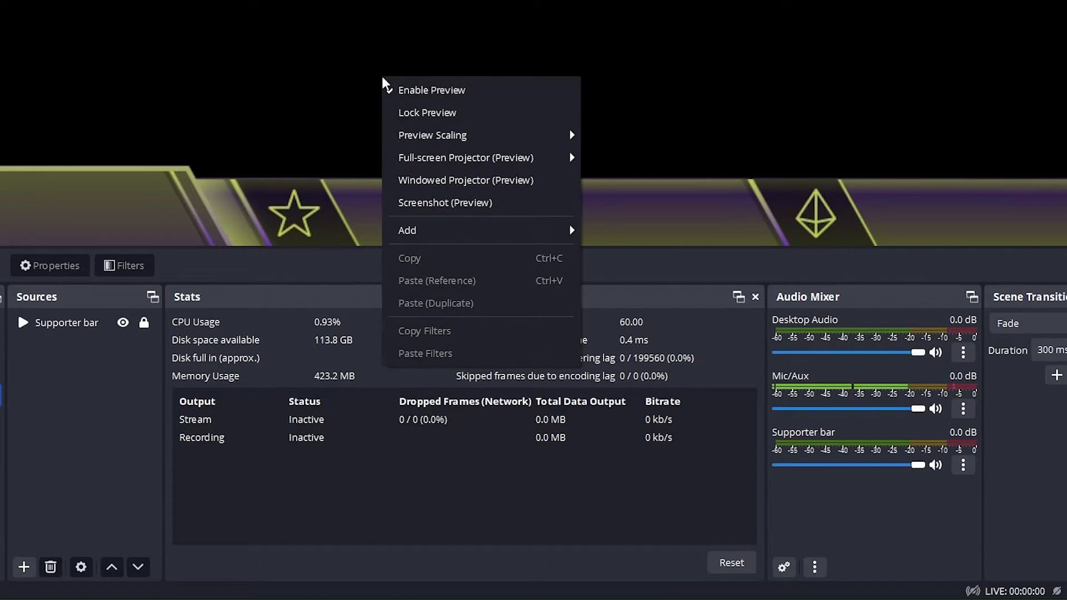
pyautogui.moveTo(433, 134)
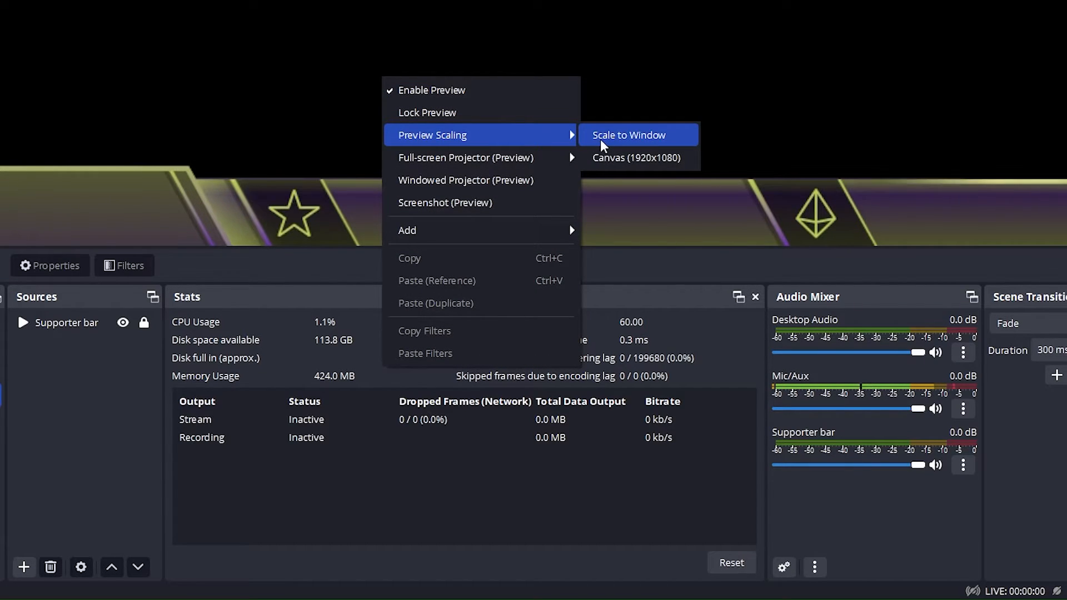
pyautogui.click(628, 135)
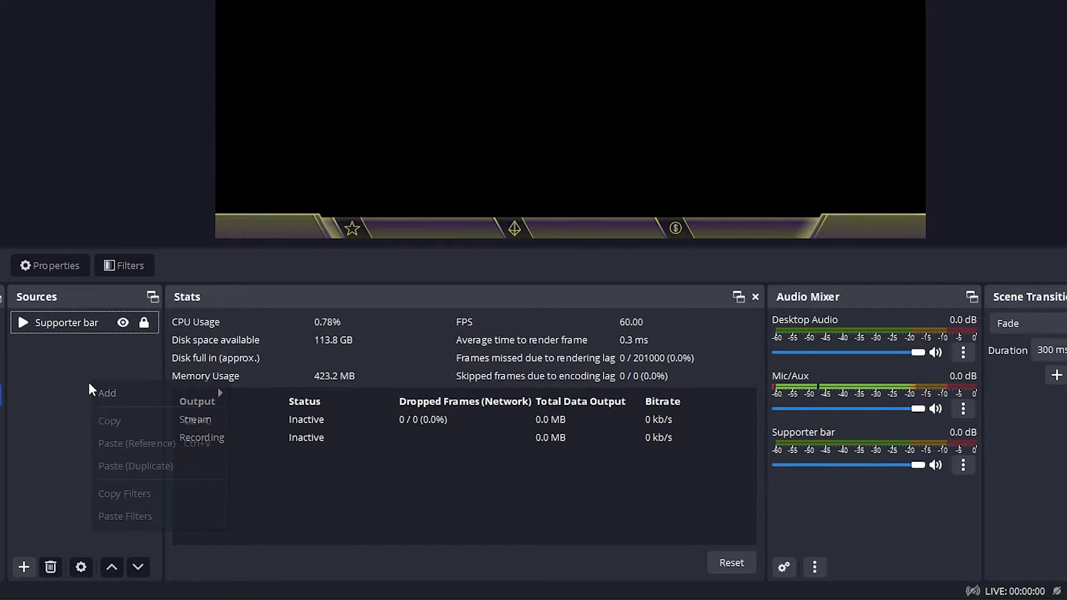
# Add a new text source named Subscriber.
pyautogui.click(284, 522)
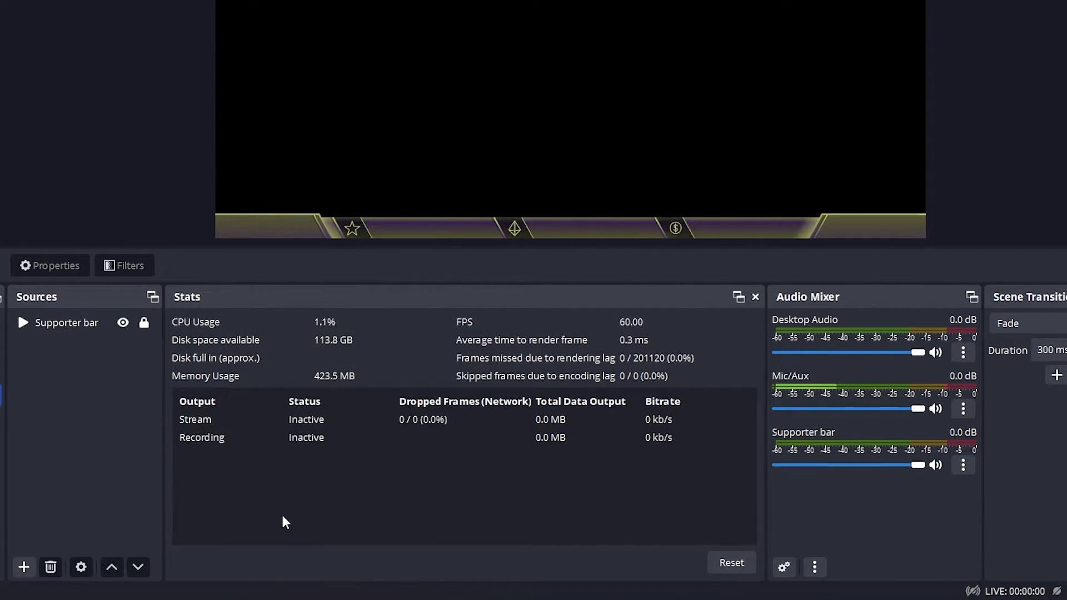
pyautogui.click(23, 566)
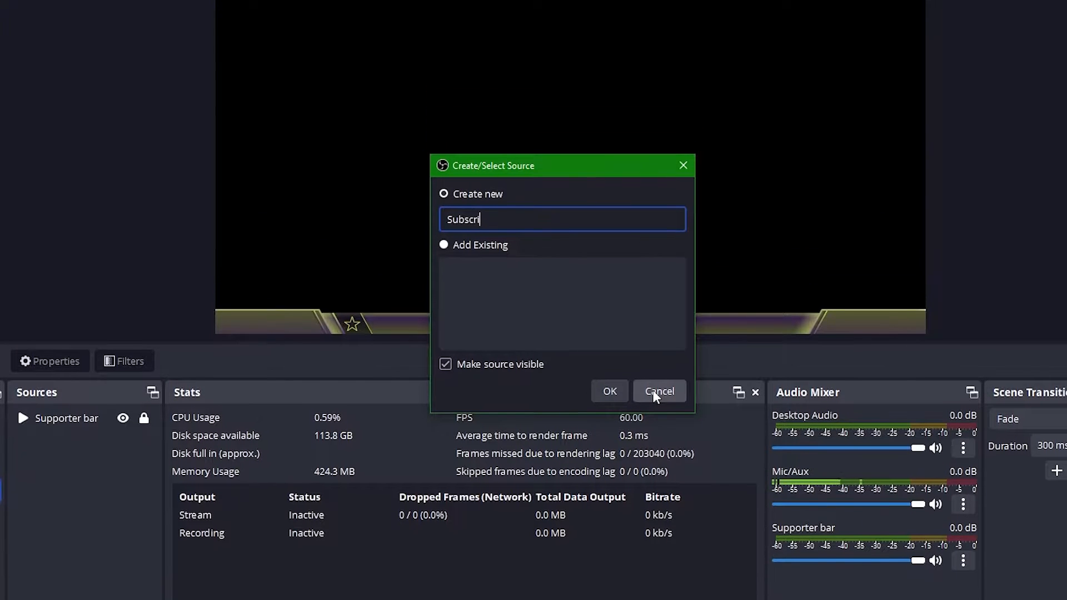
pyautogui.click(608, 391)
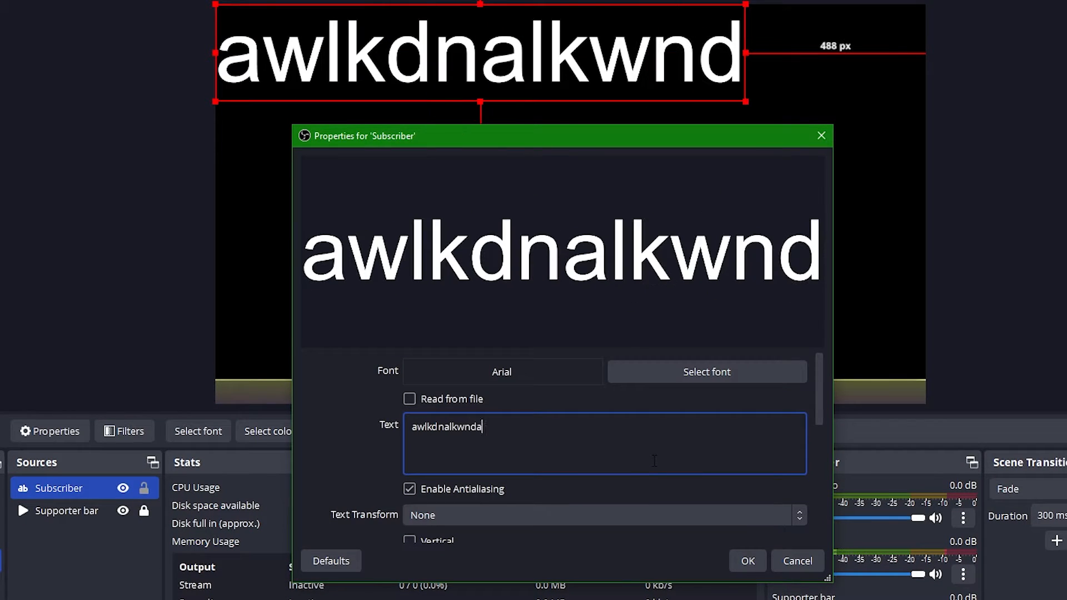
# Pick Montserrat Light at size 36 as the Subscriber text font.
pyautogui.click(706, 372)
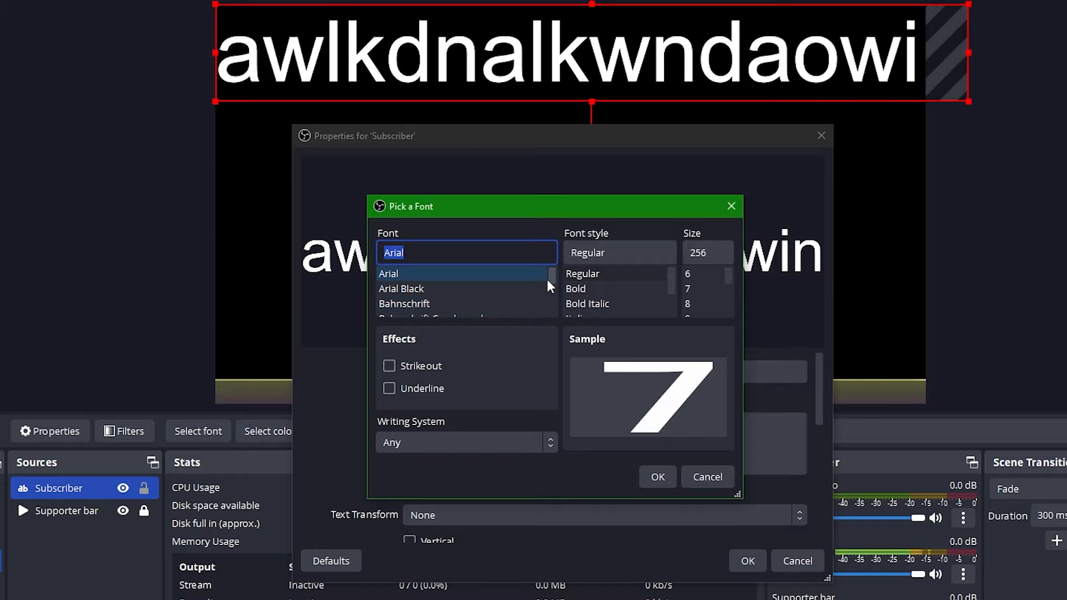
pyautogui.scroll(-3)
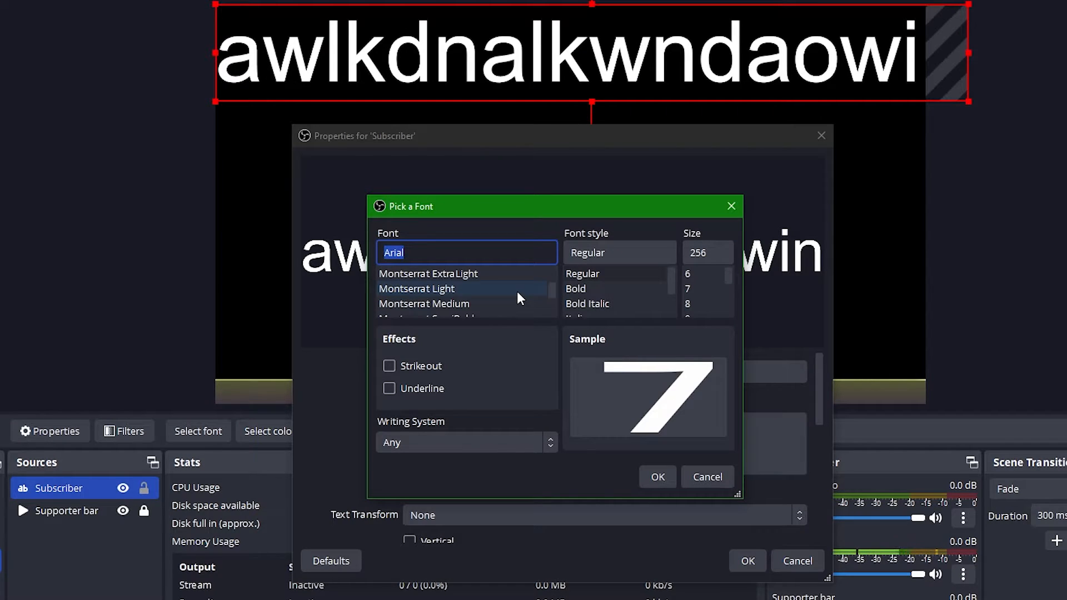
pyautogui.click(416, 288)
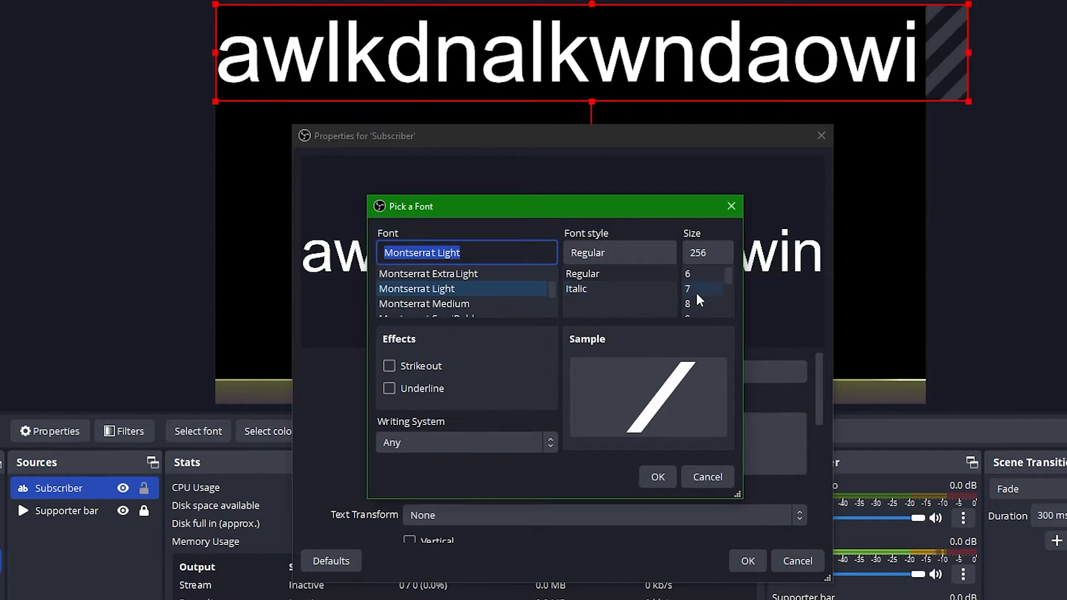
pyautogui.click(691, 273)
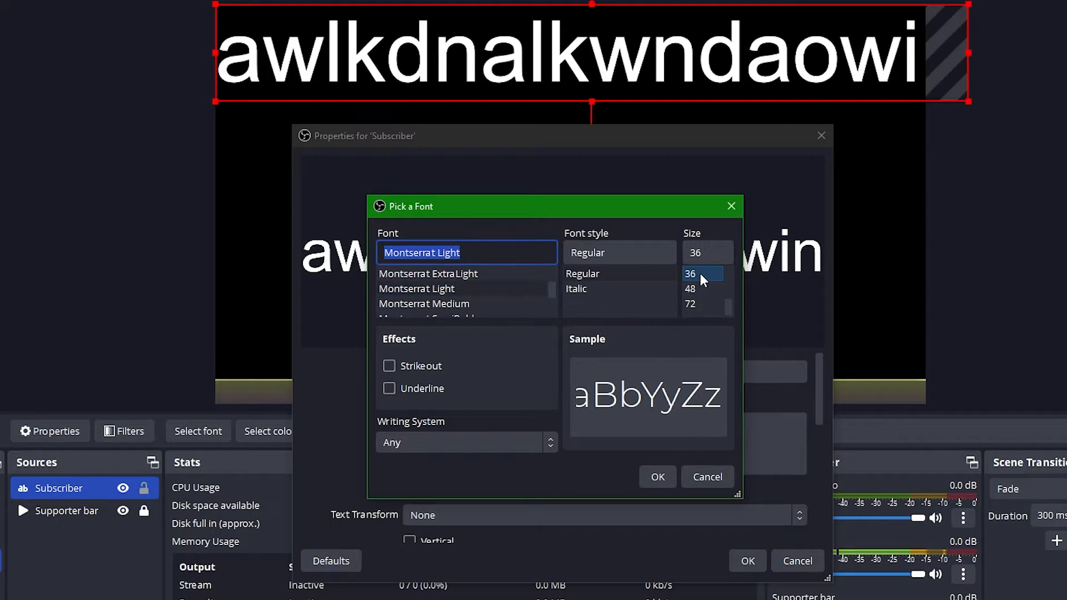
pyautogui.click(657, 476)
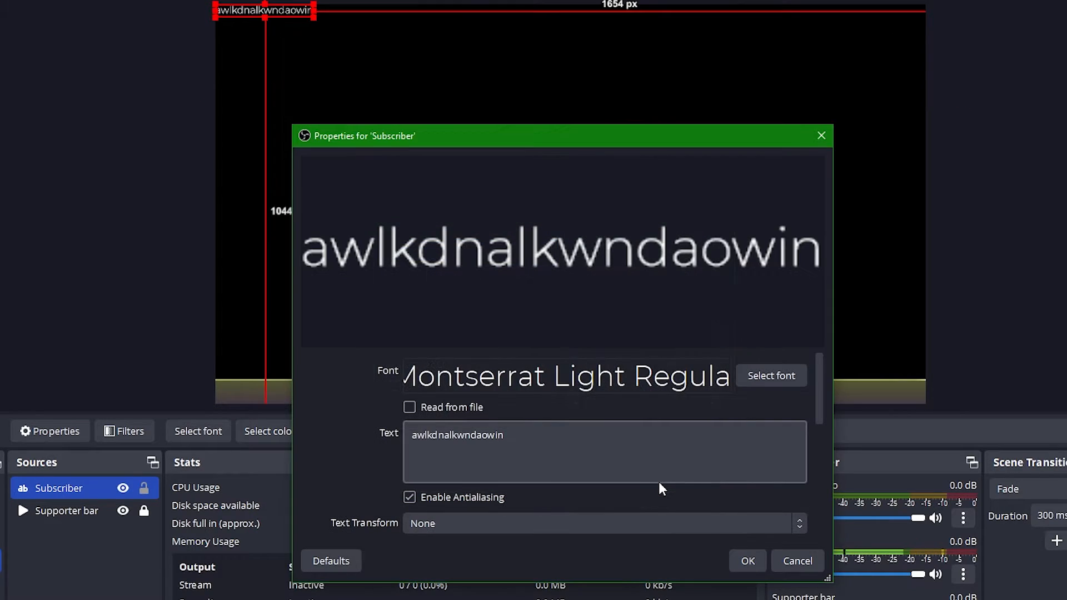
# Read the Subscriber text from Latest subscriber.txt and colour it lime green #bada55.
pyautogui.click(409, 407)
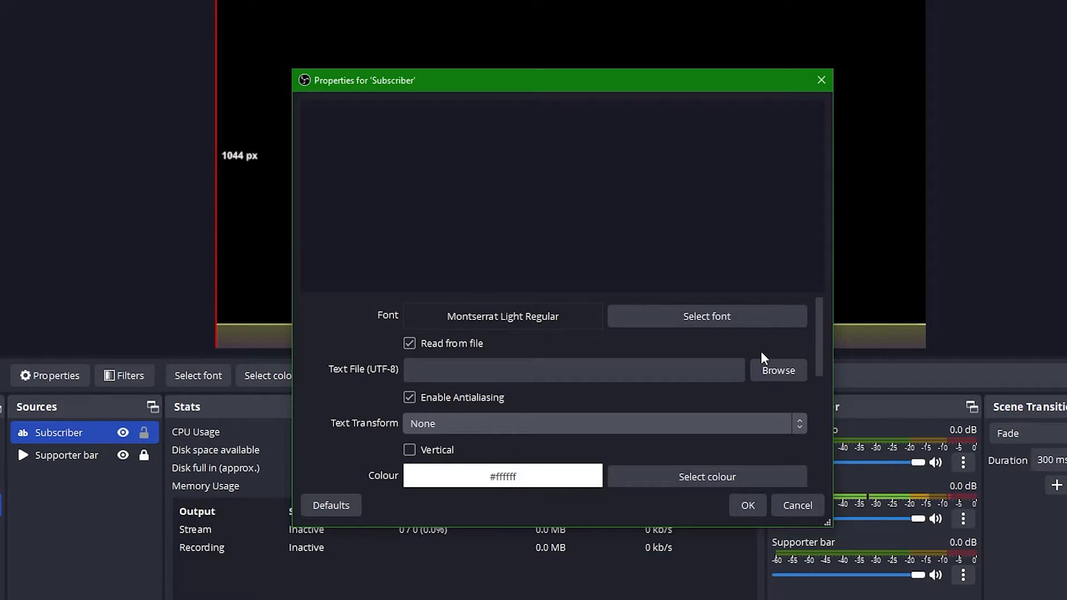
pyautogui.moveTo(781, 399)
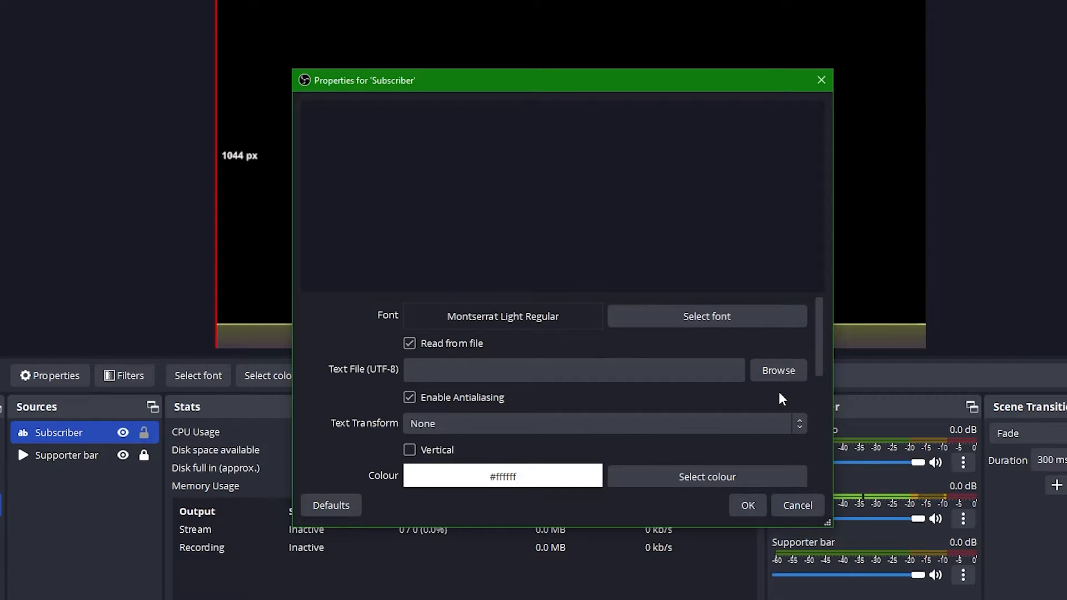
pyautogui.moveTo(777, 379)
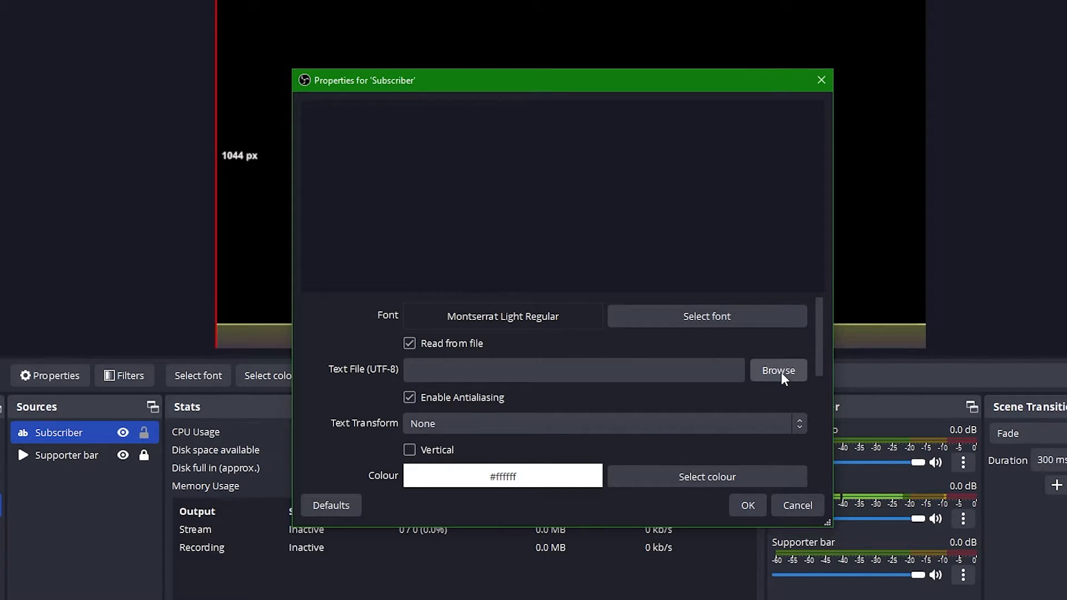
pyautogui.click(777, 370)
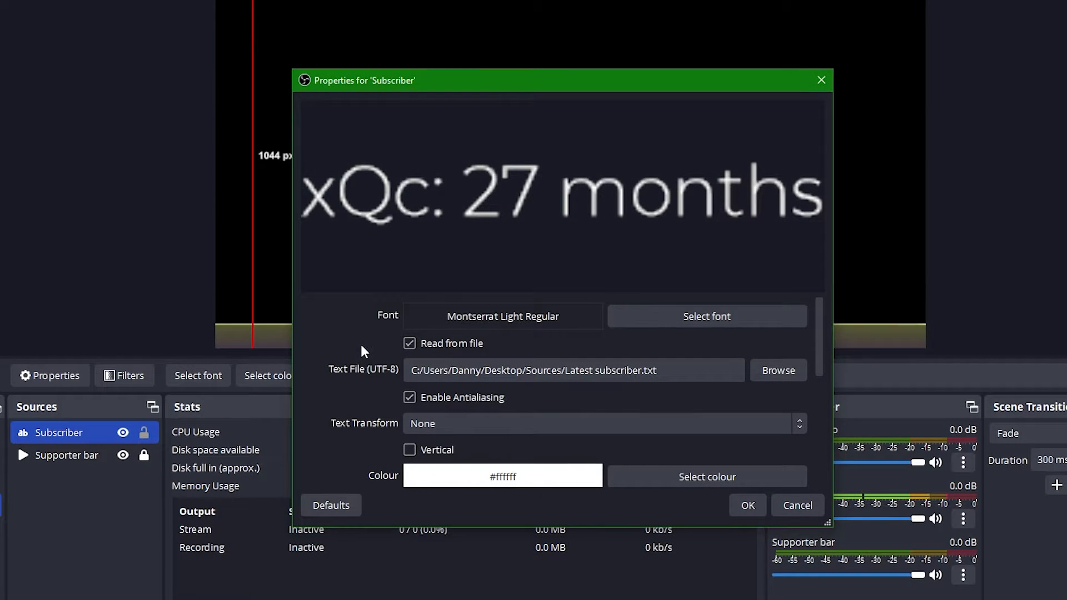
pyautogui.click(706, 476)
pyautogui.write('#bada55')
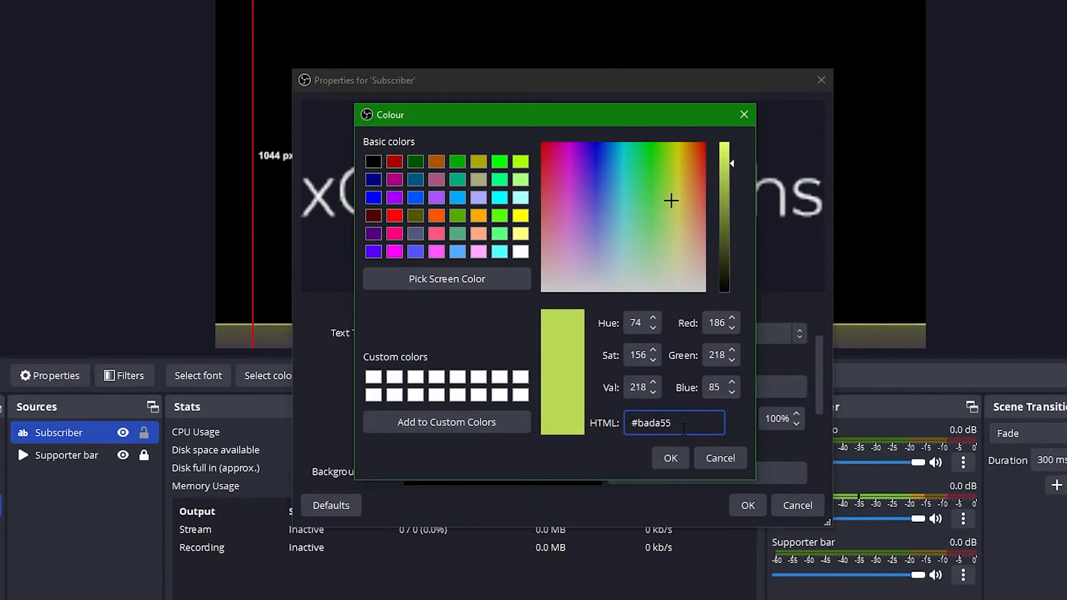
pyautogui.click(669, 458)
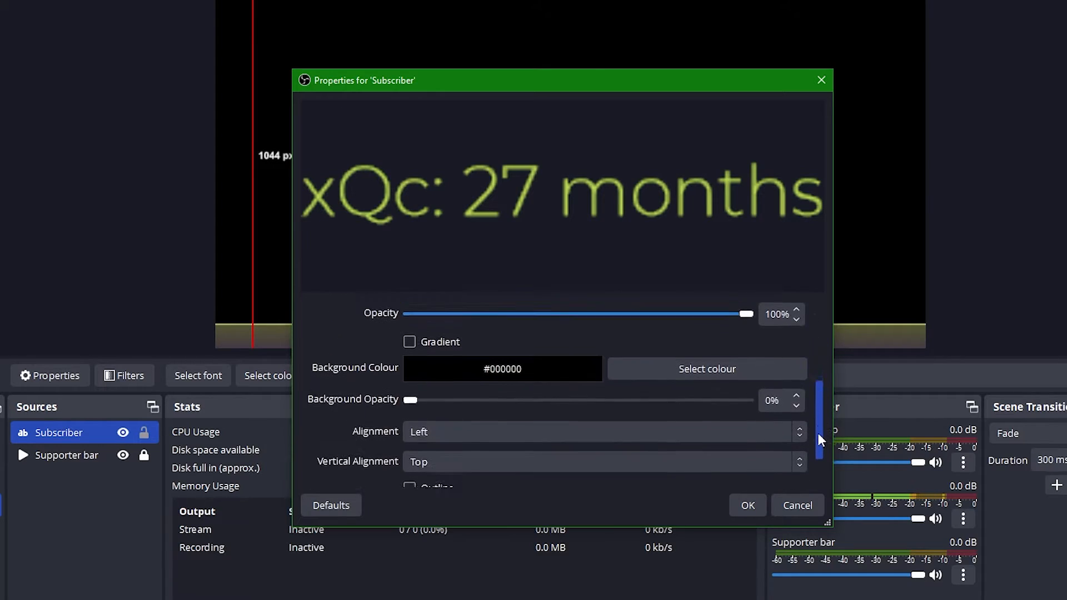
# Enable custom extents with width 320, save, and move the text onto the bar.
pyautogui.scroll(-3)
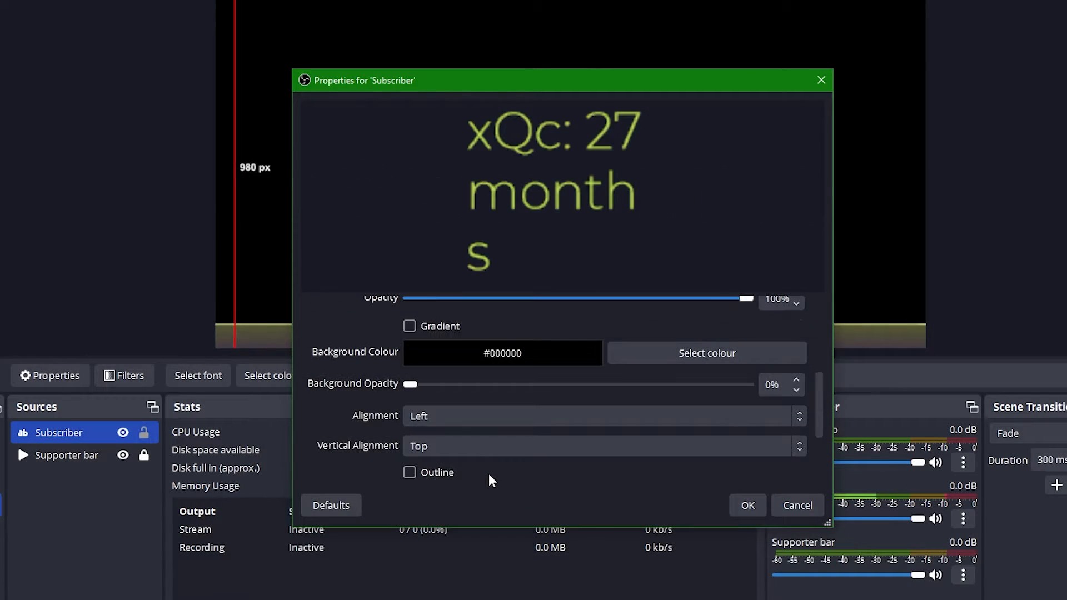
pyautogui.scroll(-3)
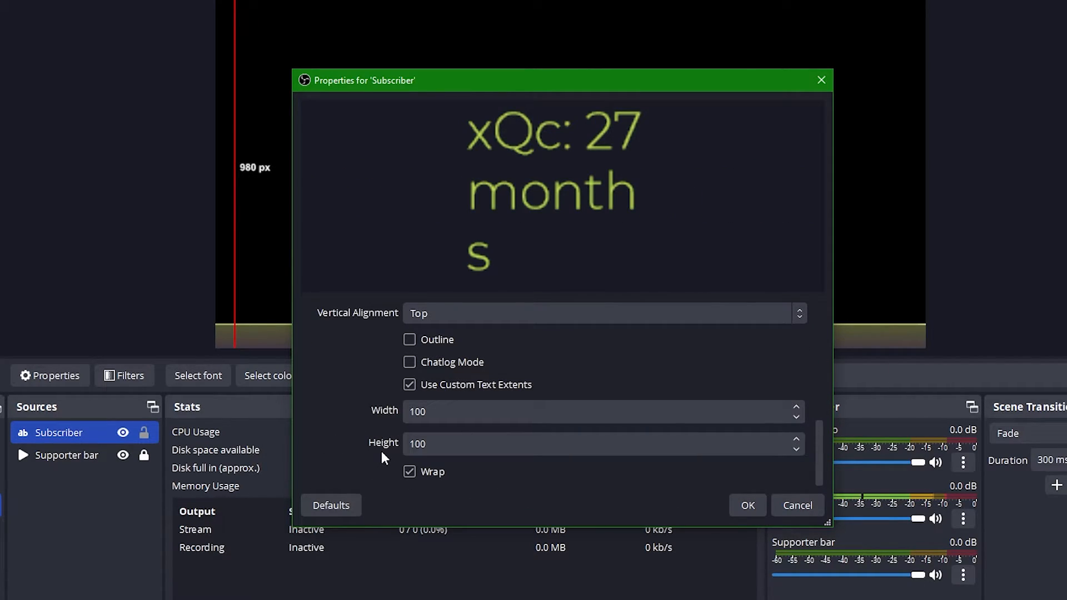
pyautogui.click(599, 443)
pyautogui.write('320')
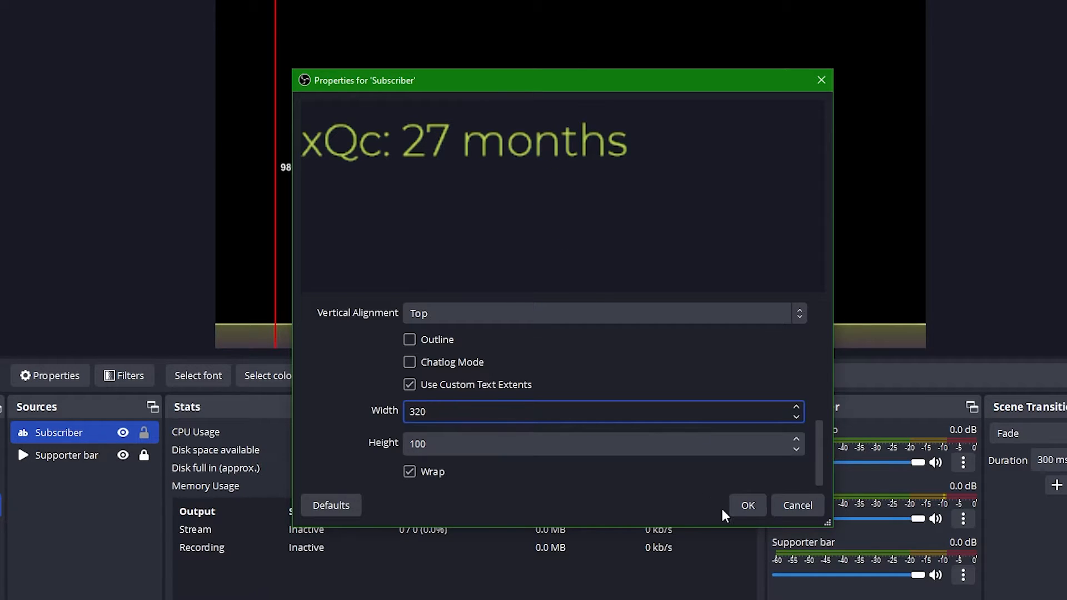
pyautogui.click(746, 505)
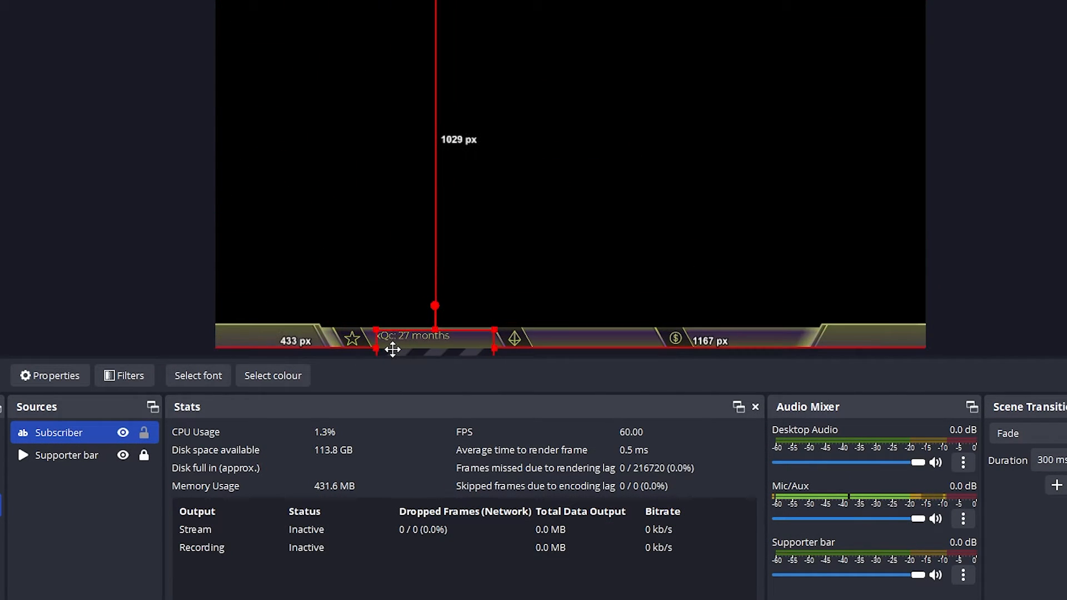
pyautogui.rightClick(503, 217)
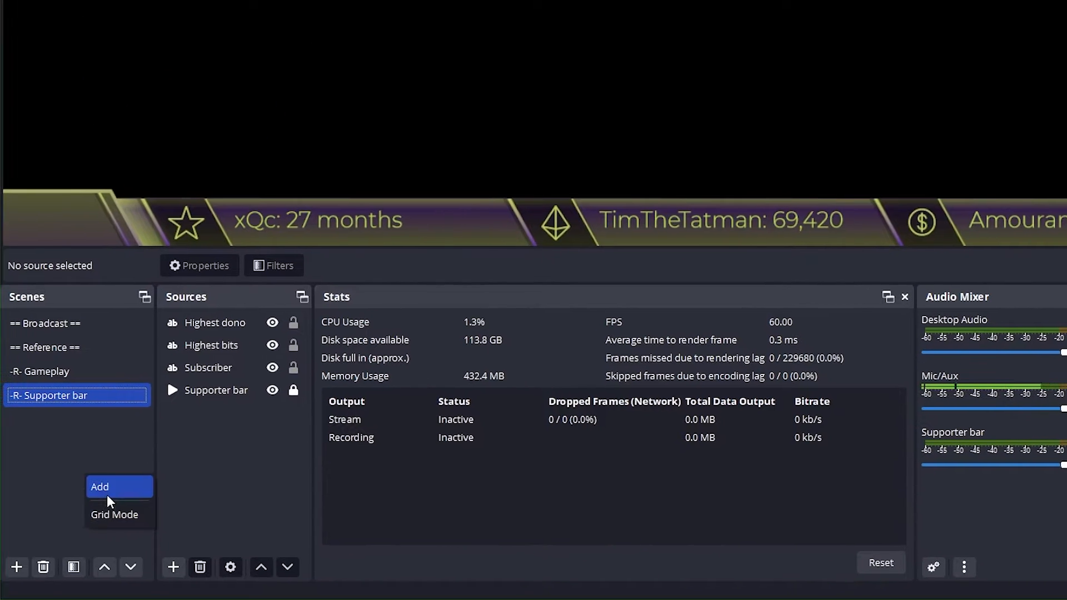
# Create the -R- Overlays scene with a Sponsorship image source using Sponsorship.png.
pyautogui.click(100, 488)
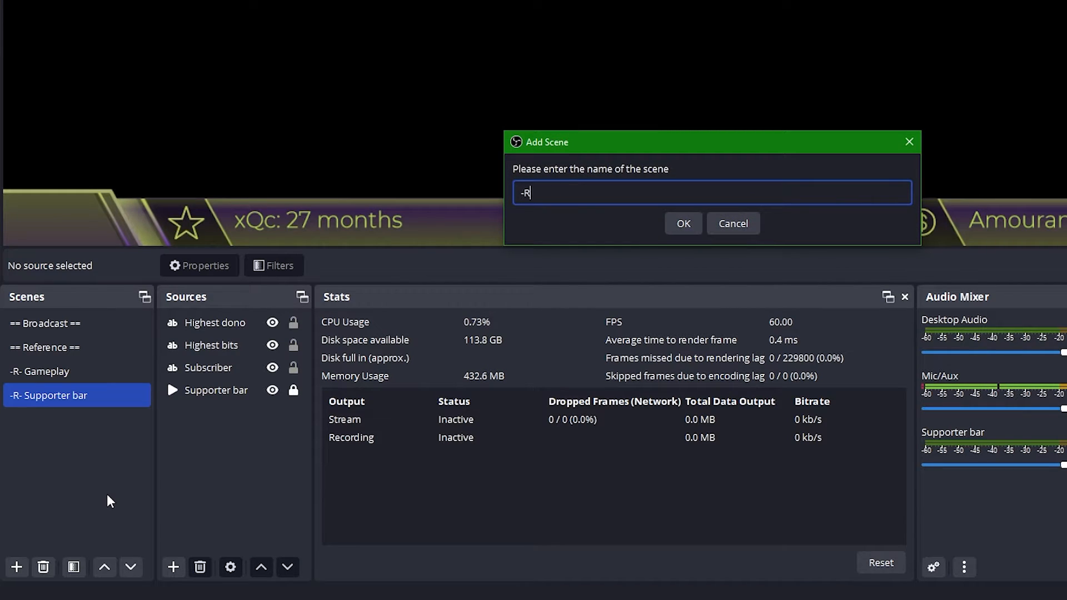
pyautogui.click(682, 223)
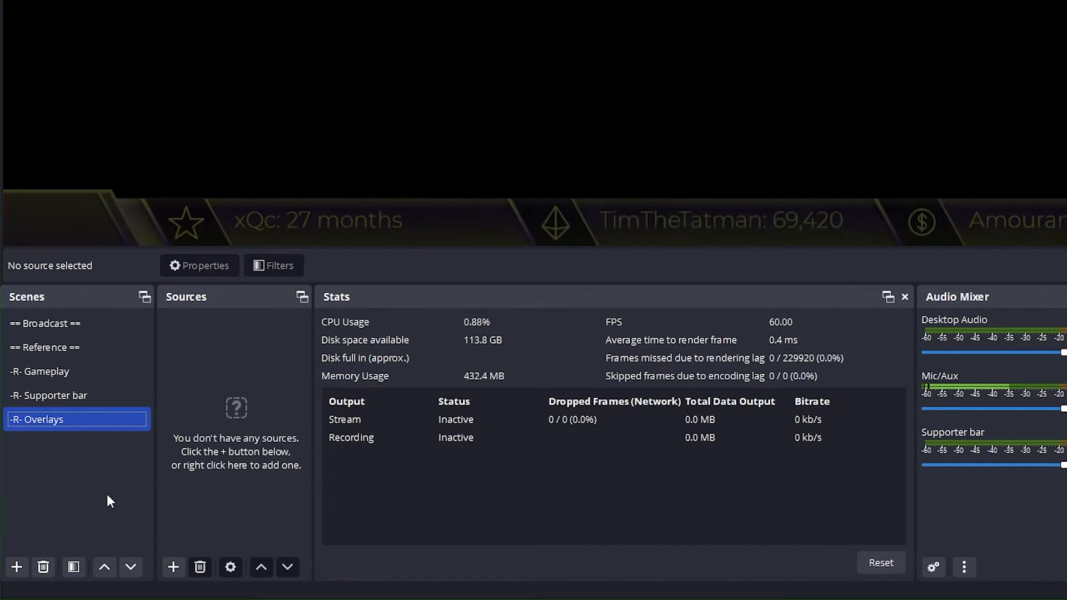
pyautogui.rightClick(235, 442)
pyautogui.write('S')
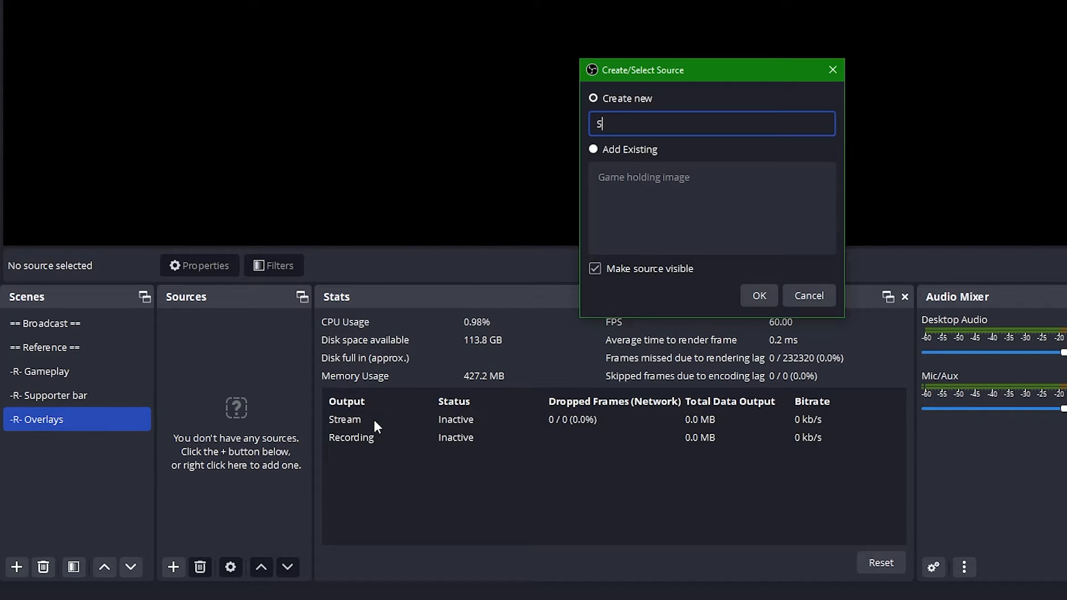
pyautogui.click(758, 295)
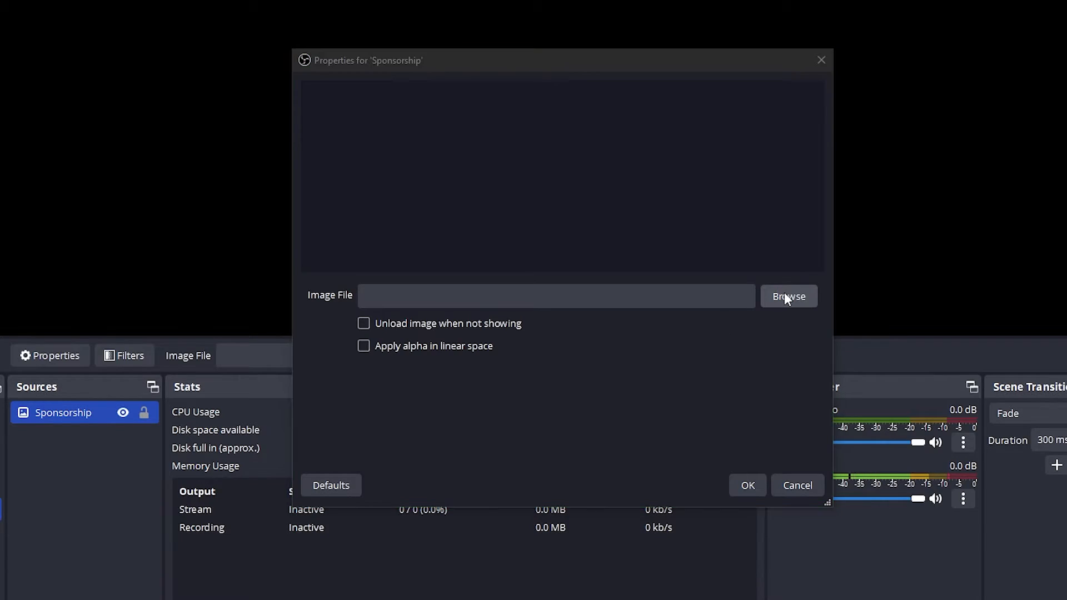
pyautogui.click(788, 296)
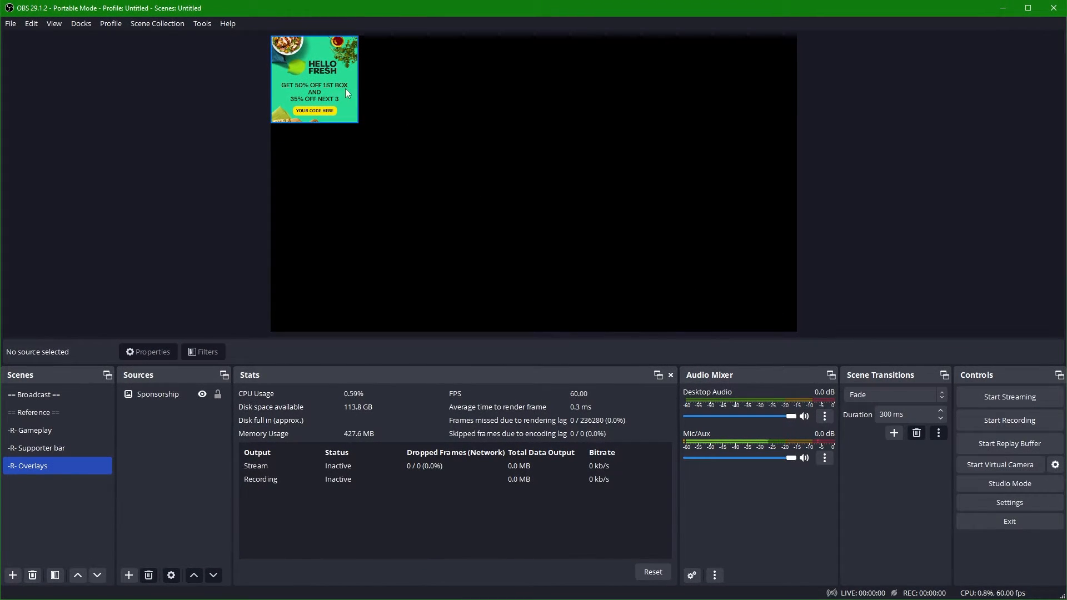
# Centre the Sponsorship image vertically and give it a Slide (Left) hide transition.
pyautogui.click(158, 394)
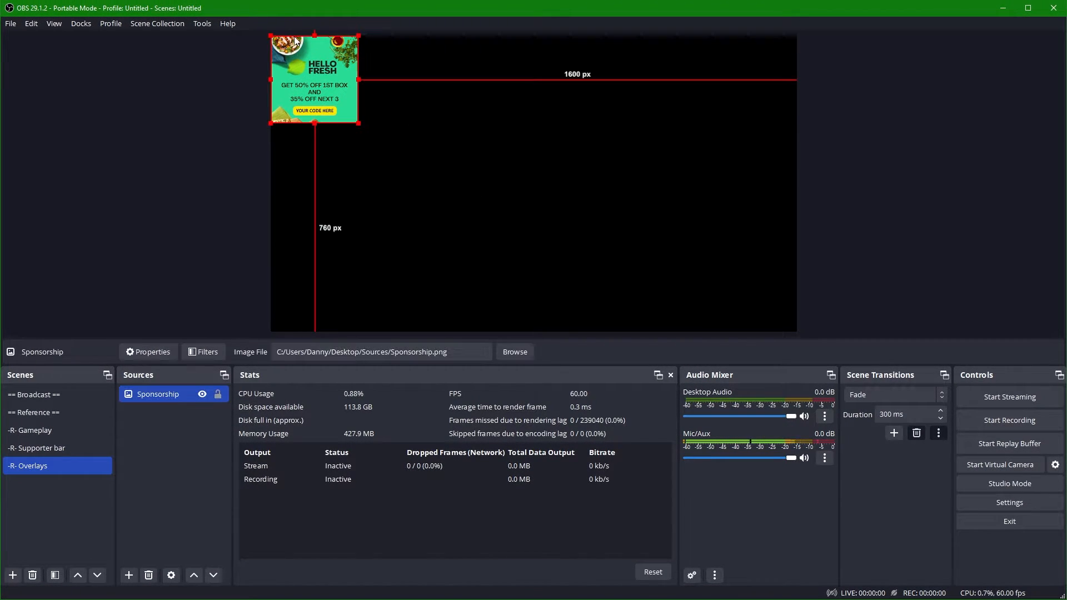
pyautogui.rightClick(313, 78)
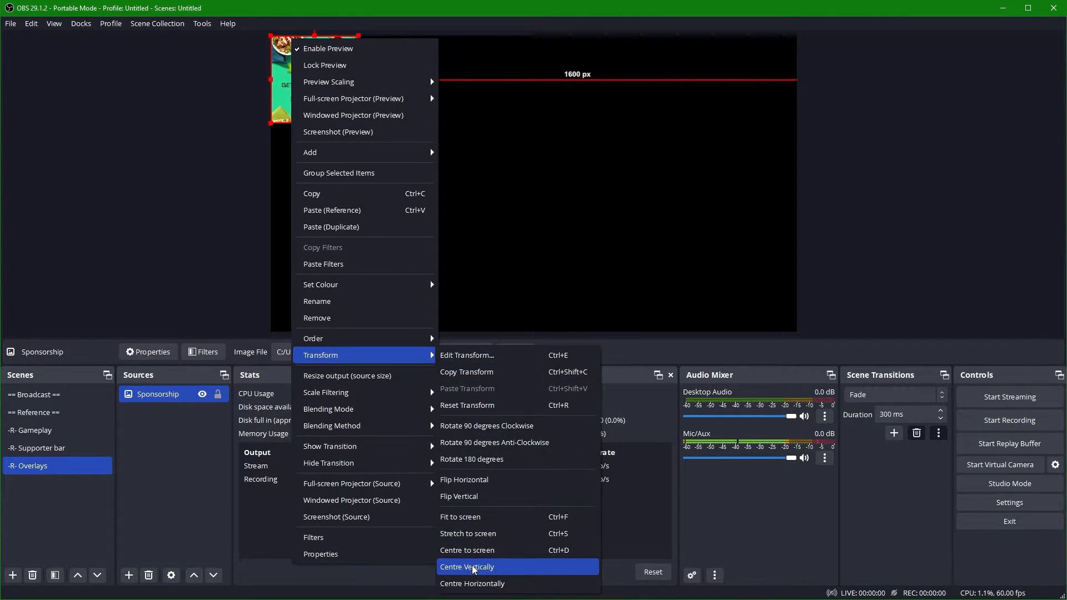
pyautogui.click(467, 566)
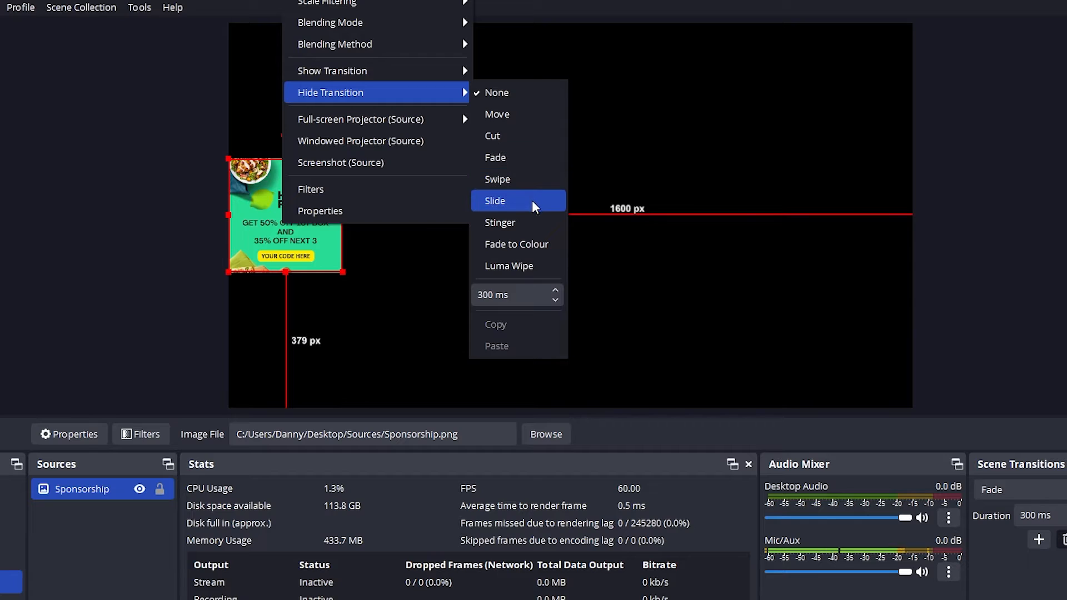
pyautogui.click(494, 200)
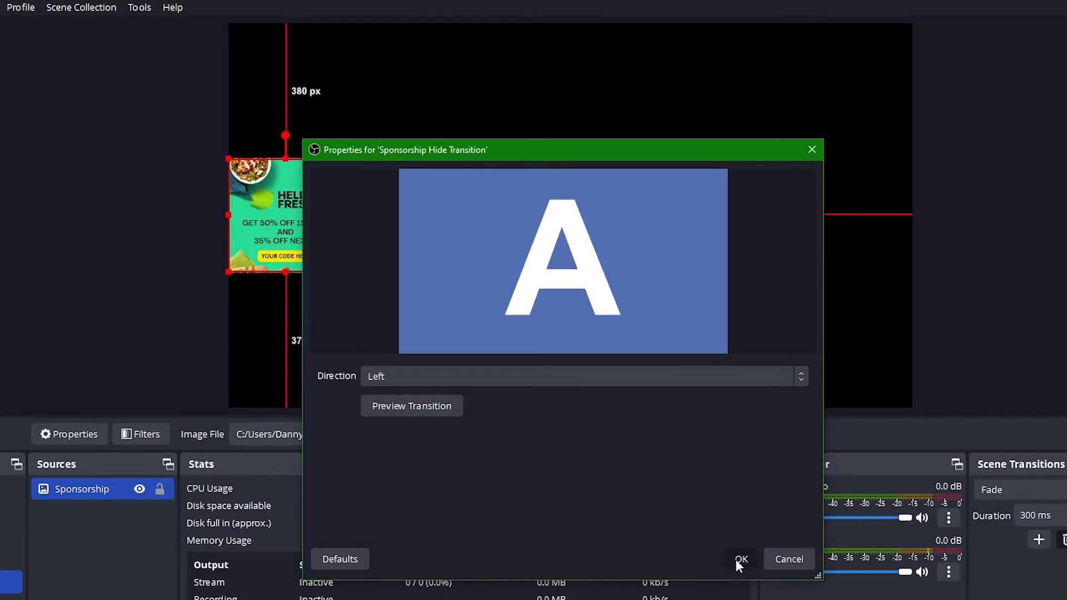
pyautogui.click(740, 558)
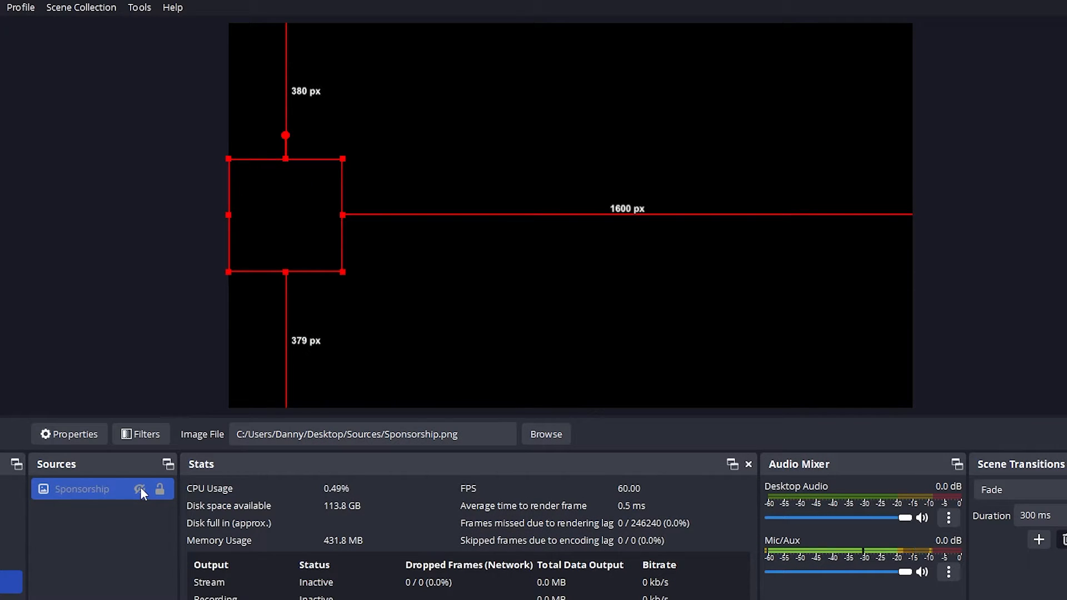
# Set a show transition for the image and toggle its visibility to test both.
pyautogui.click(140, 489)
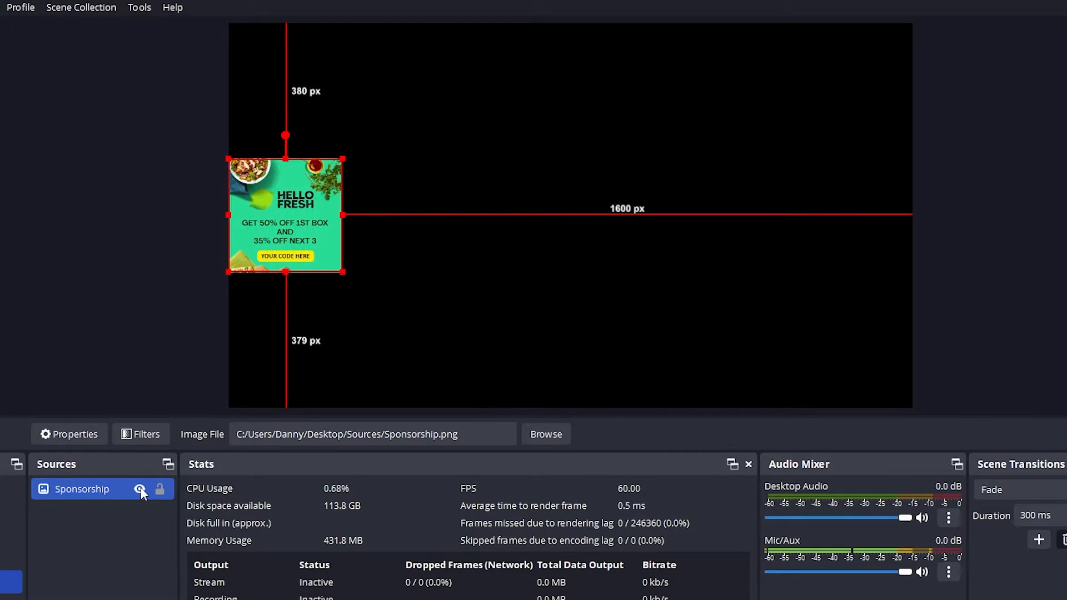
pyautogui.rightClick(80, 488)
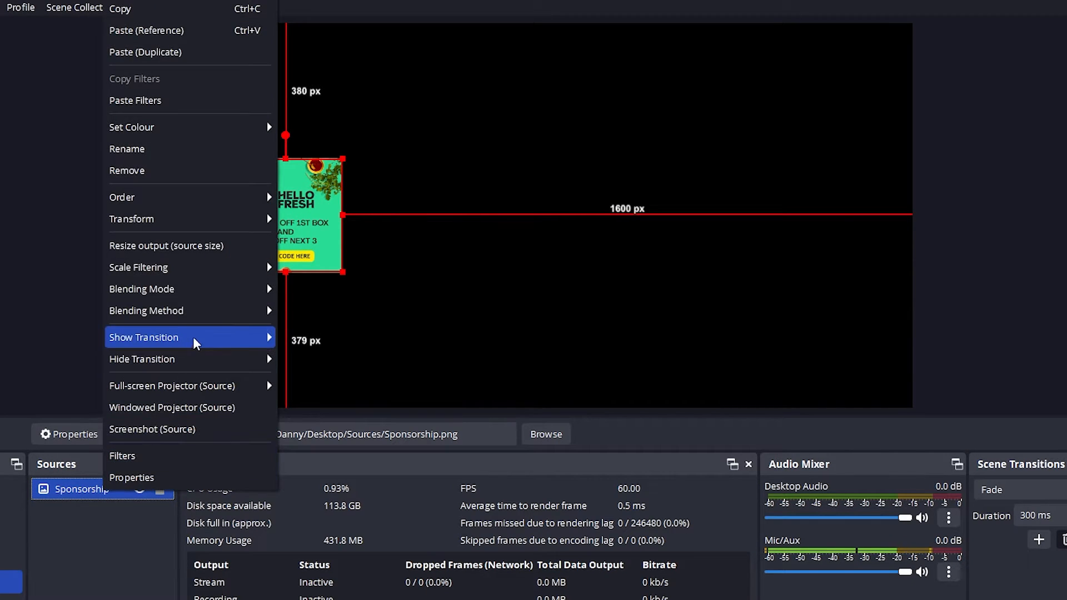
pyautogui.click(143, 337)
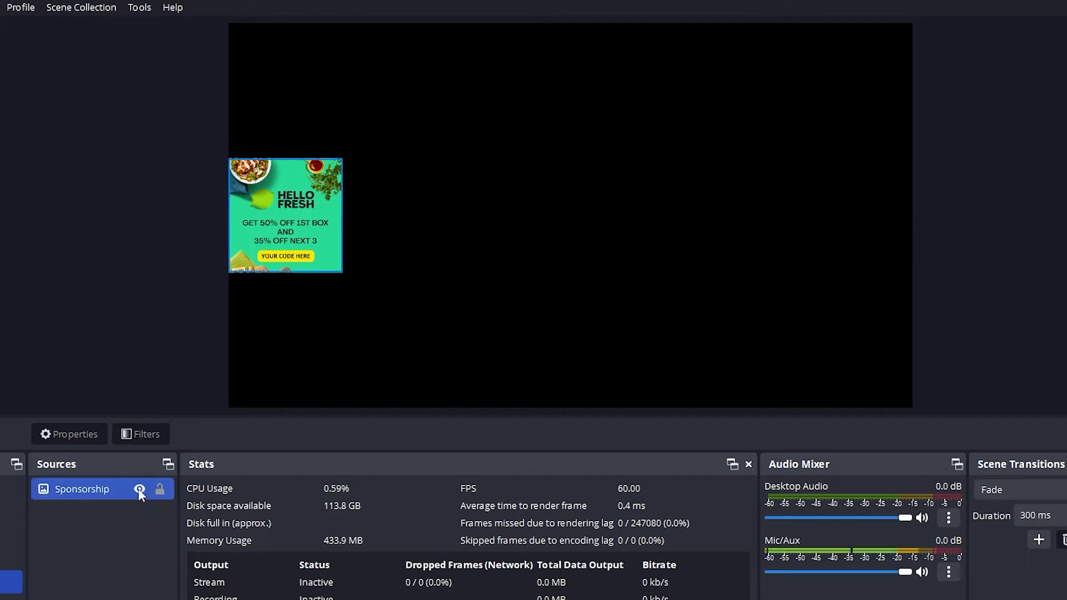
pyautogui.click(139, 488)
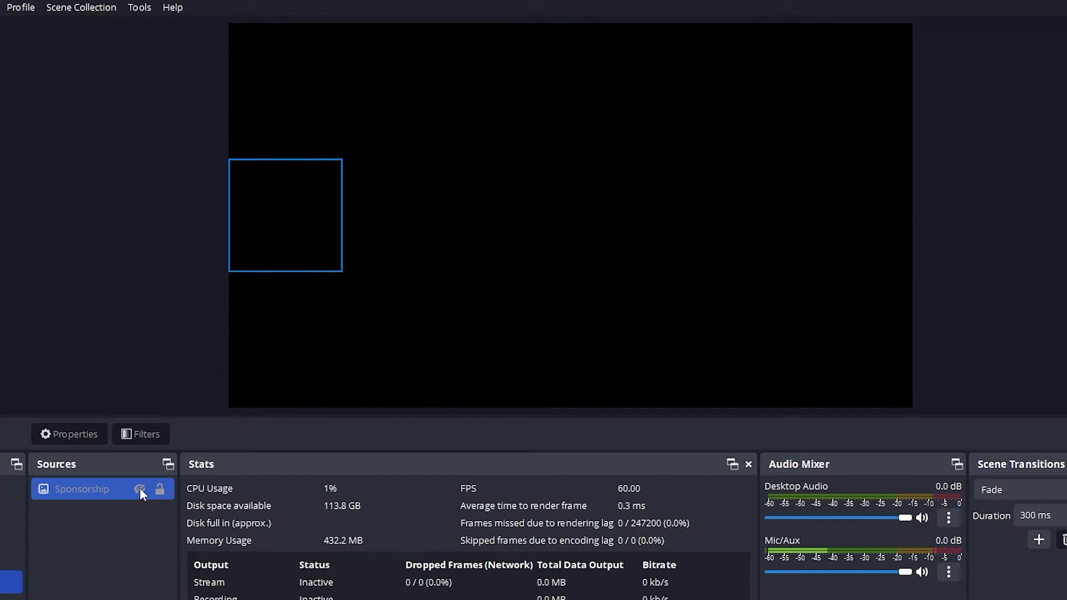
pyautogui.click(139, 489)
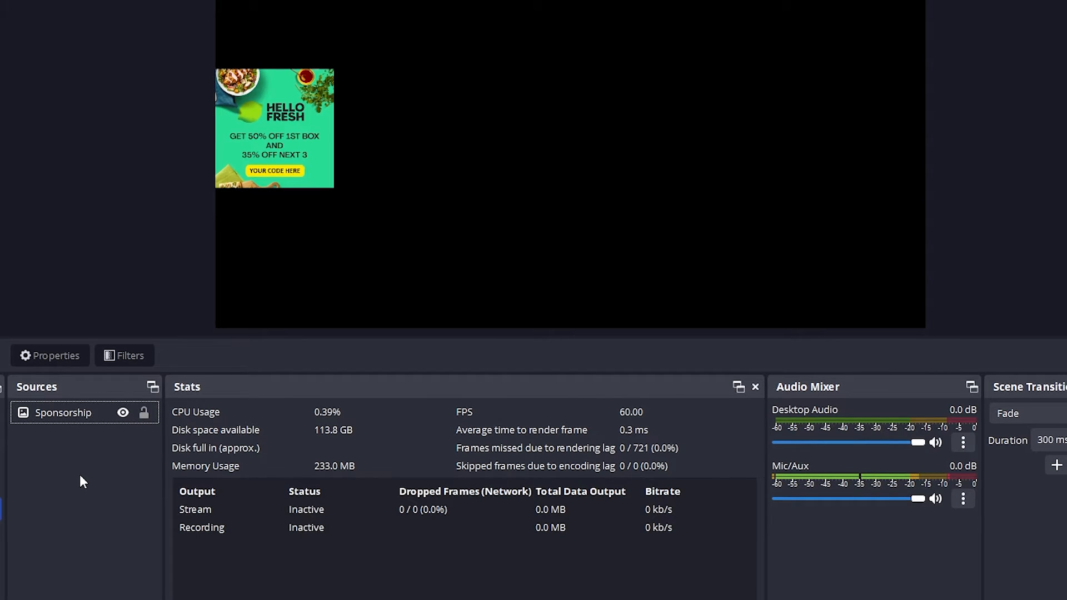
# Add an Alert box browser source with the widget URL, centred vertically on the canvas.
pyautogui.rightClick(82, 477)
pyautogui.write('Alert bo')
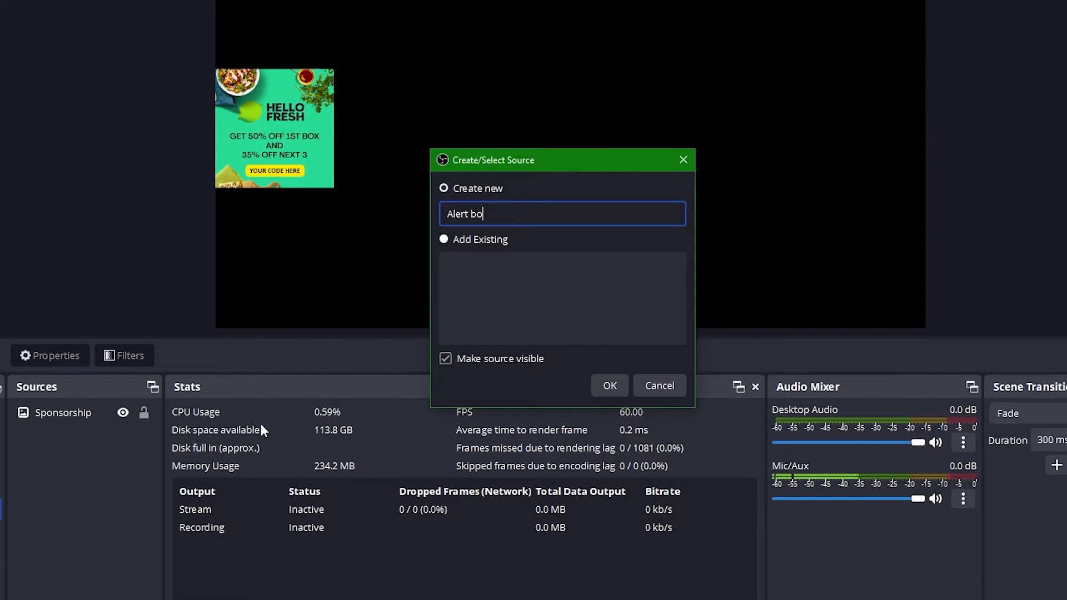
pyautogui.click(608, 385)
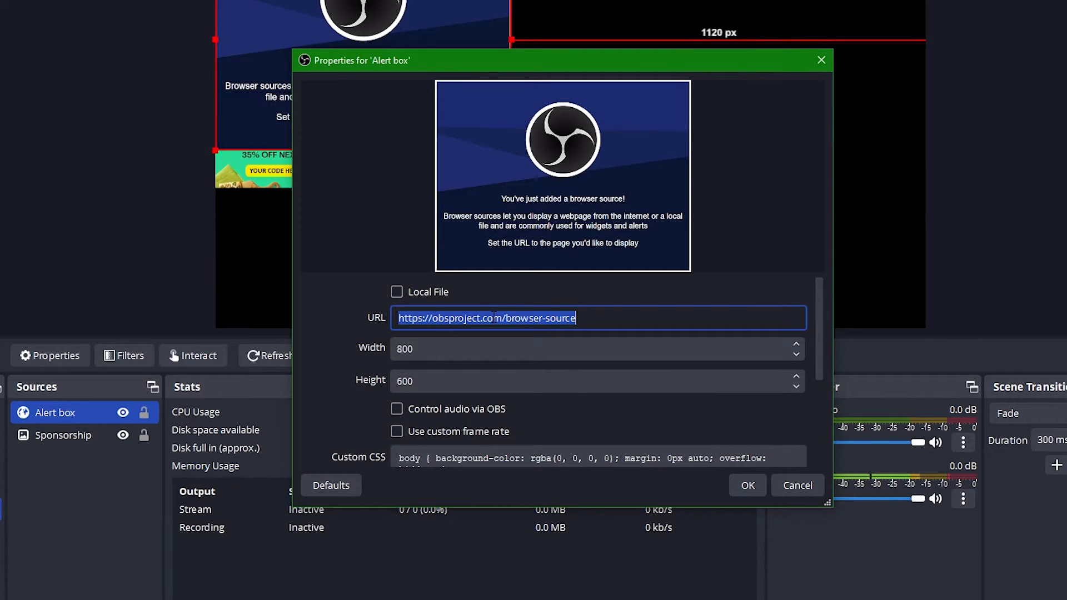
pyautogui.write('ACED16D802A8DF77422434E543DFF9124E0440848DE8594B78E3193B3F5B7999B1469C41E9')
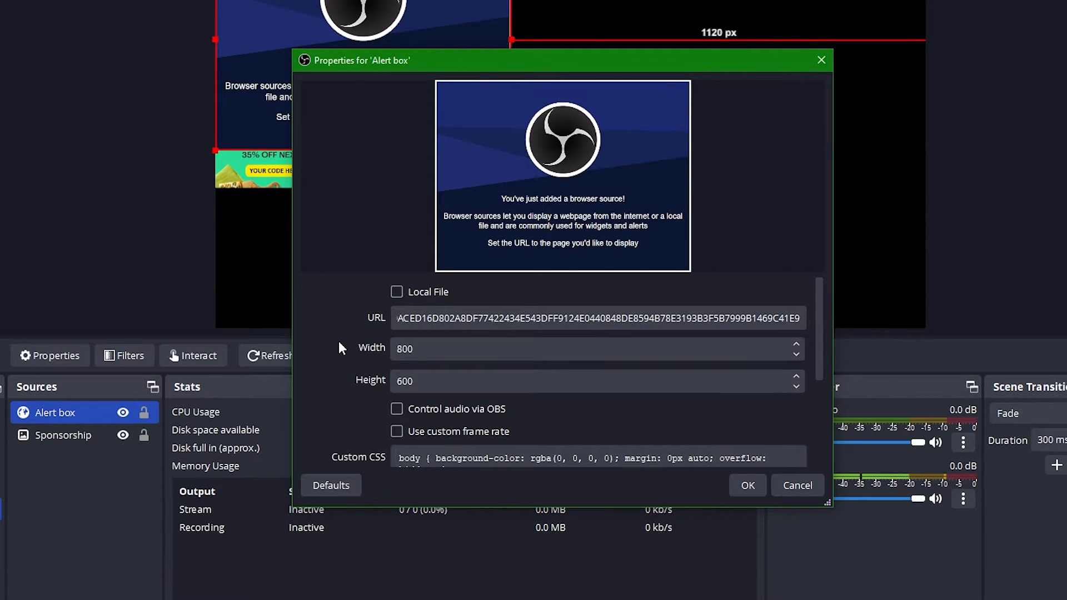
pyautogui.scroll(-3)
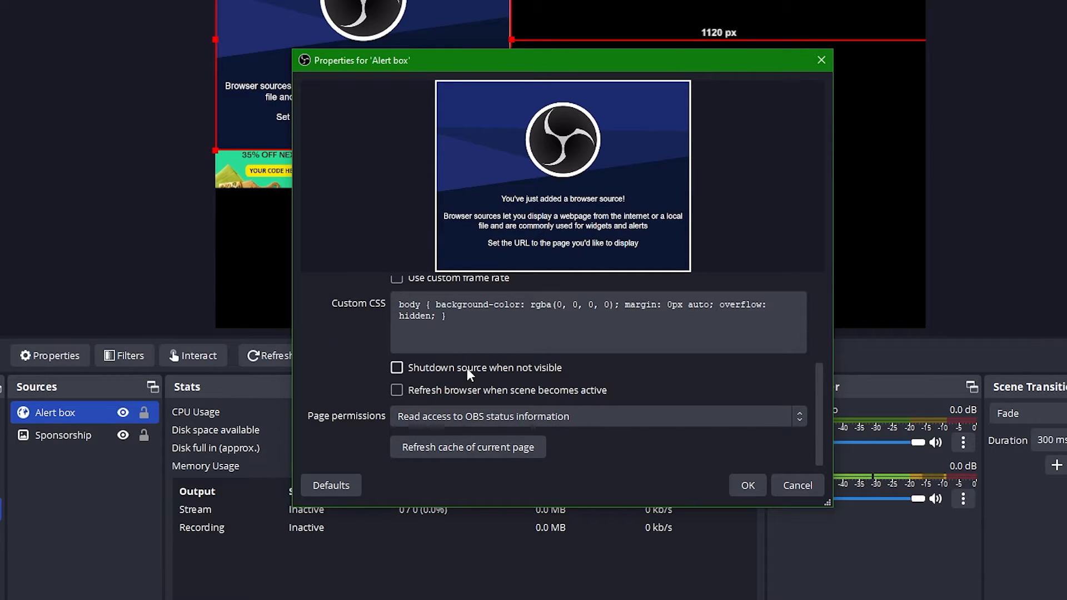
pyautogui.moveTo(473, 396)
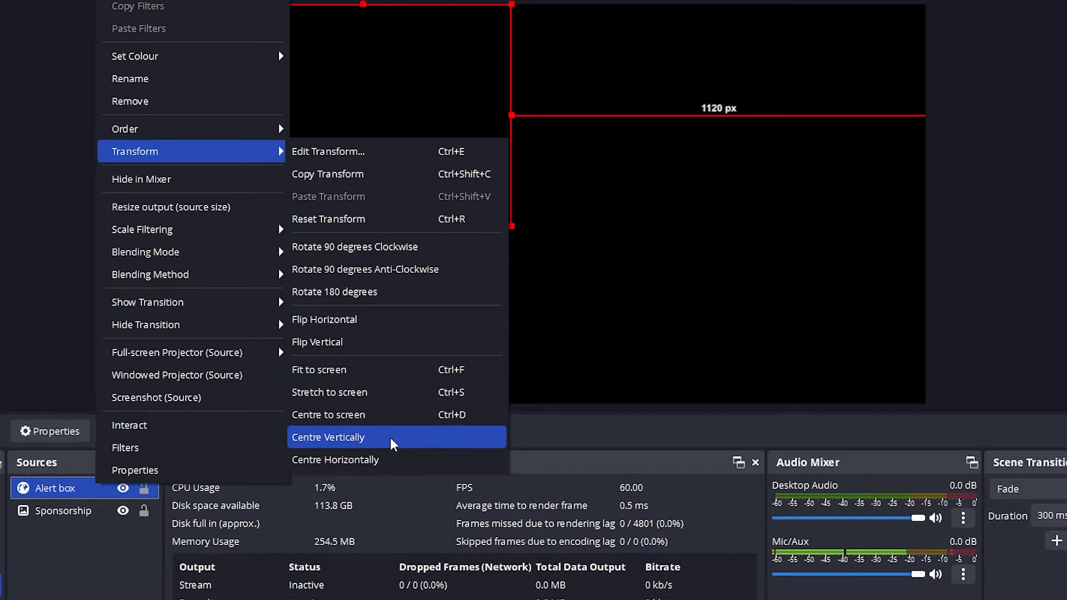
pyautogui.click(328, 436)
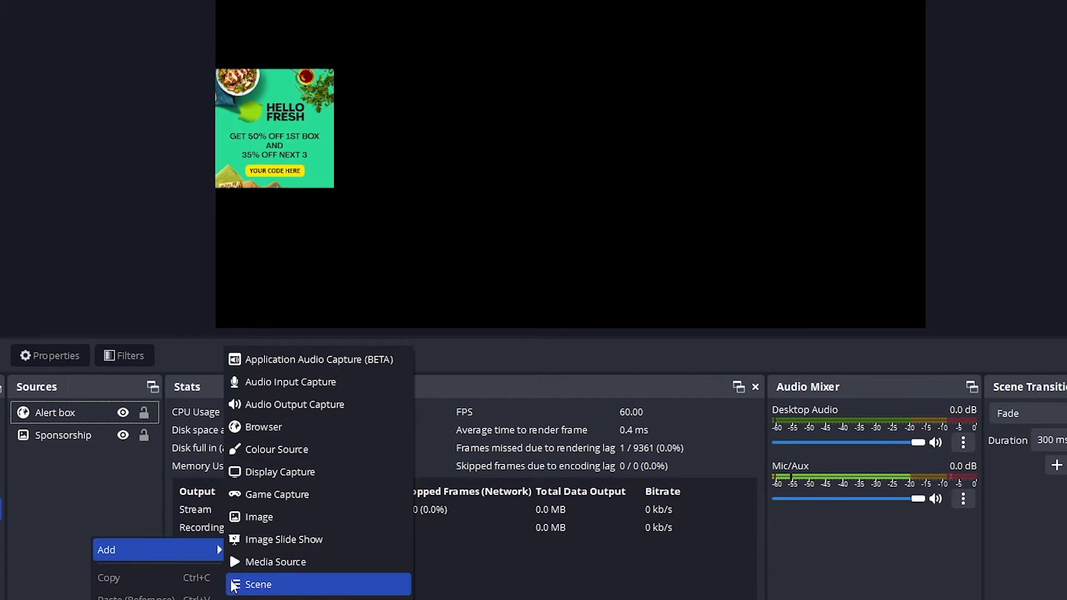
# Add the existing -R- Supporter bar scene as a nested source in Overlays.
pyautogui.click(258, 584)
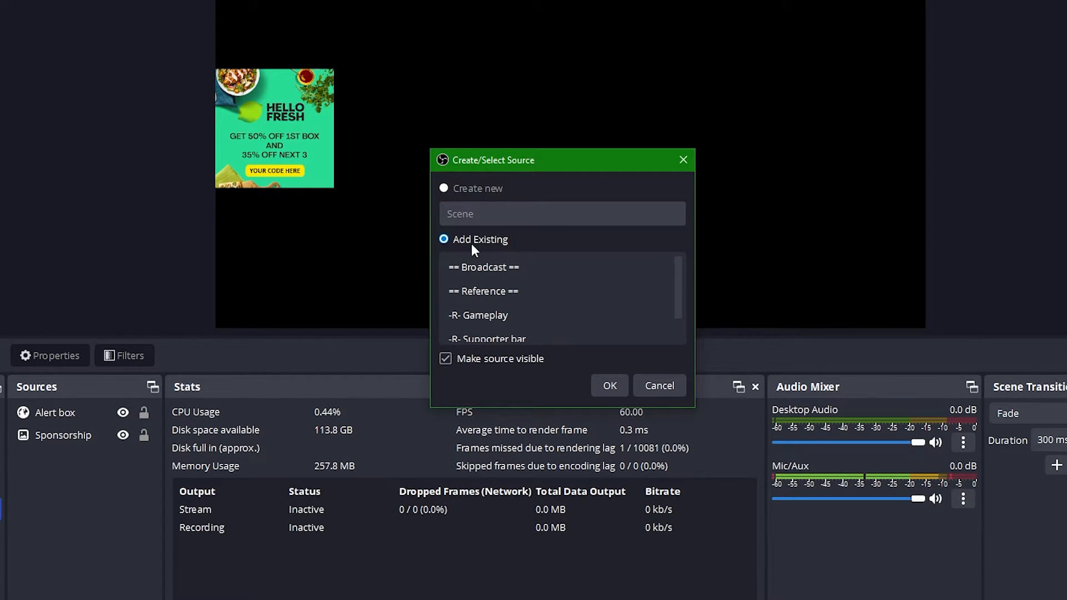
pyautogui.click(485, 267)
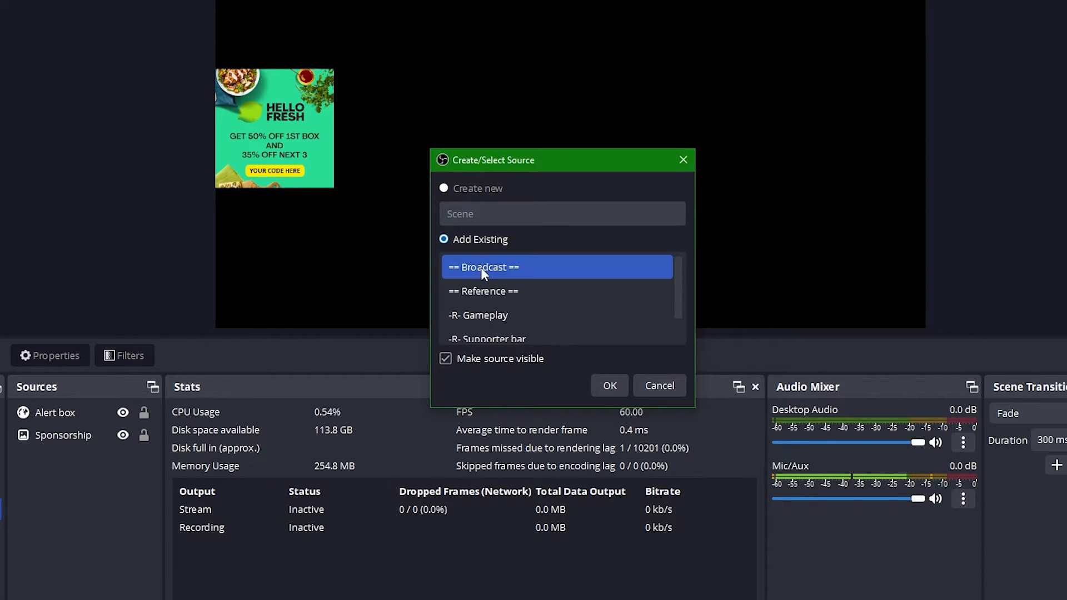
pyautogui.click(517, 315)
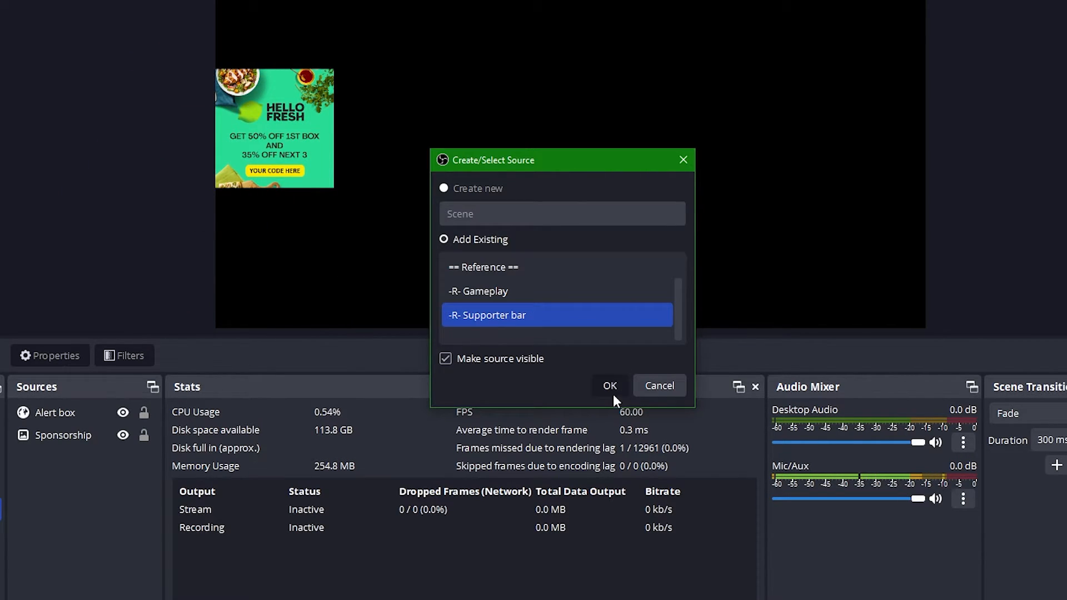
pyautogui.click(608, 385)
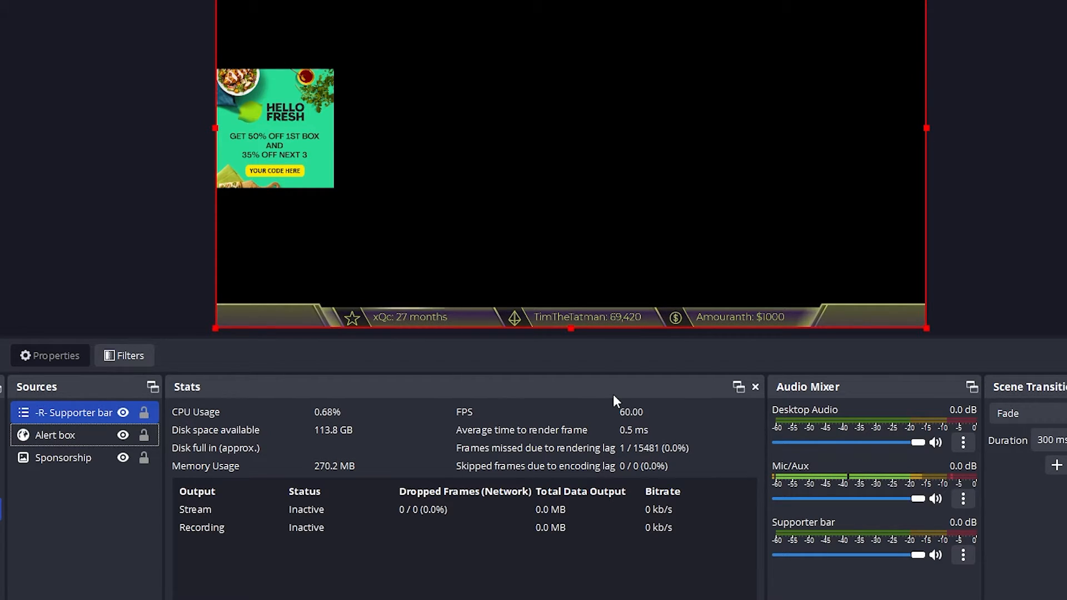
# Give the Supporter bar a Slide show transition and a downward slide hide transition.
pyautogui.rightClick(71, 412)
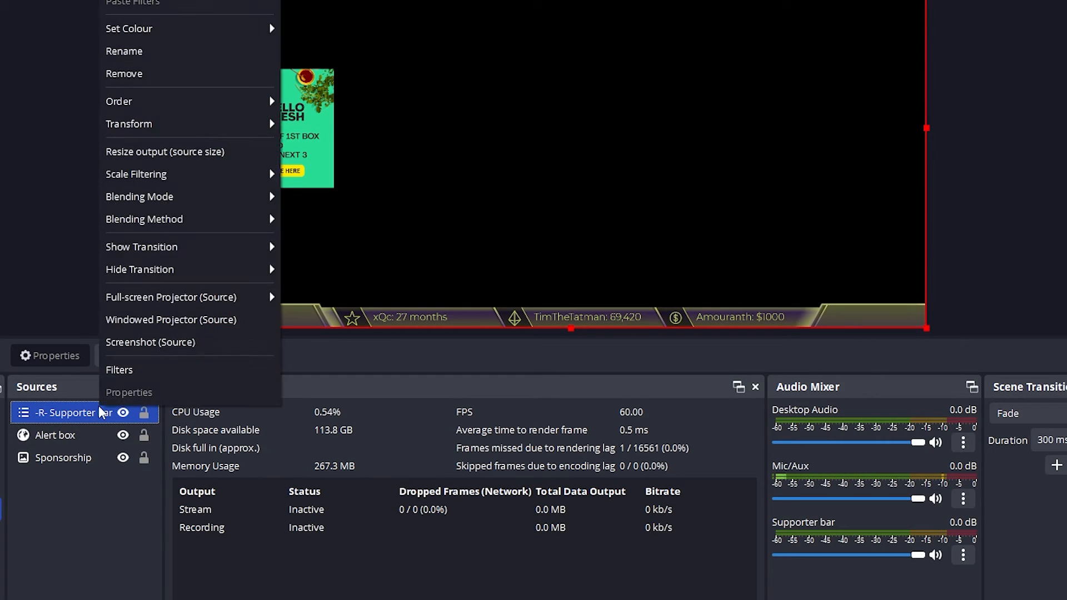
pyautogui.click(142, 246)
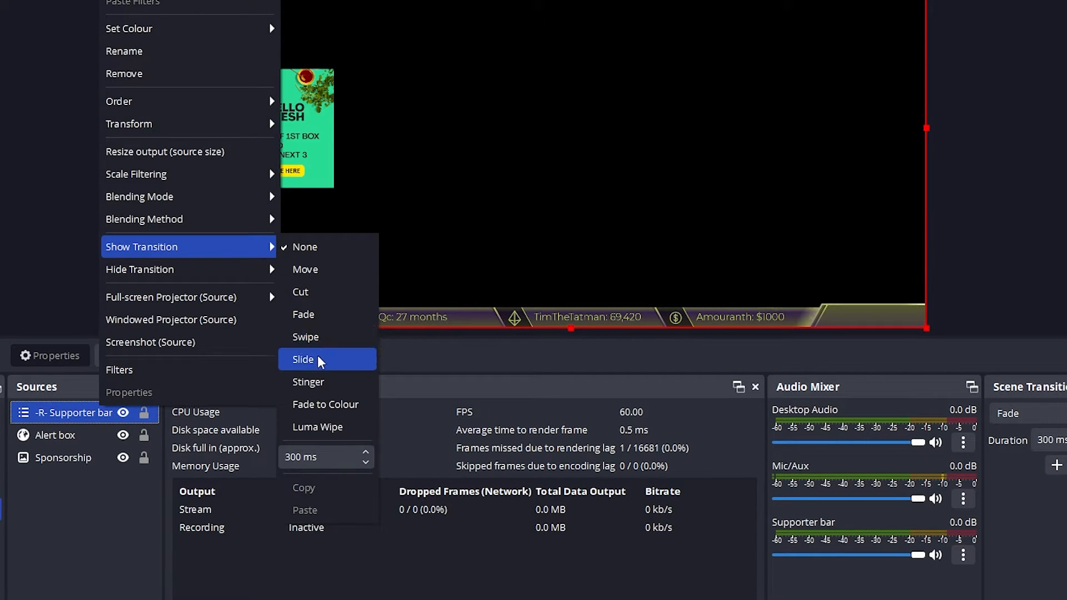
pyautogui.click(303, 359)
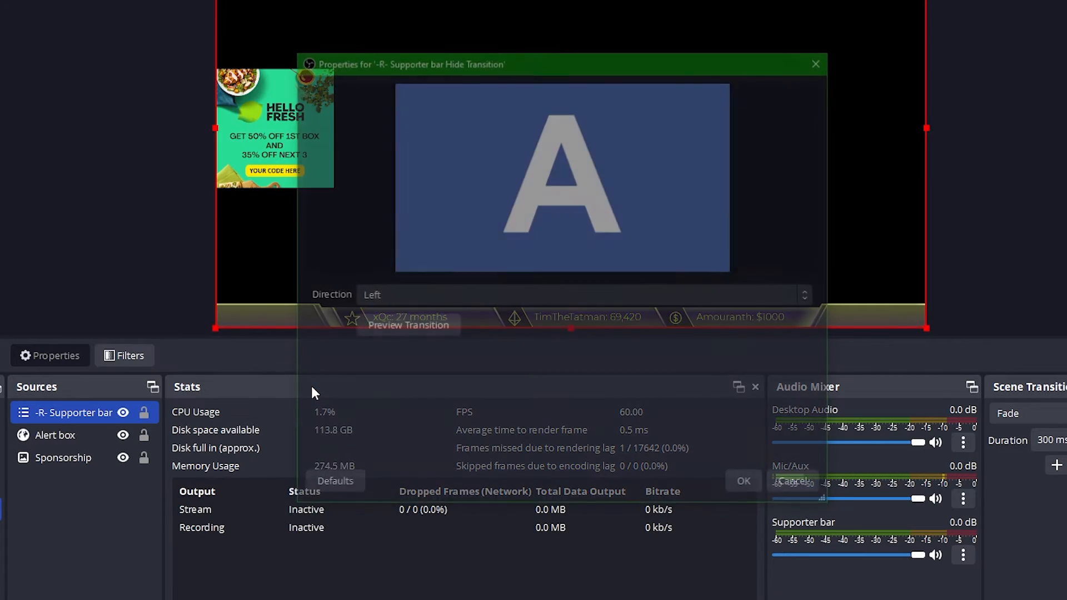
pyautogui.click(578, 294)
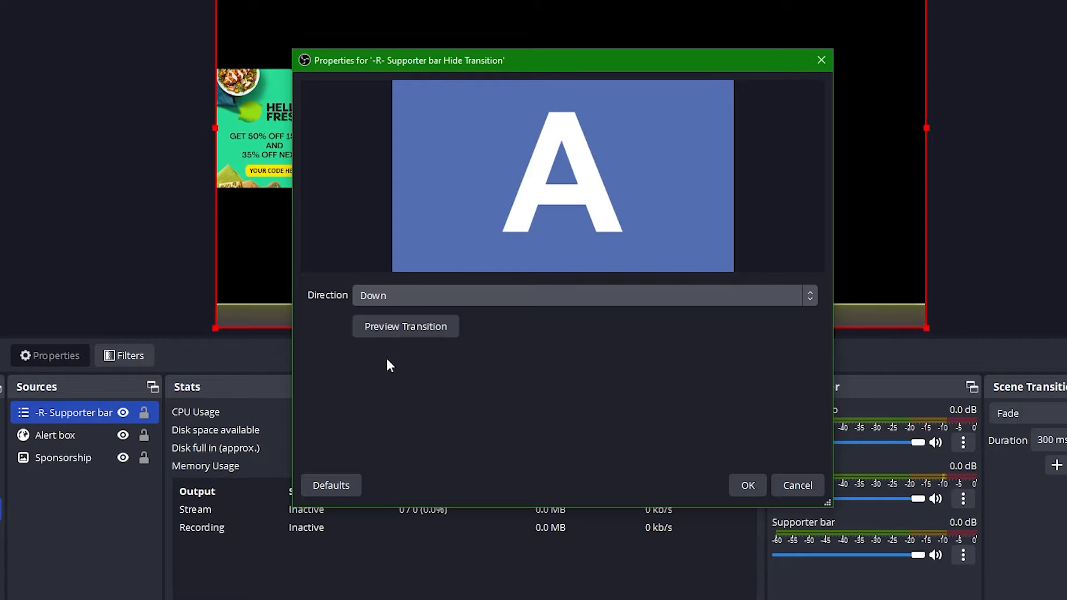
# Review the Supporter bar show transition and lock the Sponsorship and Supporter bar sources.
pyautogui.rightClick(68, 412)
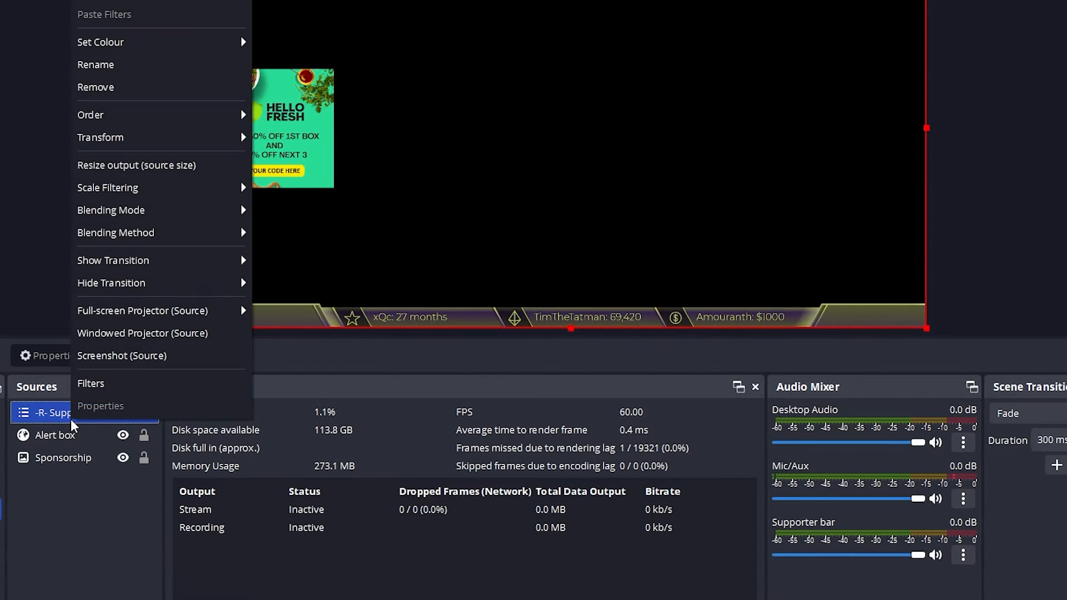
pyautogui.click(112, 260)
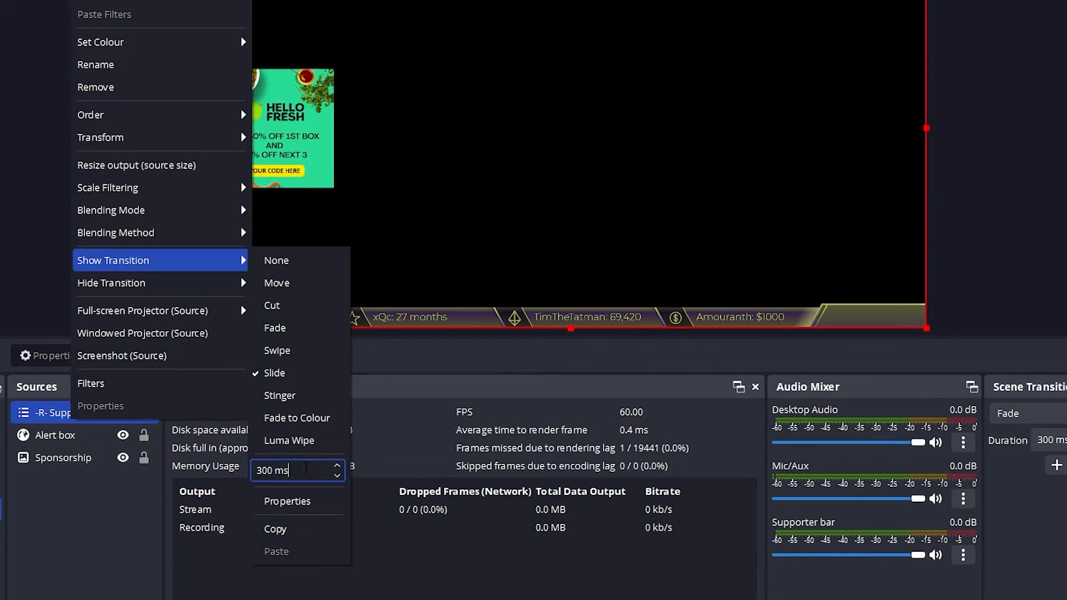
pyautogui.moveTo(130, 282)
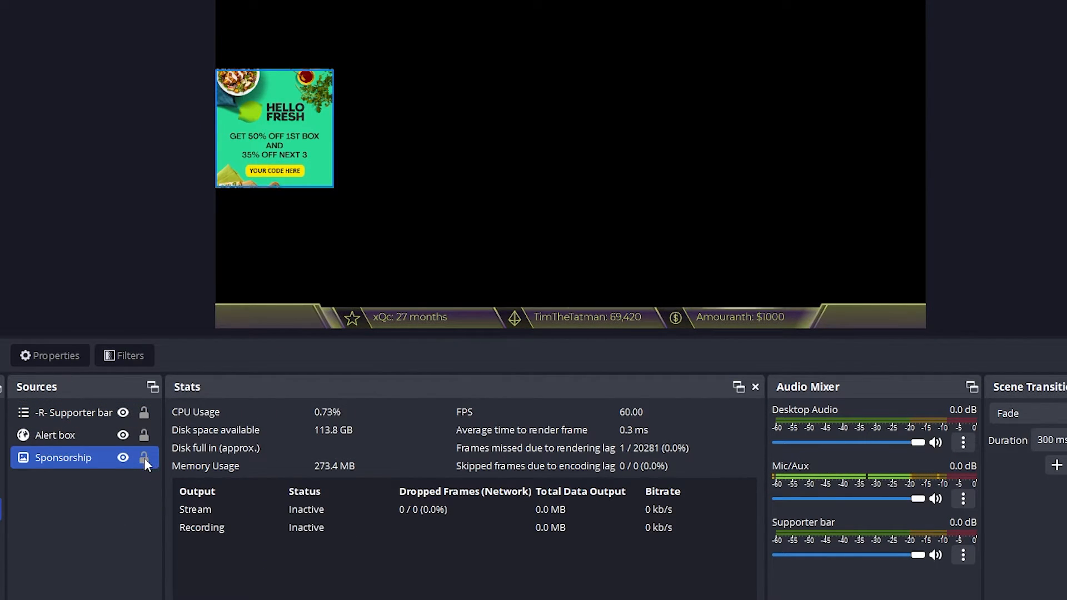
pyautogui.click(74, 412)
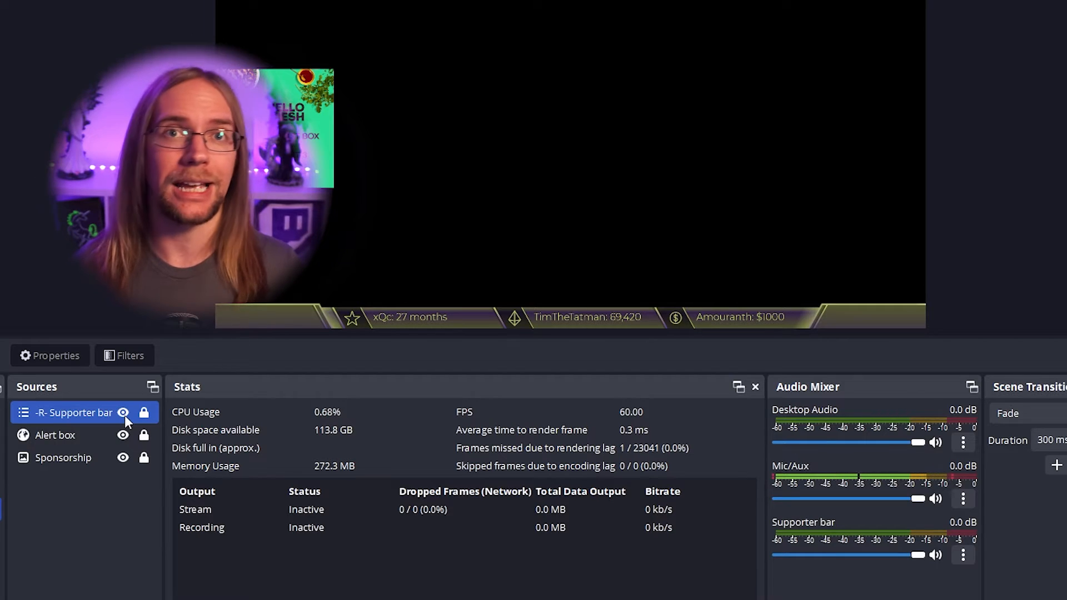
pyautogui.click(124, 412)
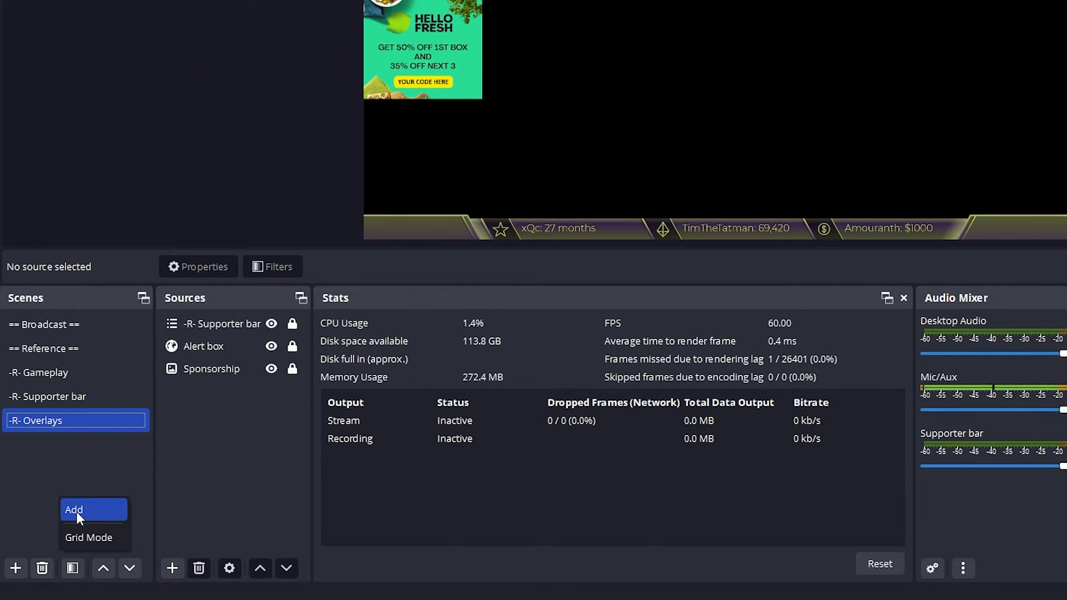
# Create the -R- Webcam scene and add a Video Capture Device named Primary webcam.
pyautogui.click(73, 510)
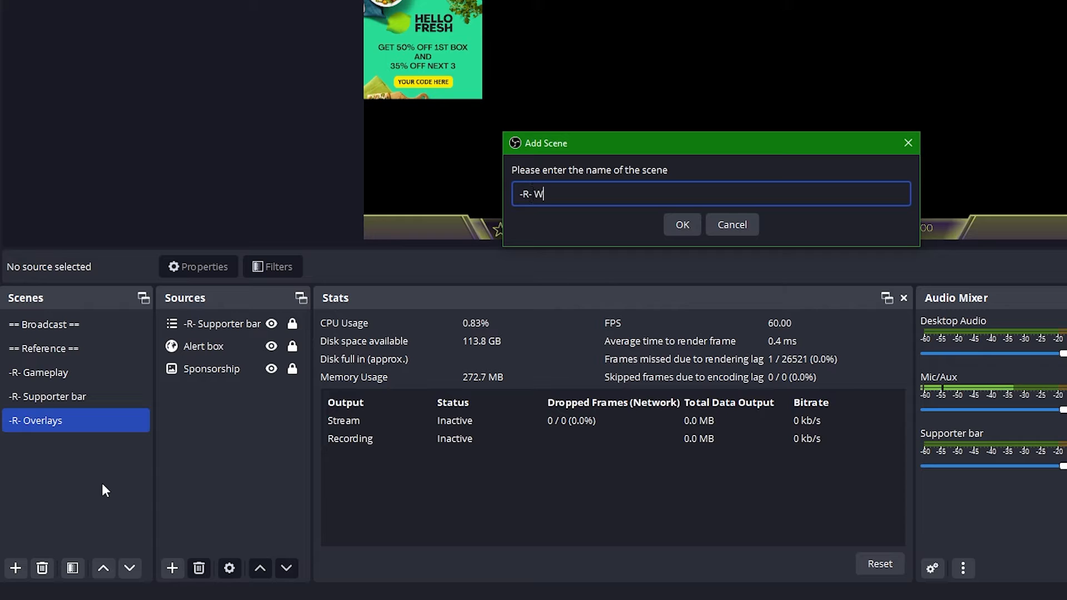
pyautogui.click(681, 224)
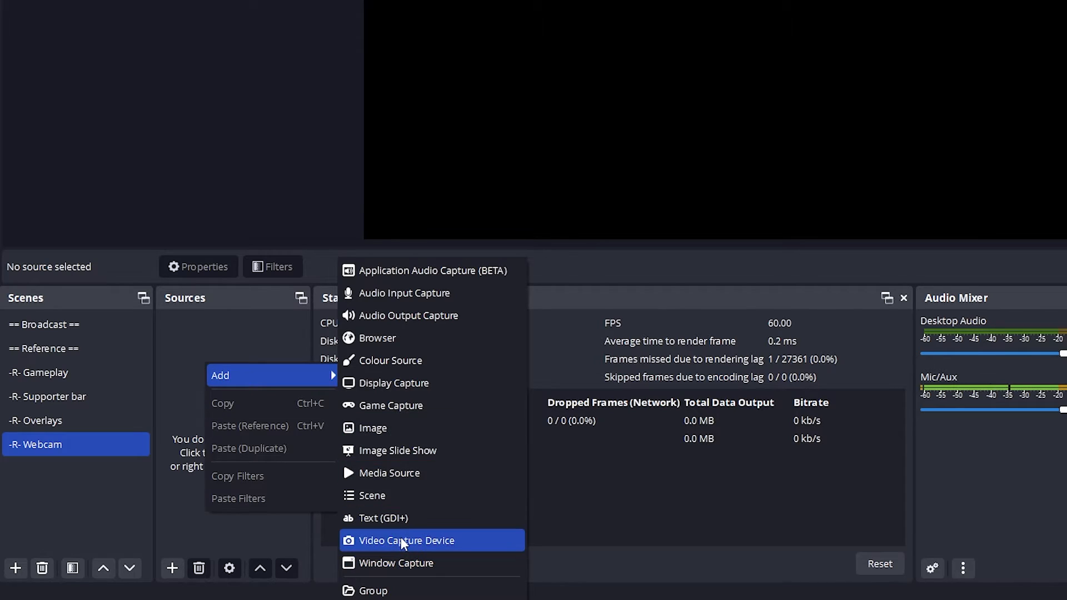
pyautogui.click(409, 540)
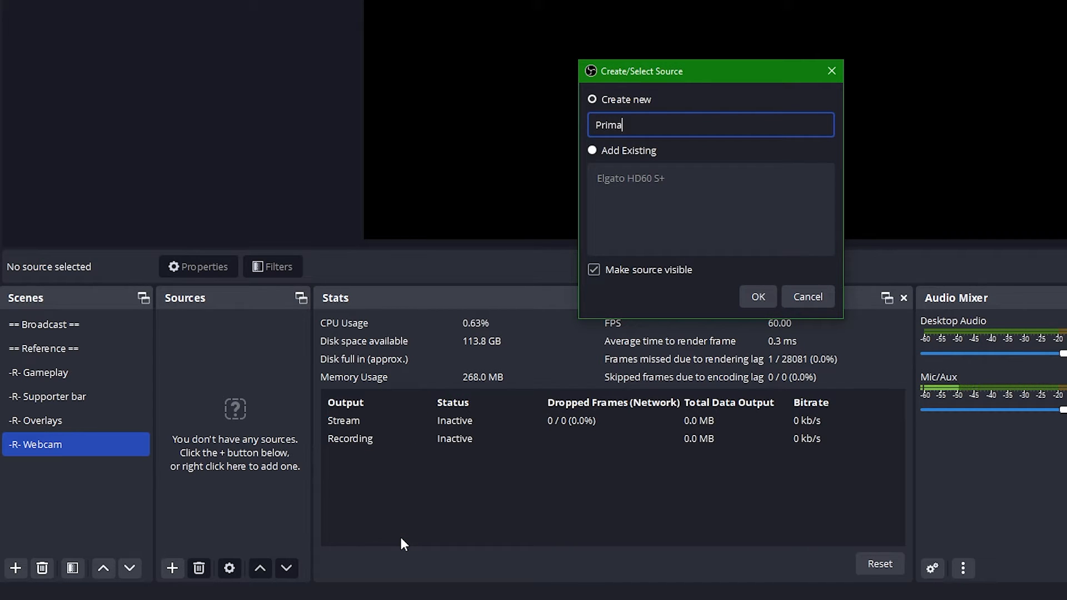
pyautogui.write('ry webcam')
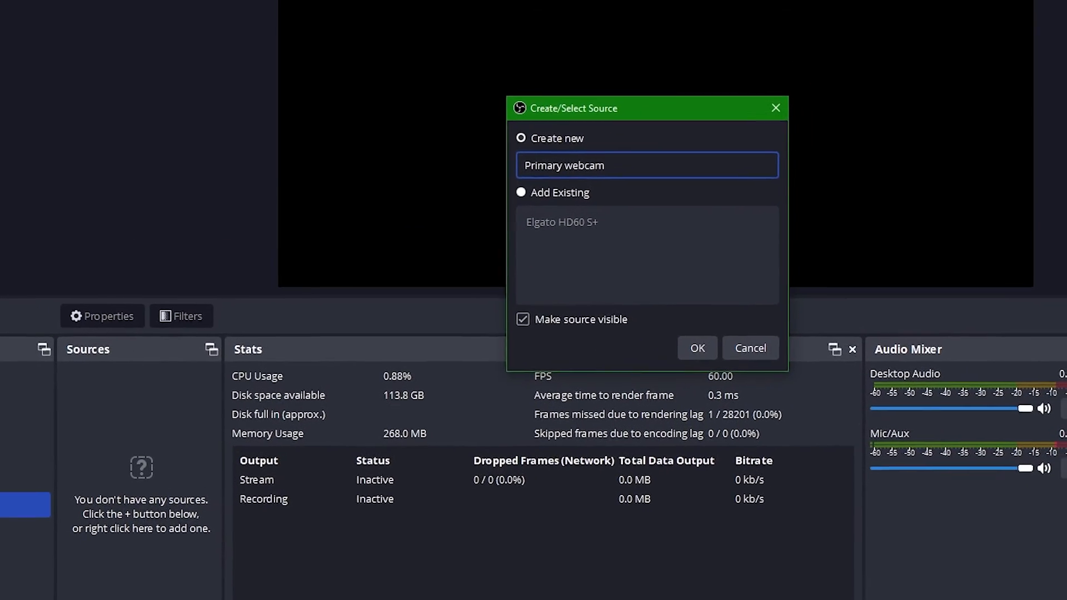
pyautogui.click(695, 348)
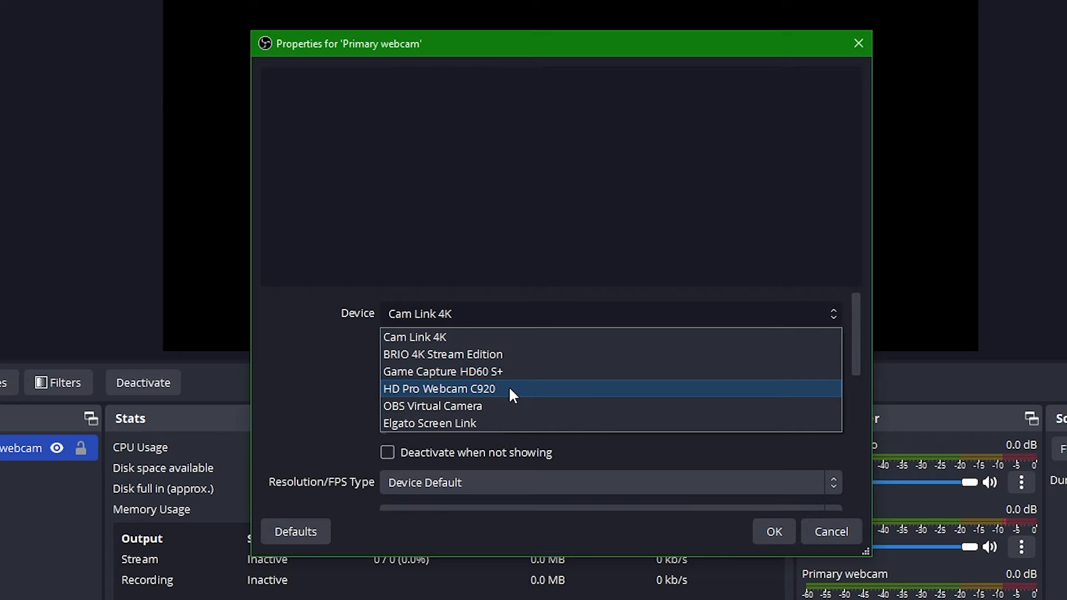
# Select the camera and set custom 1920x1080 resolution, Rec. 601 colour space, Full range.
pyautogui.click(439, 388)
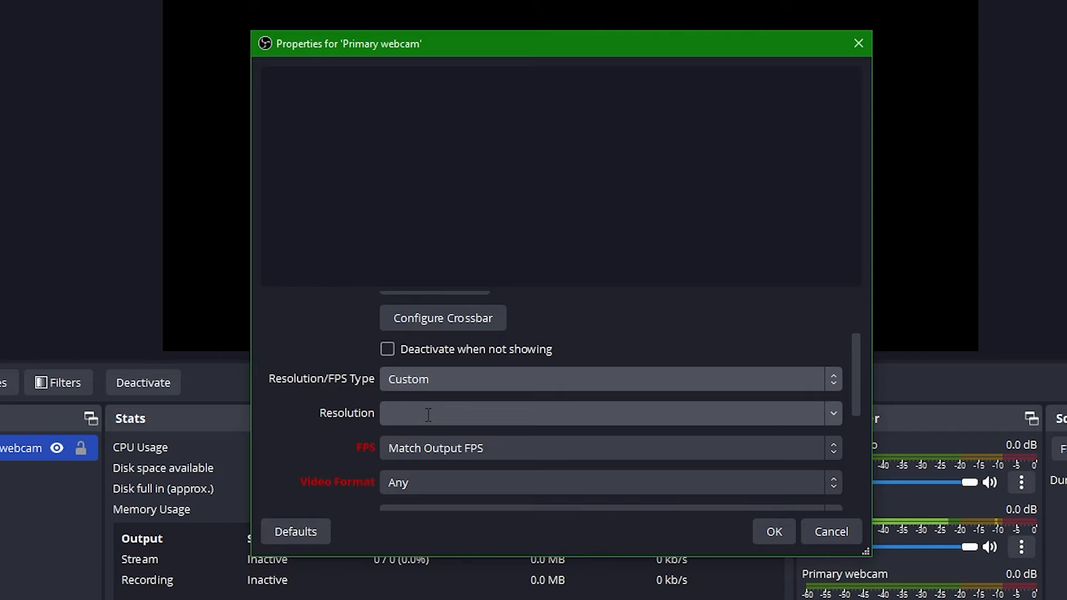
pyautogui.click(832, 413)
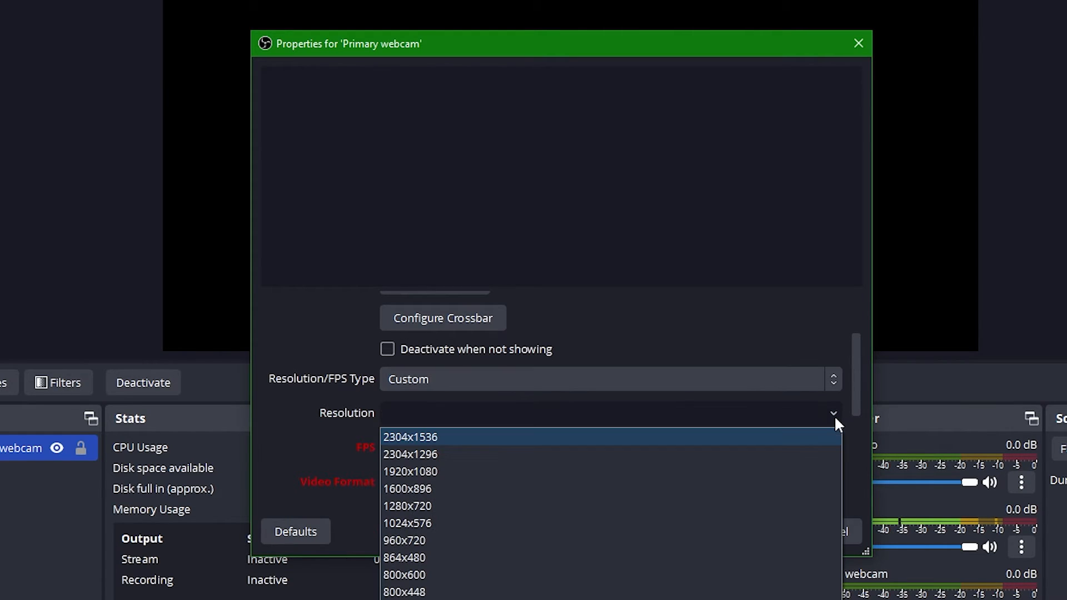
pyautogui.click(410, 472)
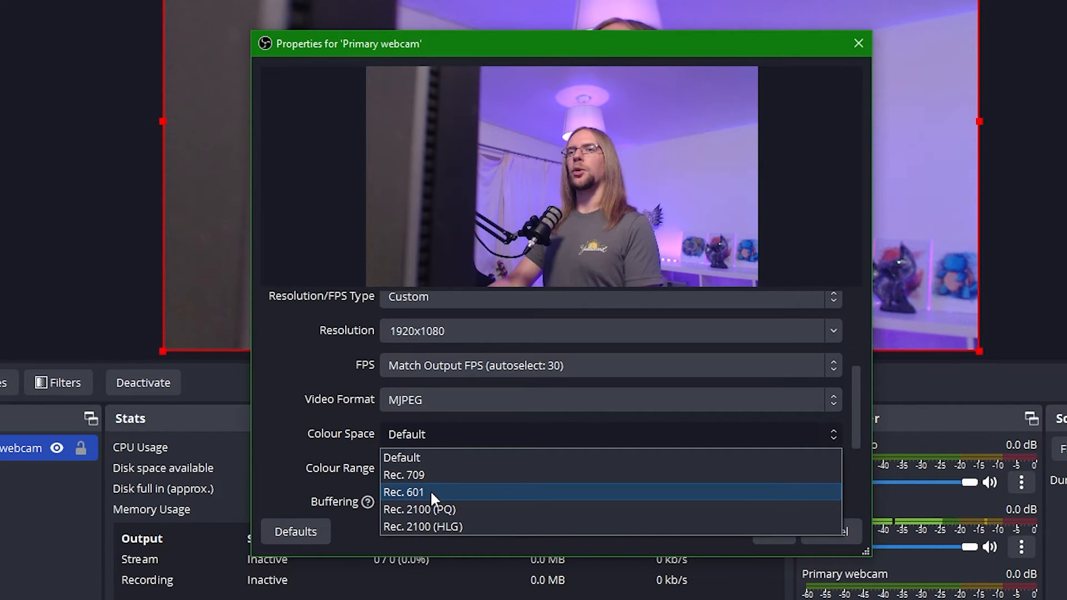
pyautogui.click(404, 492)
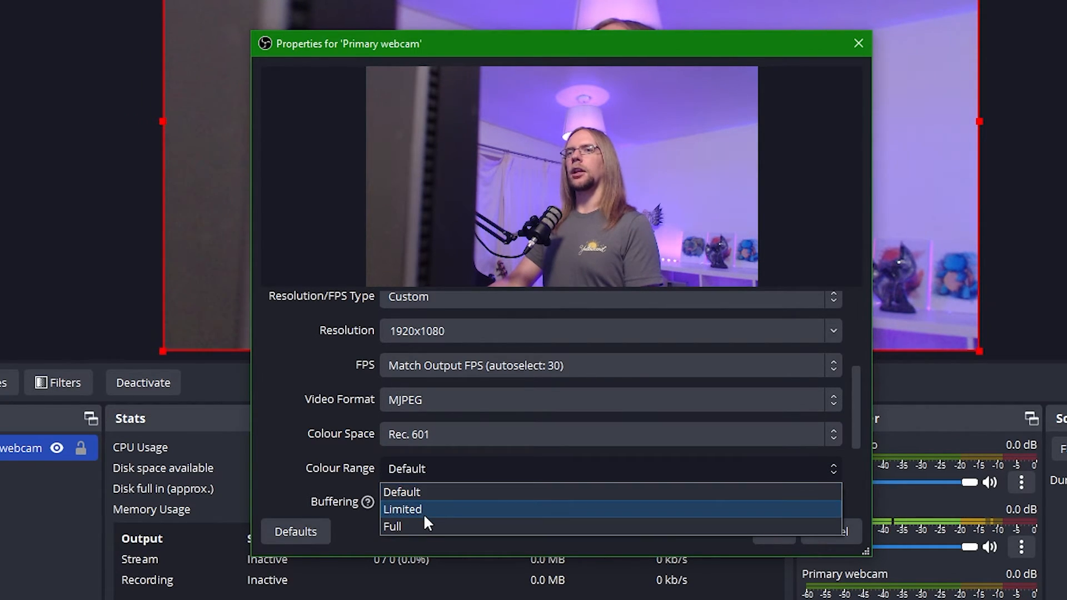
pyautogui.click(391, 525)
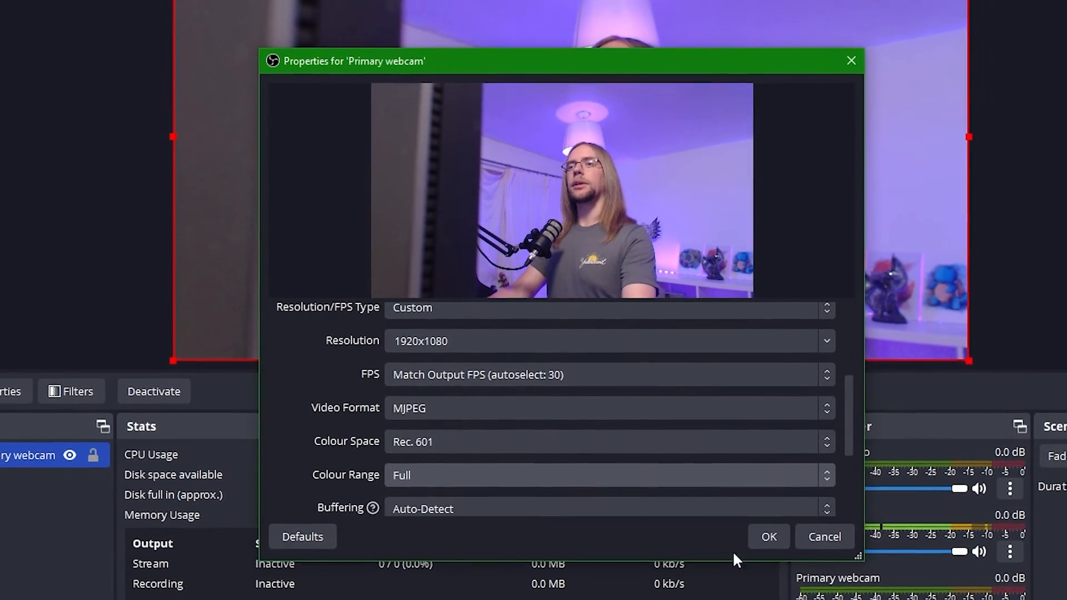
pyautogui.click(767, 536)
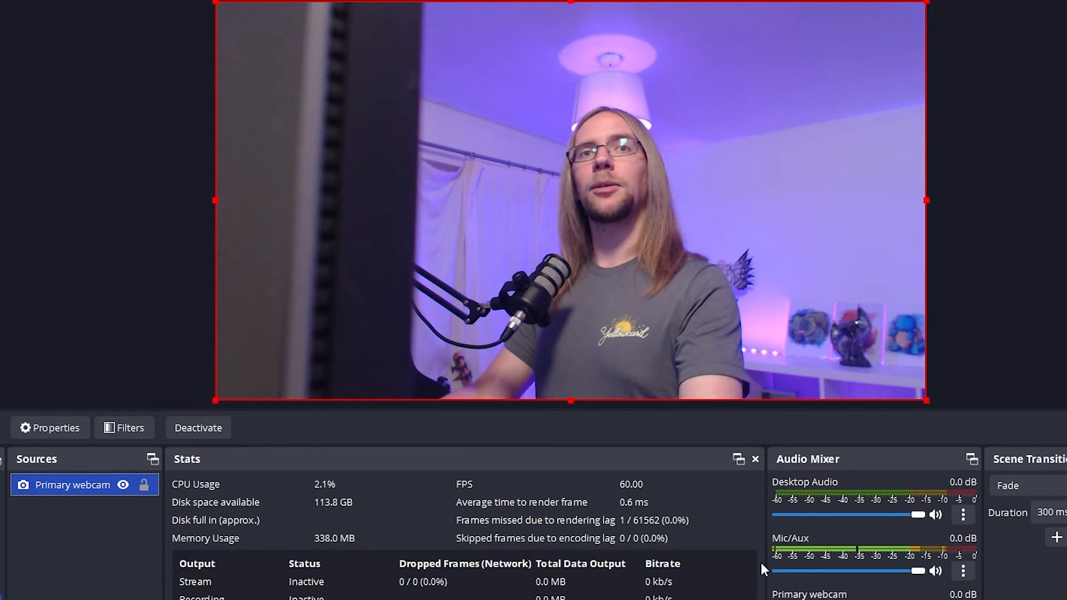
# Crop more off the Primary webcam image, then stretch it to fill the canvas.
pyautogui.moveTo(218, 200); pyautogui.dragTo(227, 200)
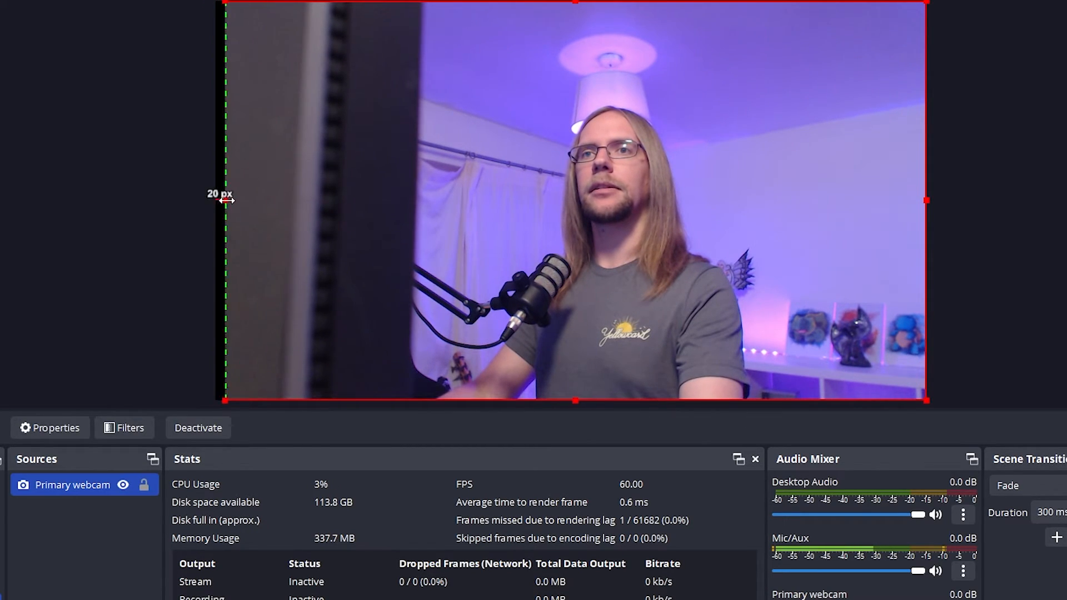
pyautogui.moveTo(218, 200); pyautogui.dragTo(419, 200)
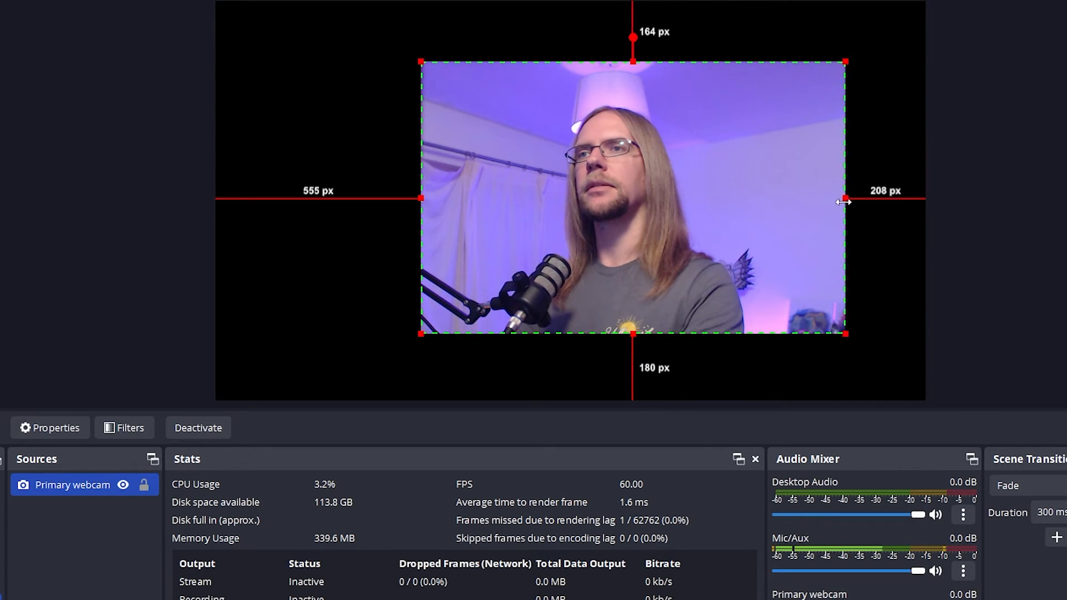
pyautogui.rightClick(68, 485)
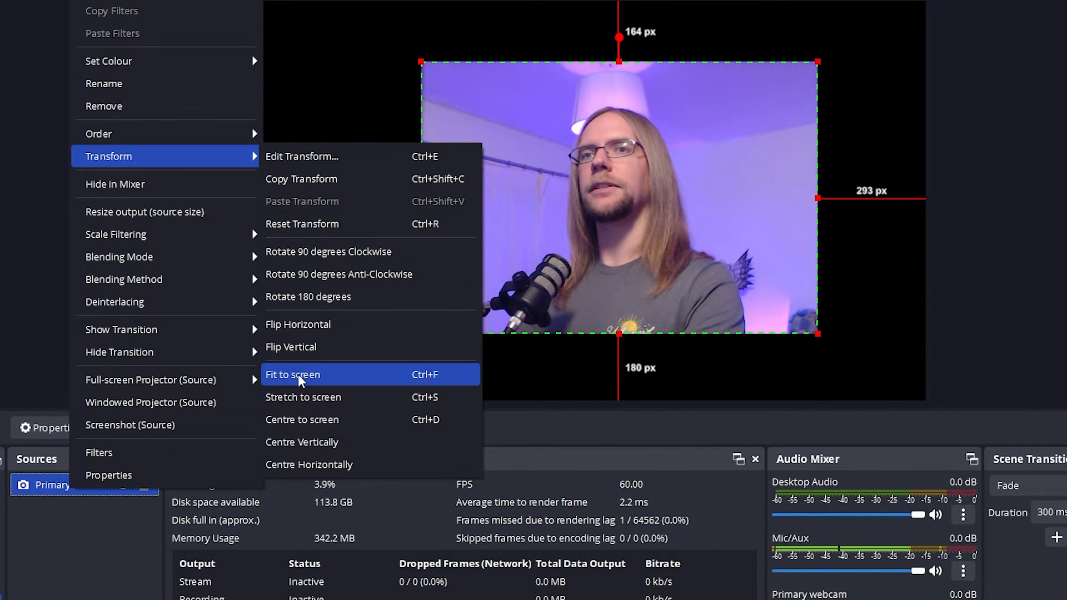
pyautogui.click(291, 374)
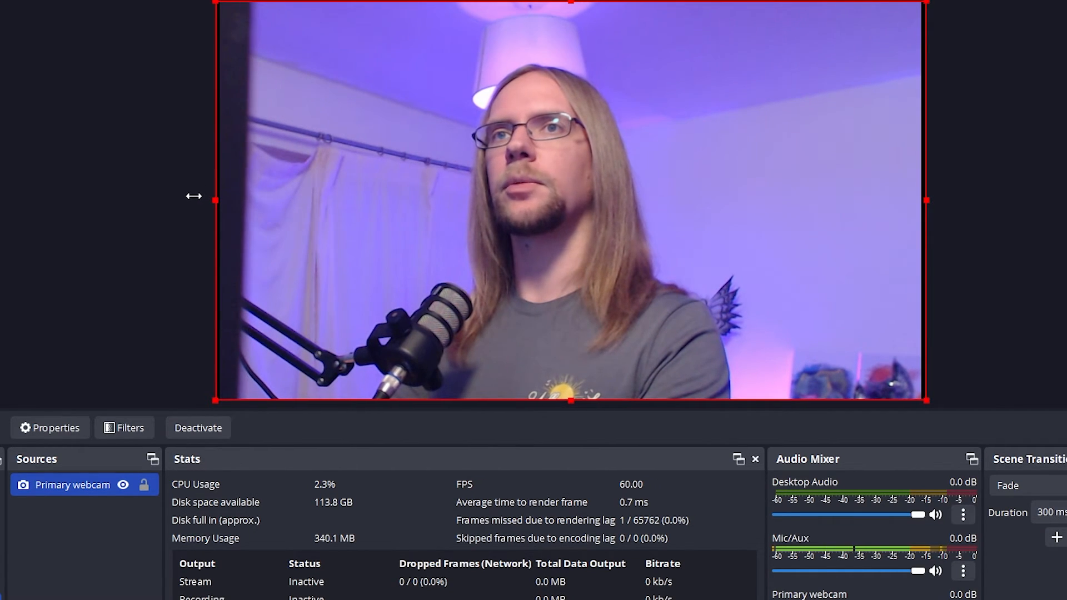
pyautogui.rightClick(73, 484)
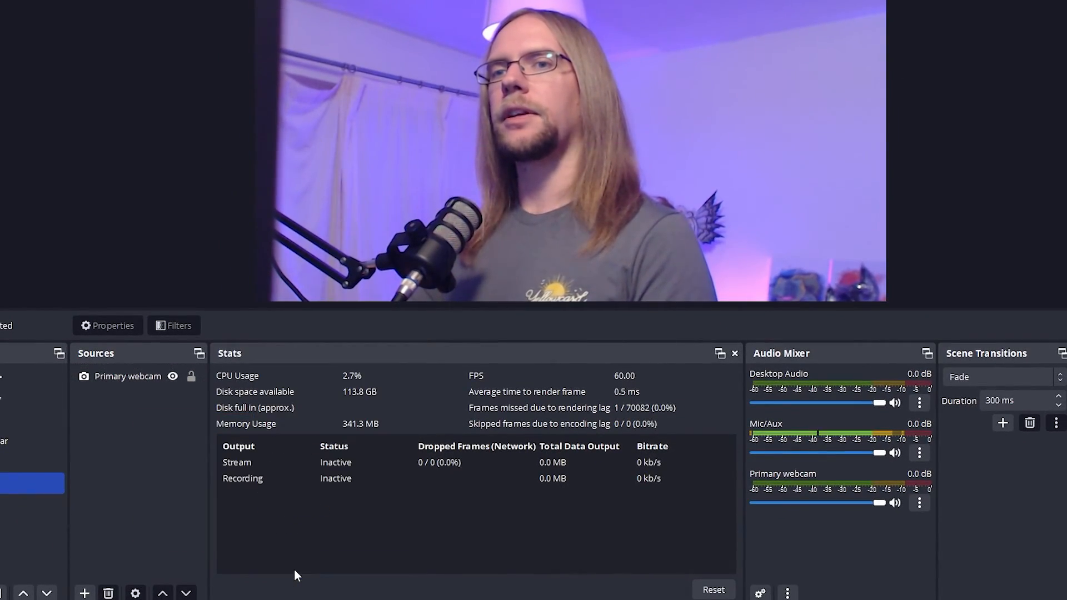
# Add a 'Recording webcam' video capture source using OBS Virtual Camera as the device.
pyautogui.click(84, 593)
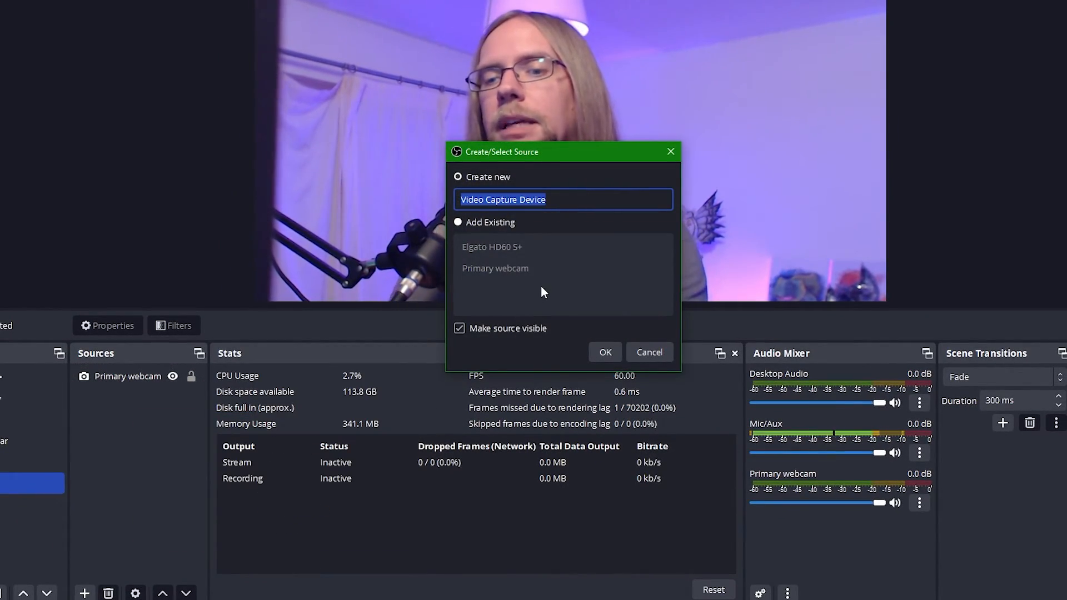
pyautogui.write('Recording webca')
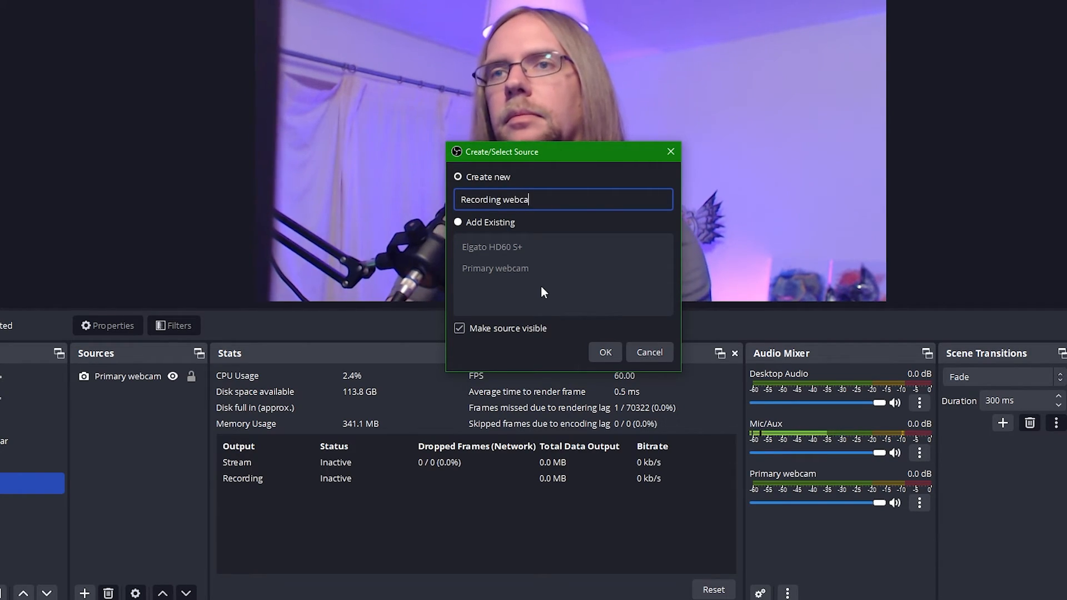
pyautogui.click(603, 352)
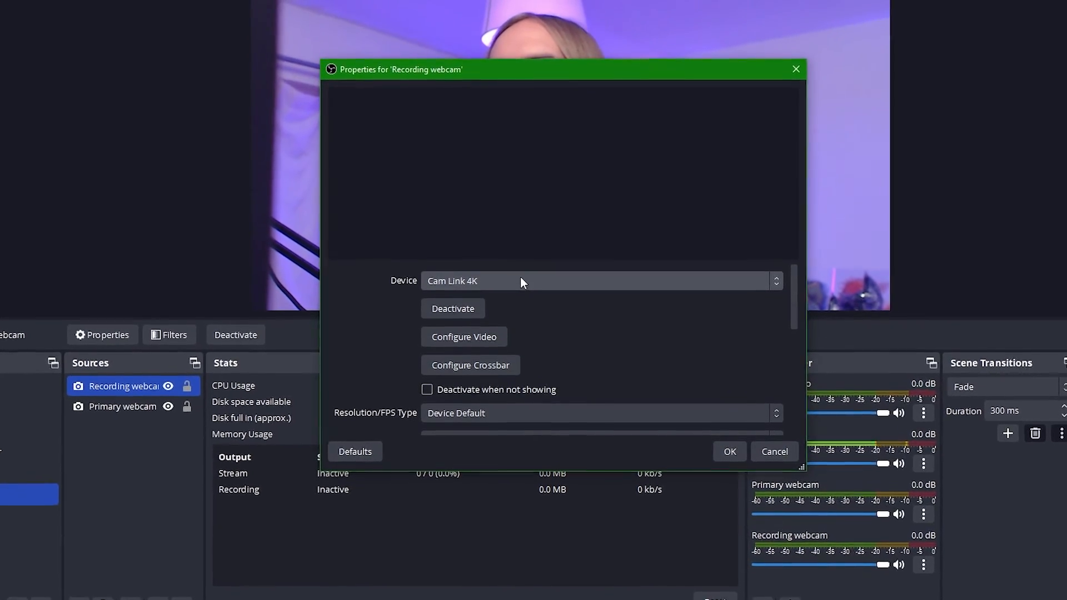
pyautogui.click(601, 280)
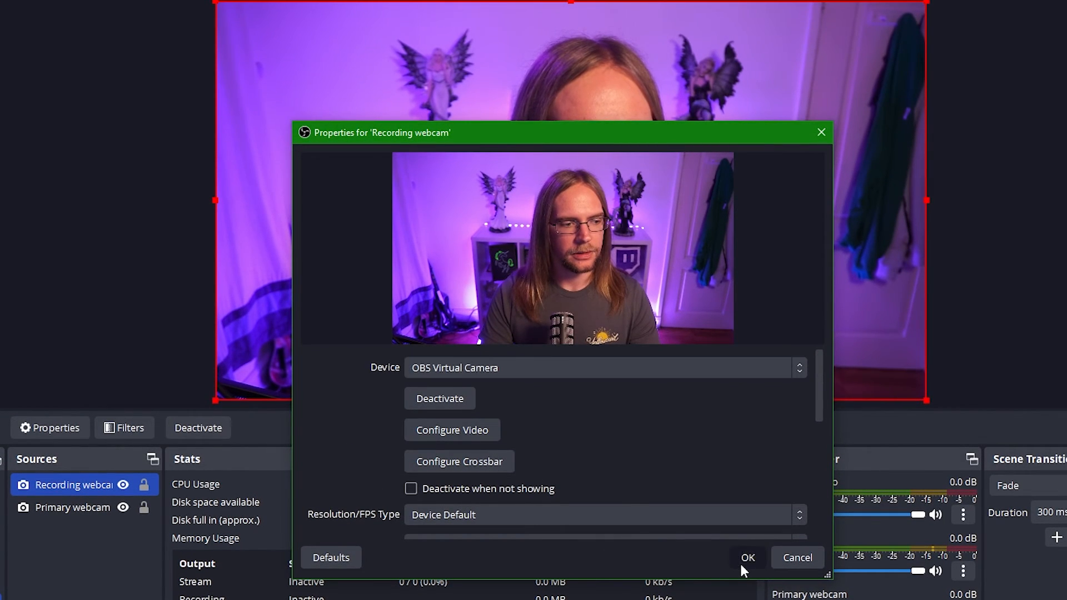
pyautogui.click(746, 558)
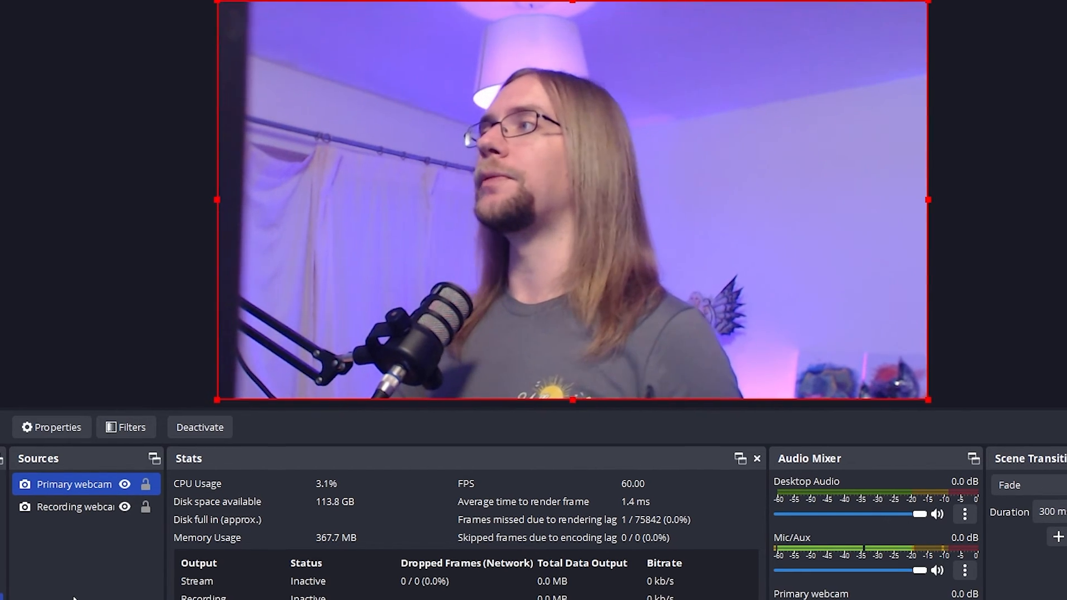
# Add a Source Record filter with its default name to the -R- Webcam scene.
pyautogui.rightClick(34, 549)
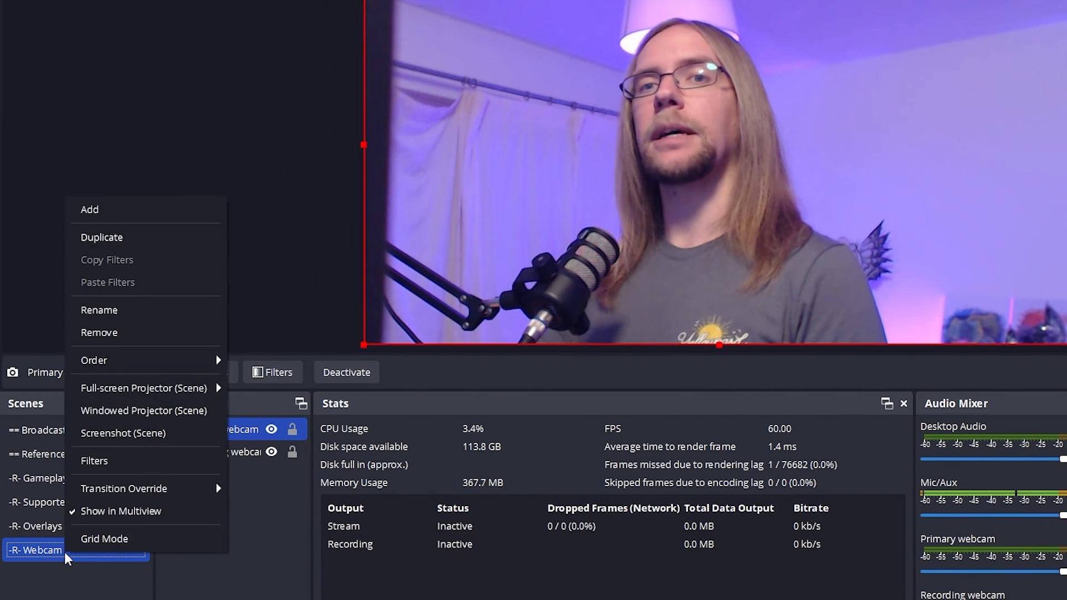
pyautogui.click(94, 460)
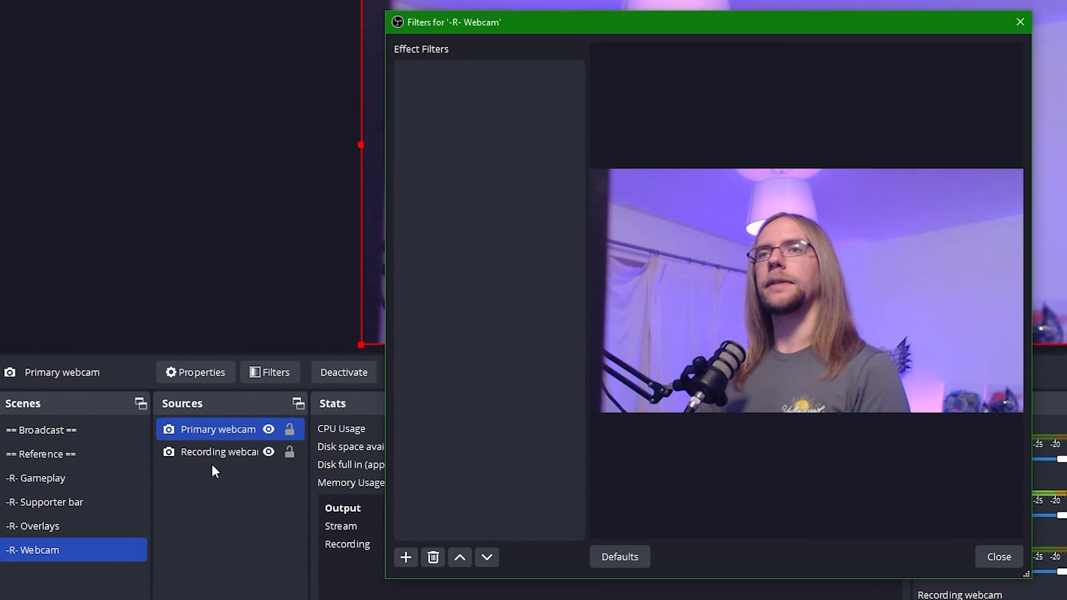
pyautogui.click(406, 557)
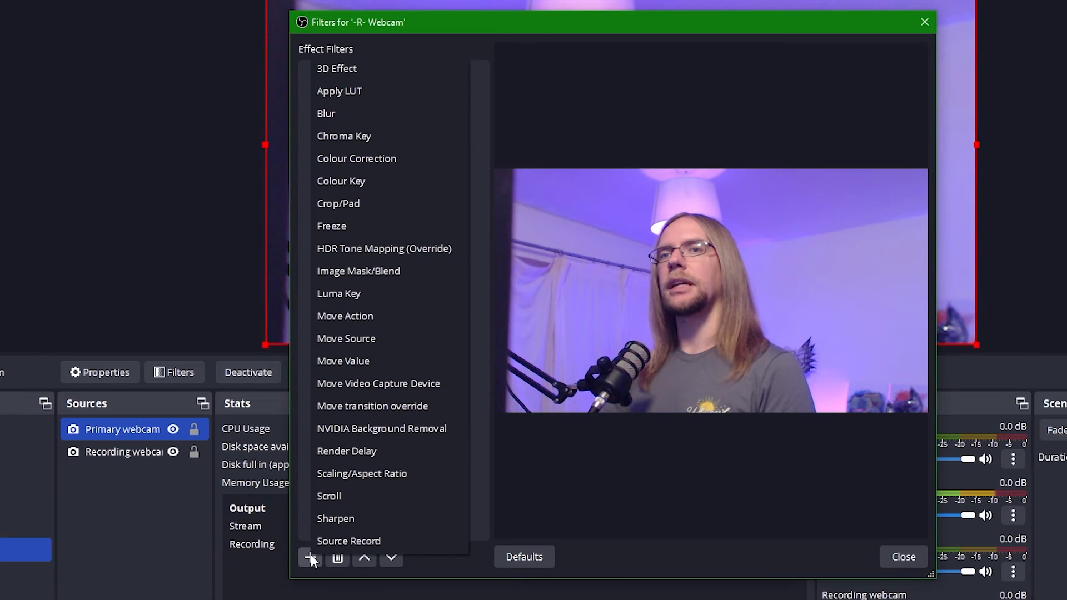
pyautogui.click(348, 540)
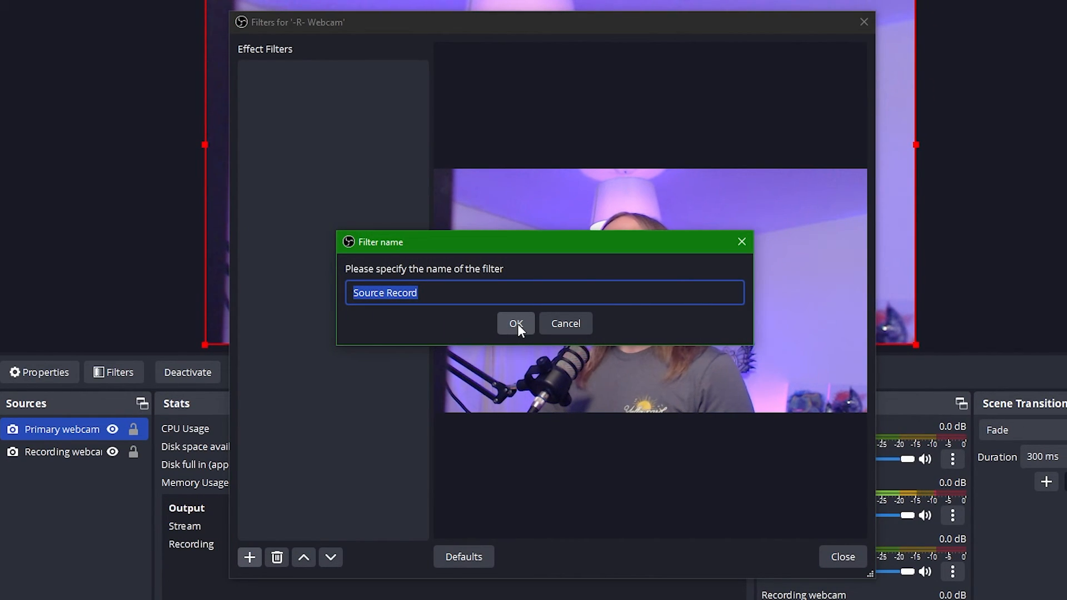
pyautogui.click(514, 323)
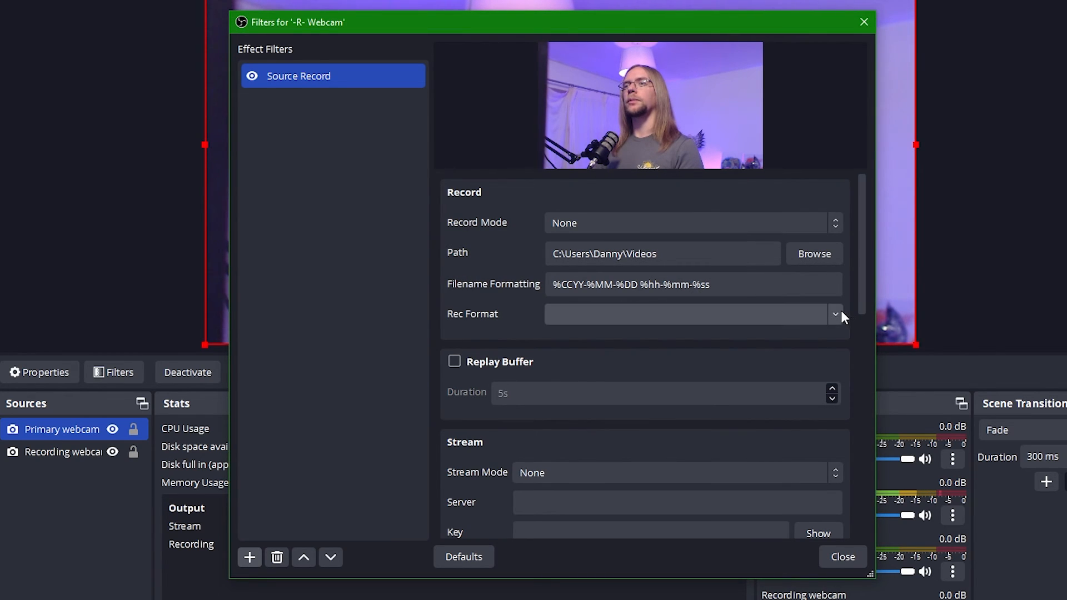
# Set the Source Record filter's Rec Format to mkv and Record Mode to Always.
pyautogui.write('mkv')
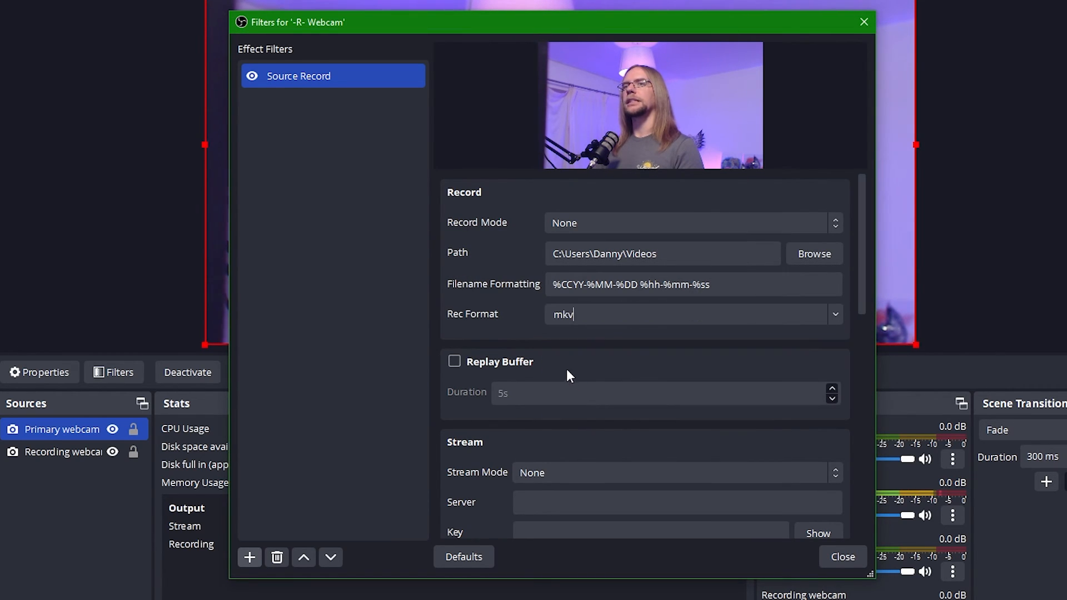
pyautogui.moveTo(665, 222)
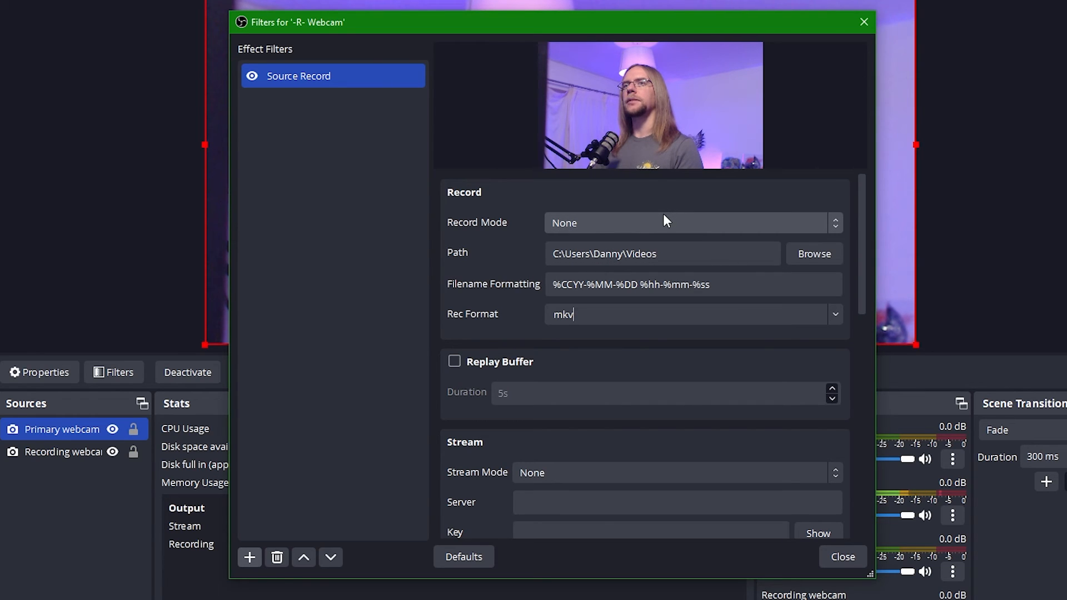
pyautogui.scroll(-3)
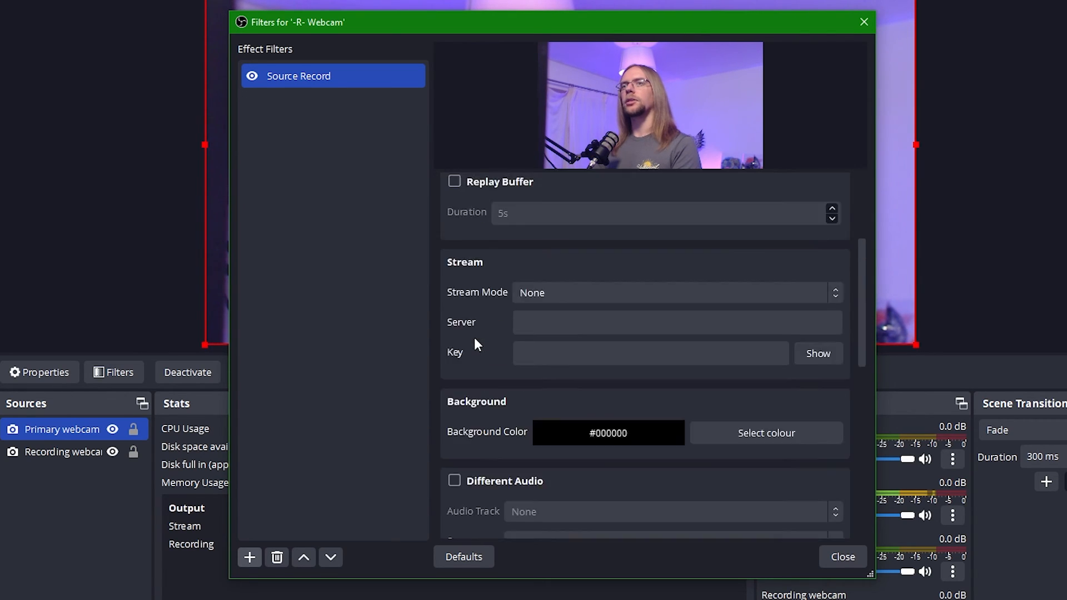
pyautogui.scroll(3)
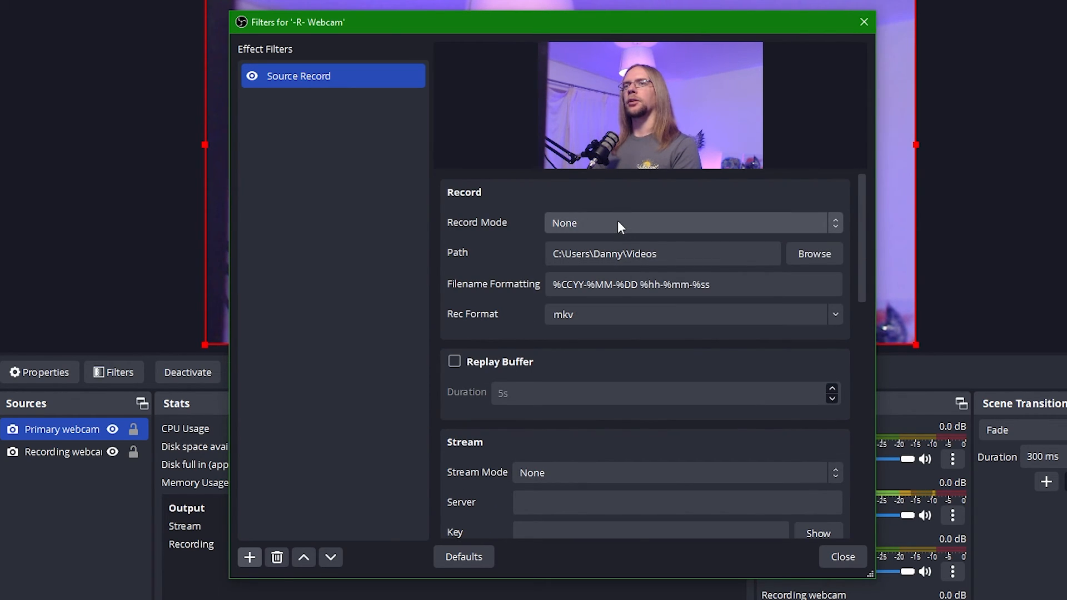
pyautogui.click(688, 223)
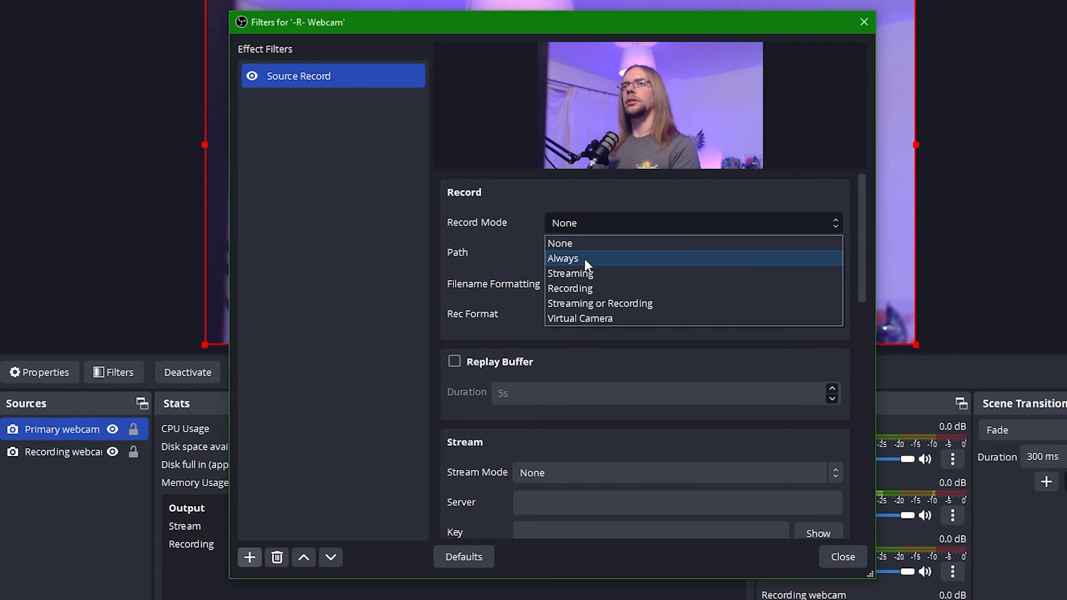
pyautogui.moveTo(602, 303)
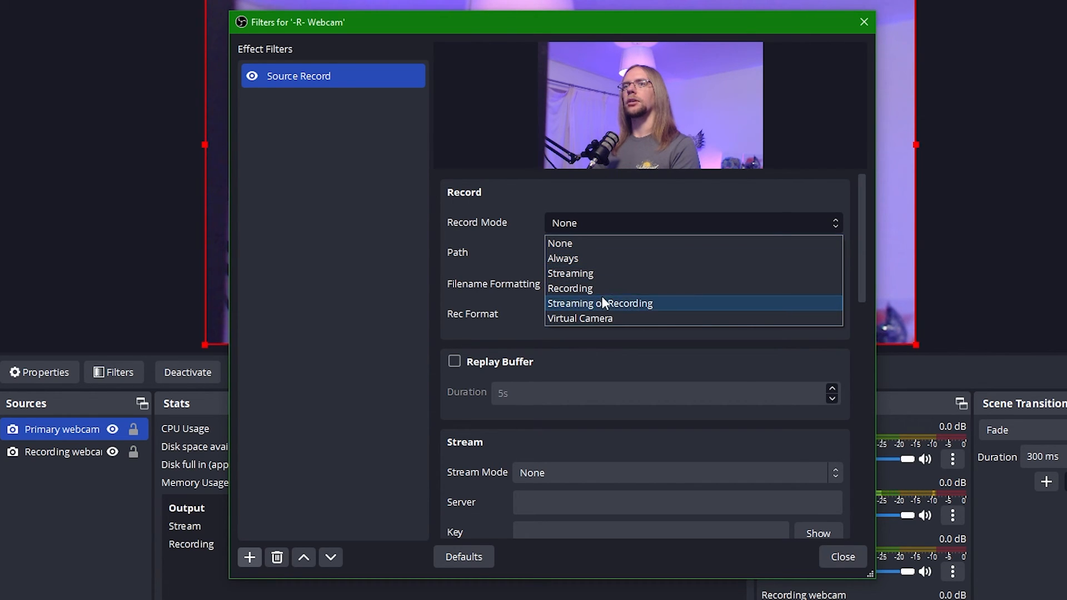
pyautogui.moveTo(638, 318)
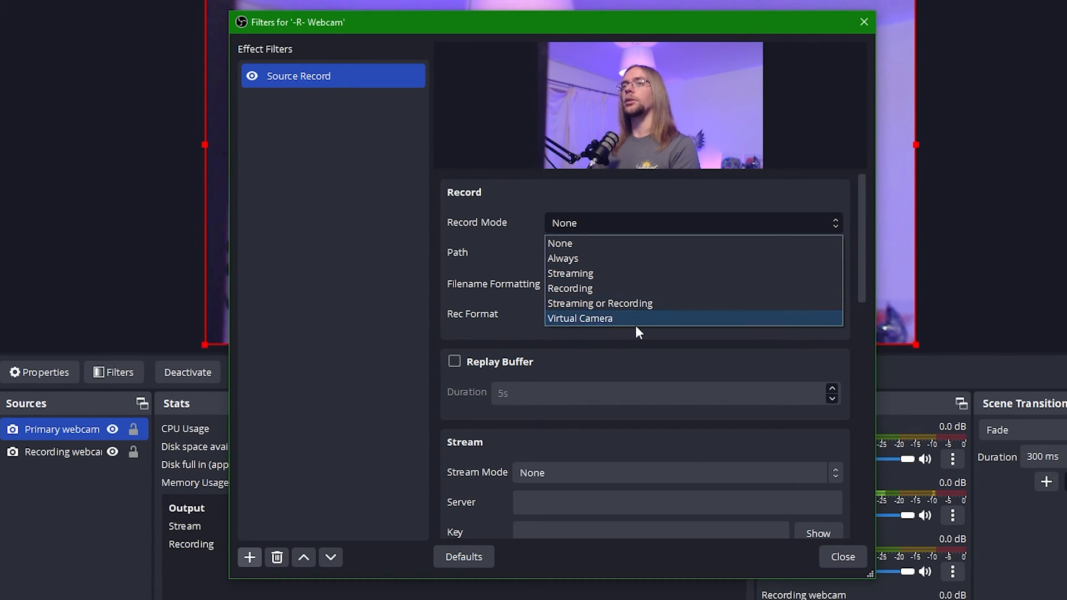
pyautogui.moveTo(557, 244)
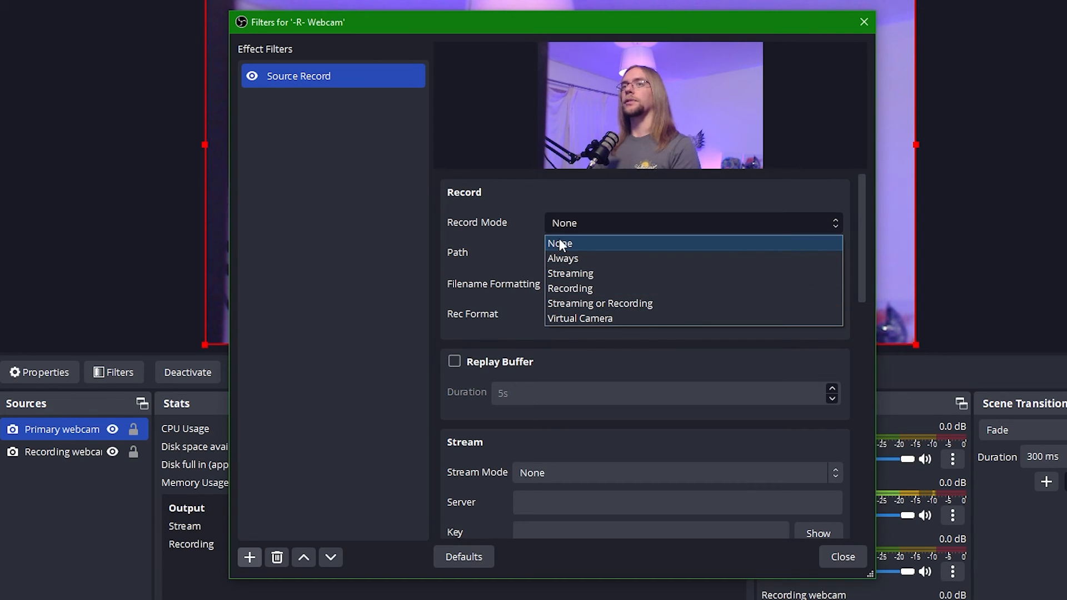
pyautogui.click(563, 258)
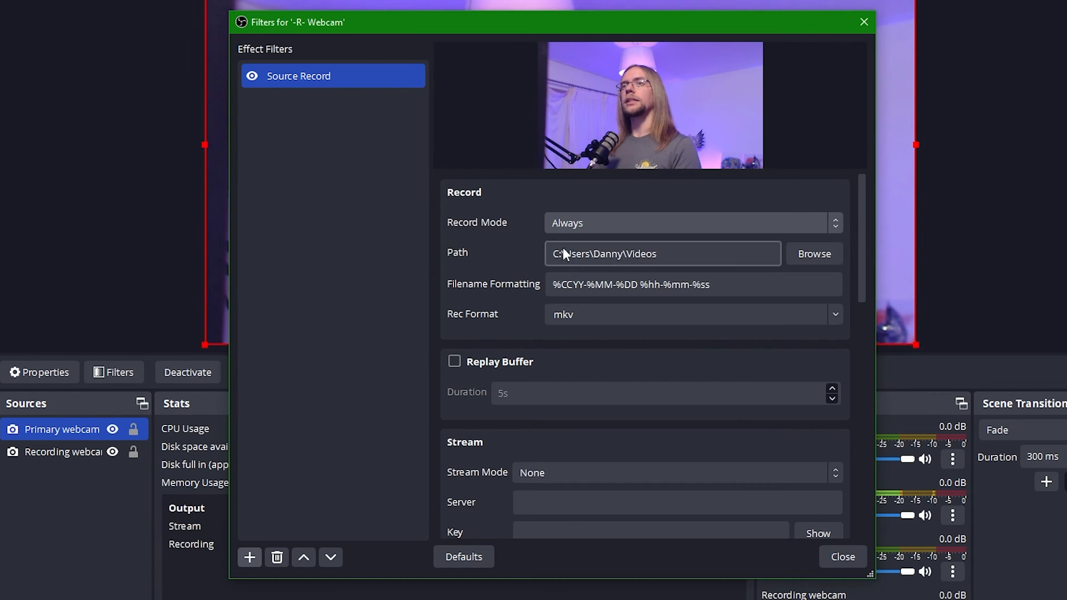
pyautogui.click(252, 76)
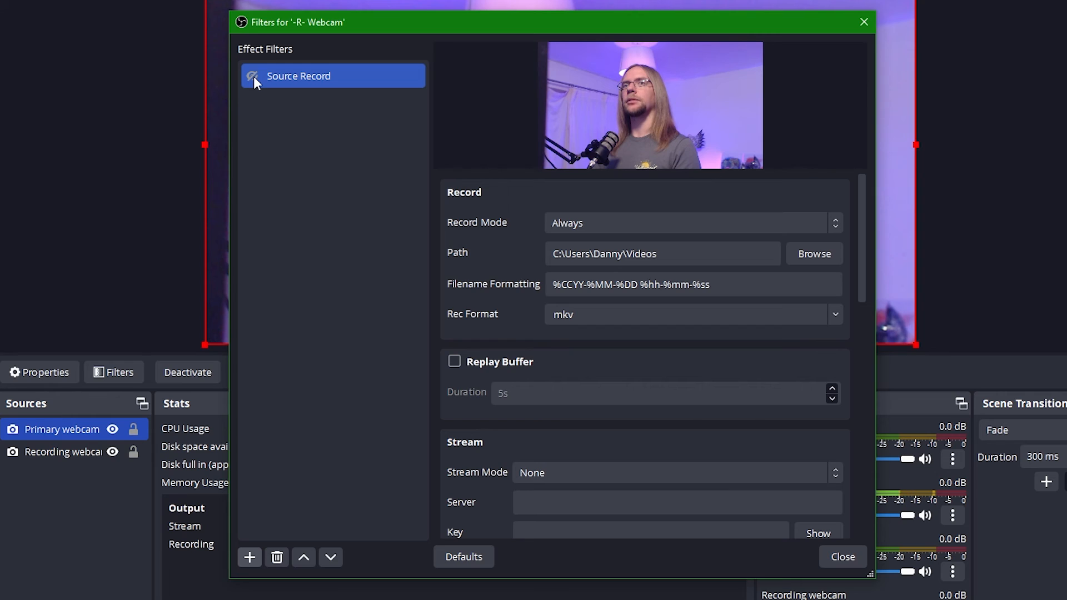
pyautogui.click(691, 222)
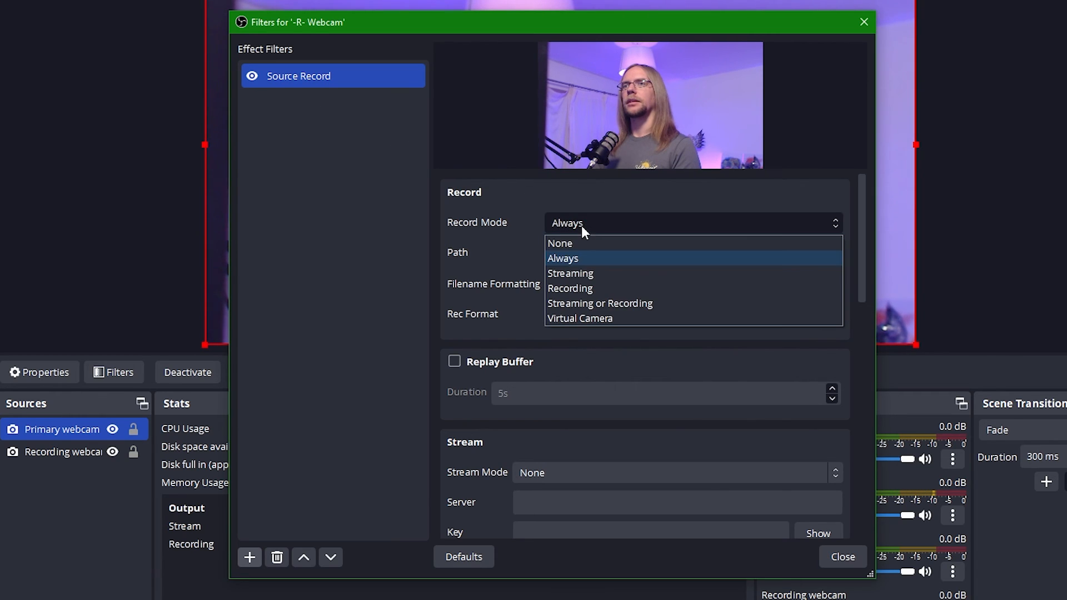
pyautogui.moveTo(606, 272)
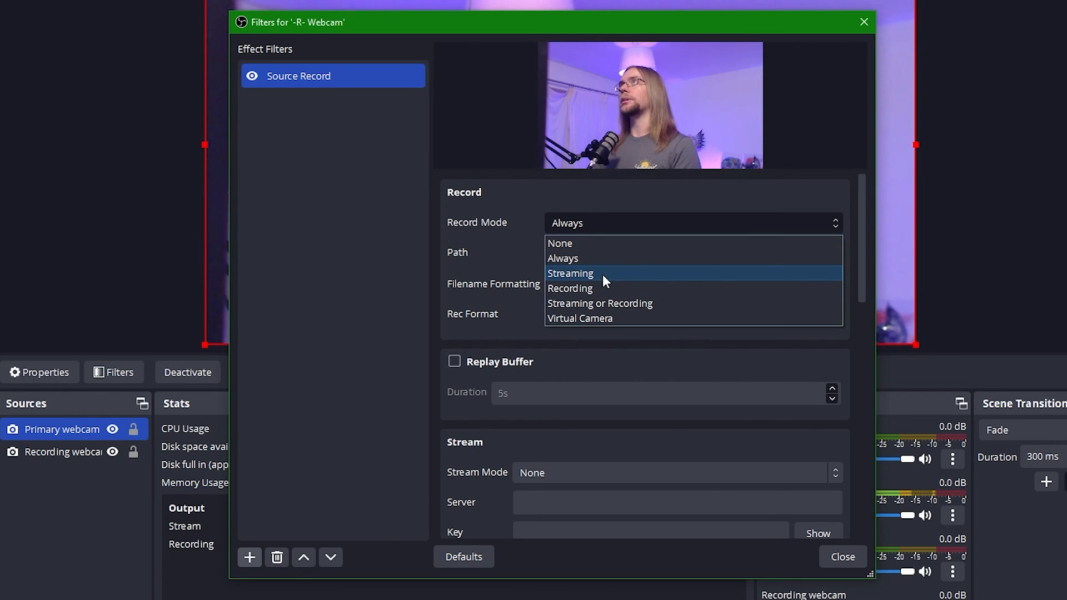
pyautogui.moveTo(612, 318)
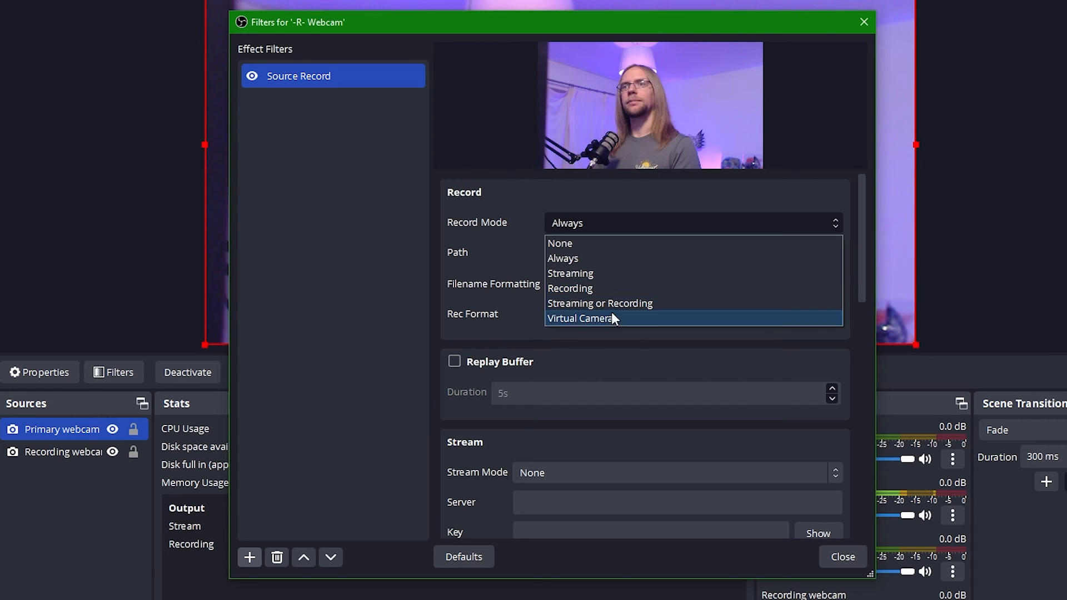
pyautogui.moveTo(600, 303)
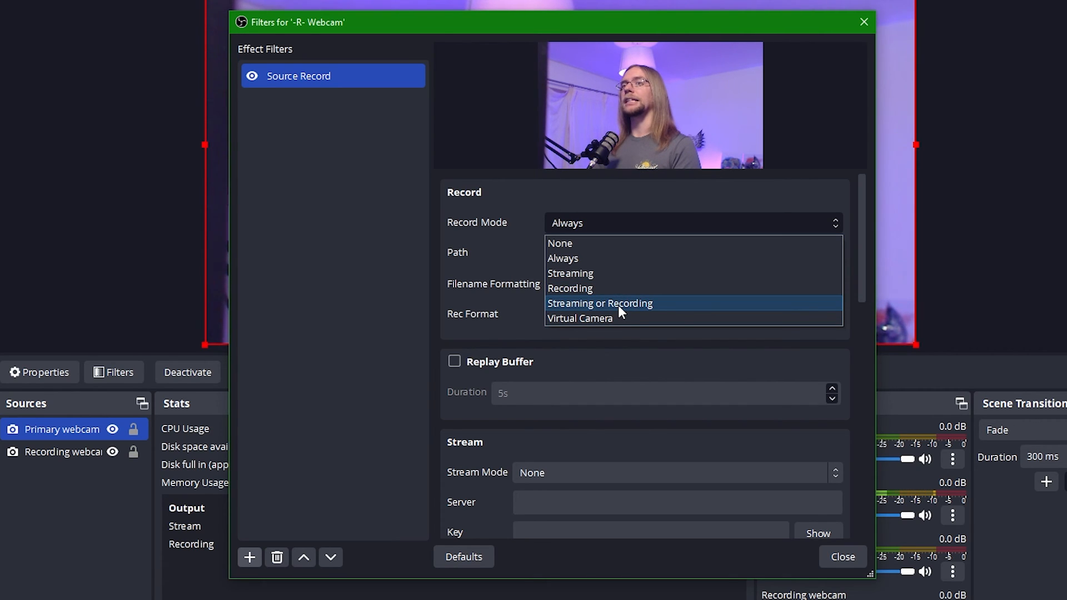